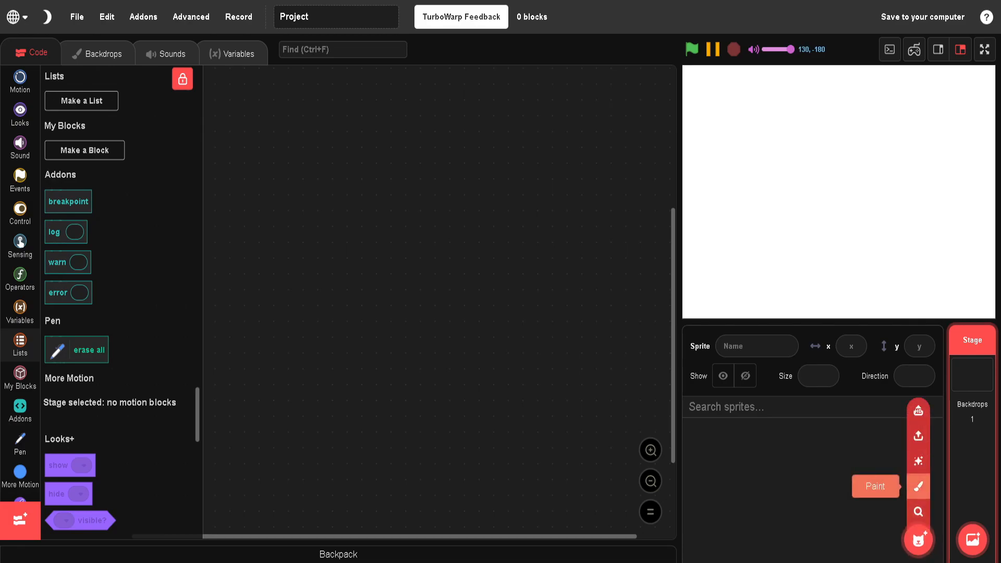
Name the new painted sprite 'bounds' and draw a thick dark rectangular frame costume
{"action": "left_click", "coordinate": [917, 485]}
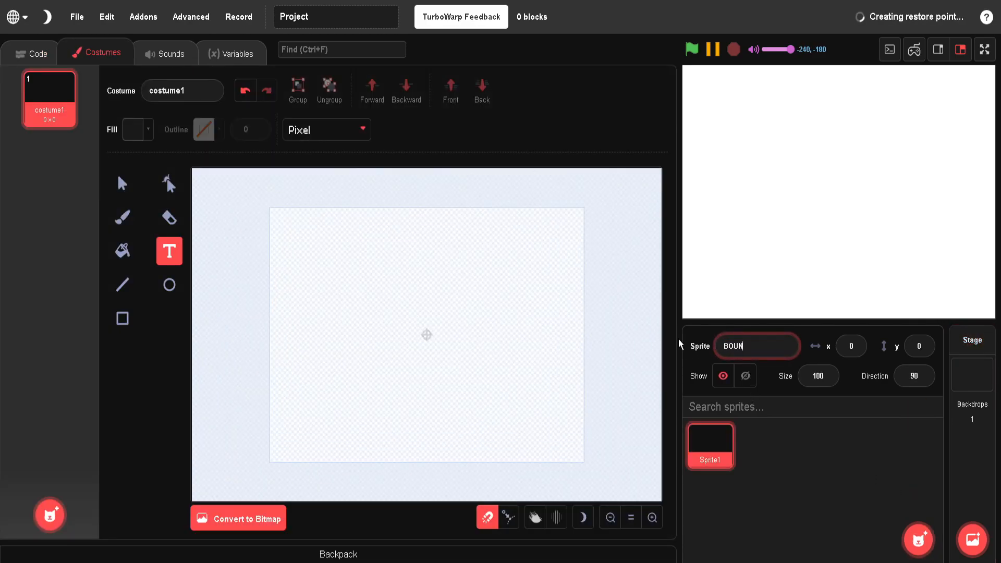
{"action": "type", "text": "DS"}
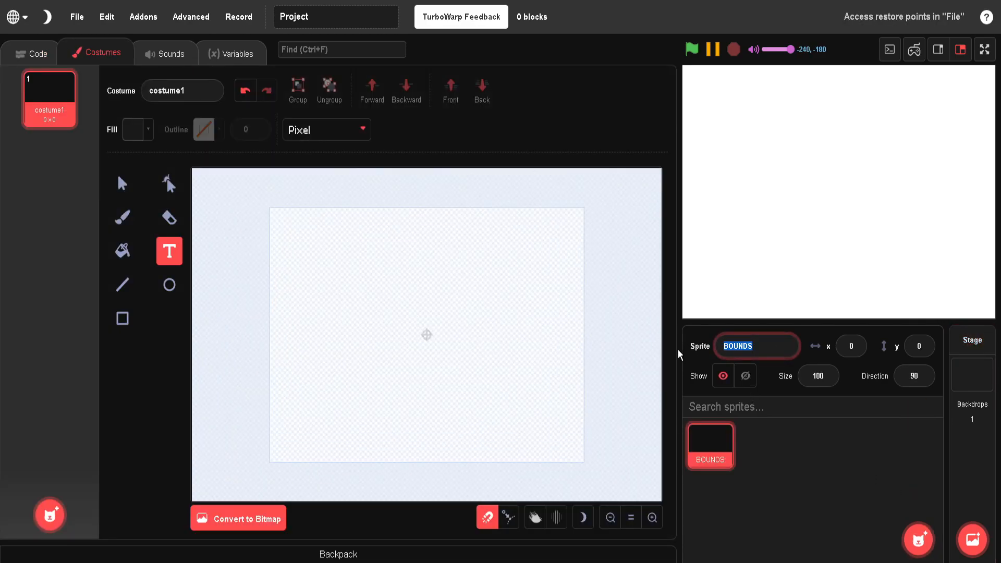
{"action": "left_click", "coordinate": [122, 318]}
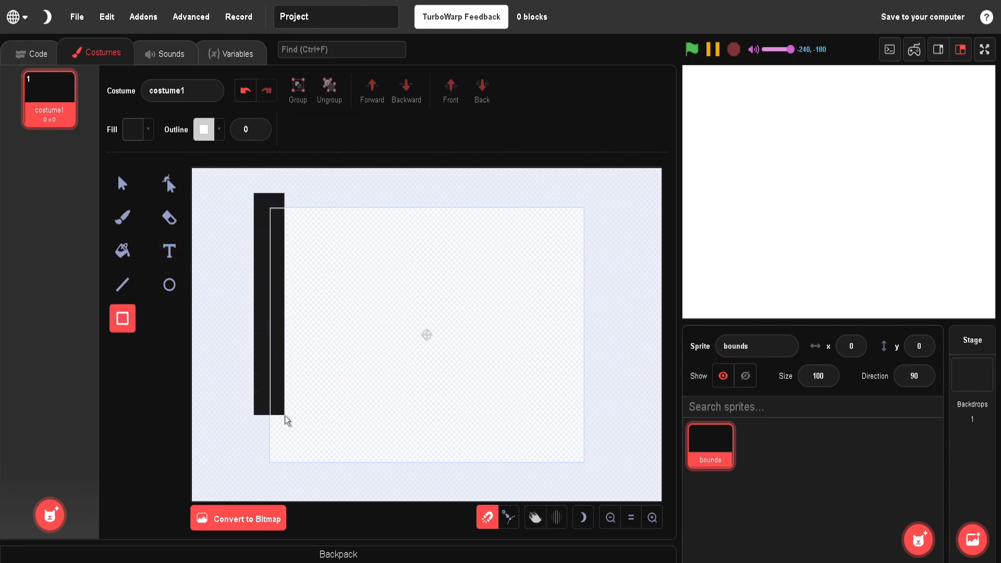
{"action": "left_click", "coordinate": [267, 300]}
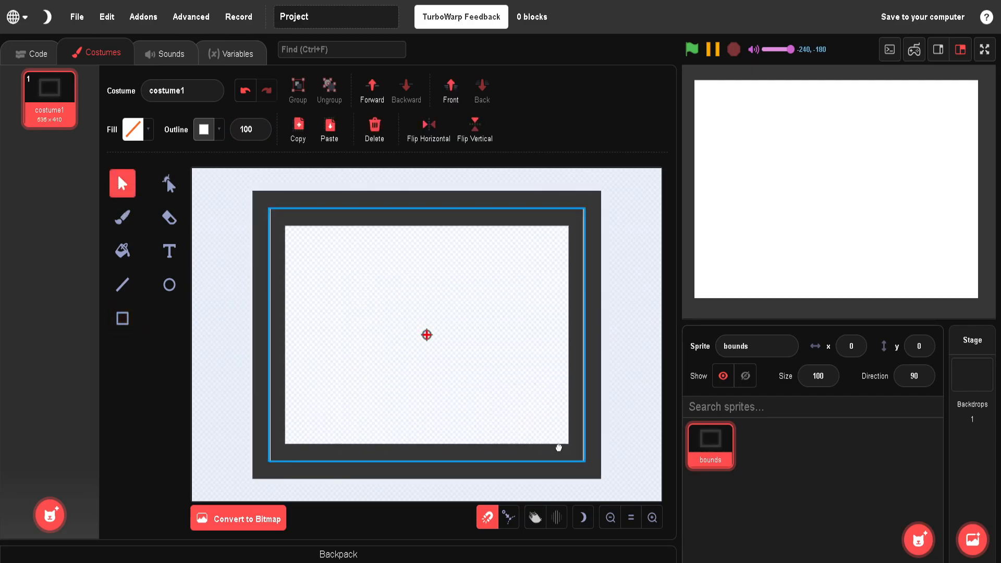
{"action": "left_click", "coordinate": [425, 333]}
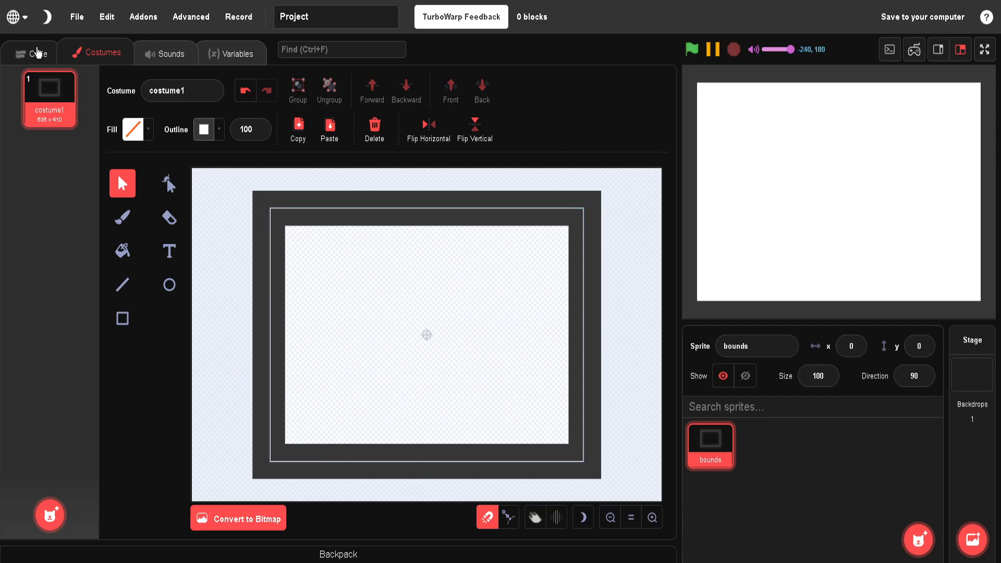
Create a new painted sprite named 'maze'
{"action": "left_click", "coordinate": [38, 52]}
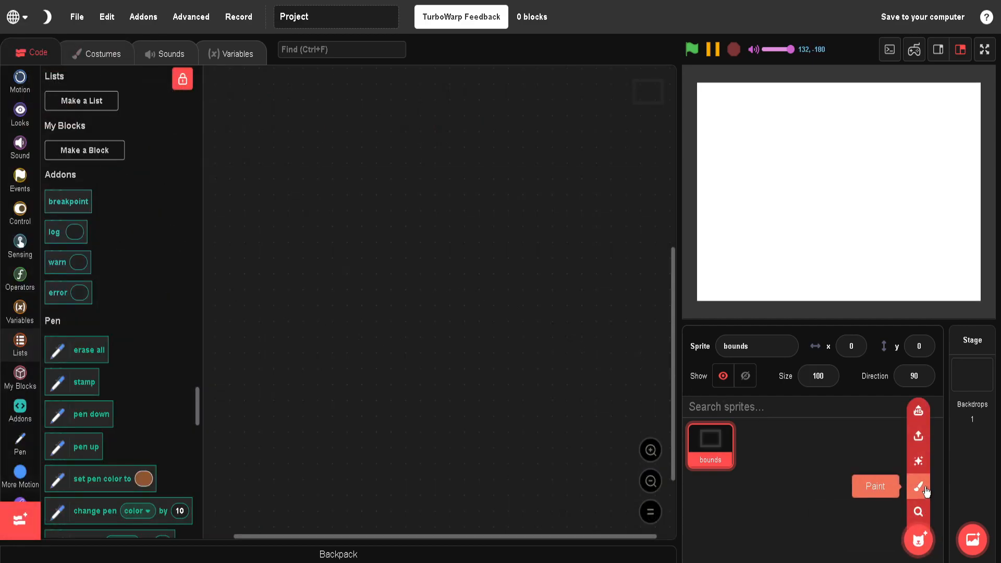
{"action": "left_click", "coordinate": [917, 485]}
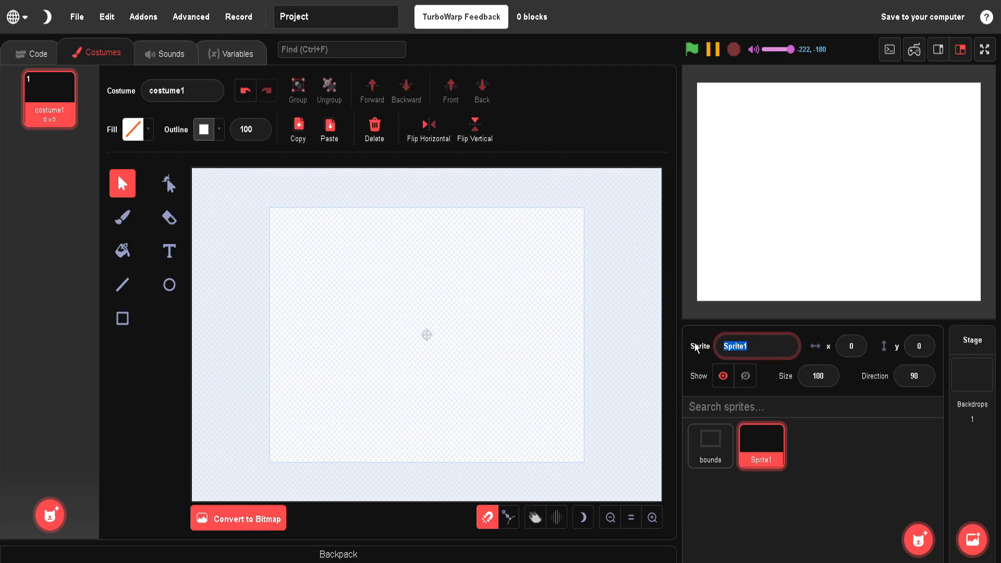
{"action": "type", "text": "maze"}
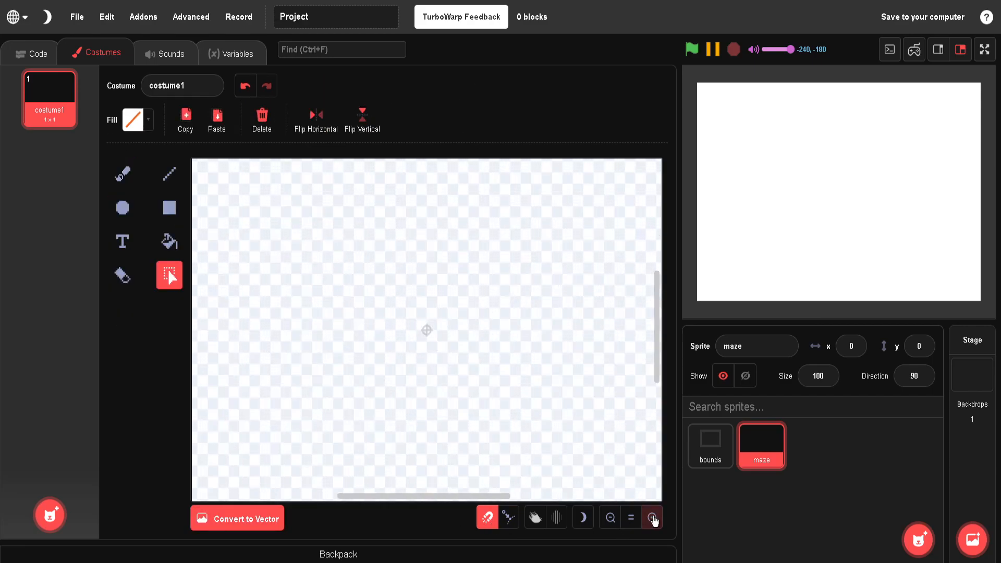
Paint a small solid blue square costume and name it 'tile'
{"action": "left_click", "coordinate": [651, 517]}
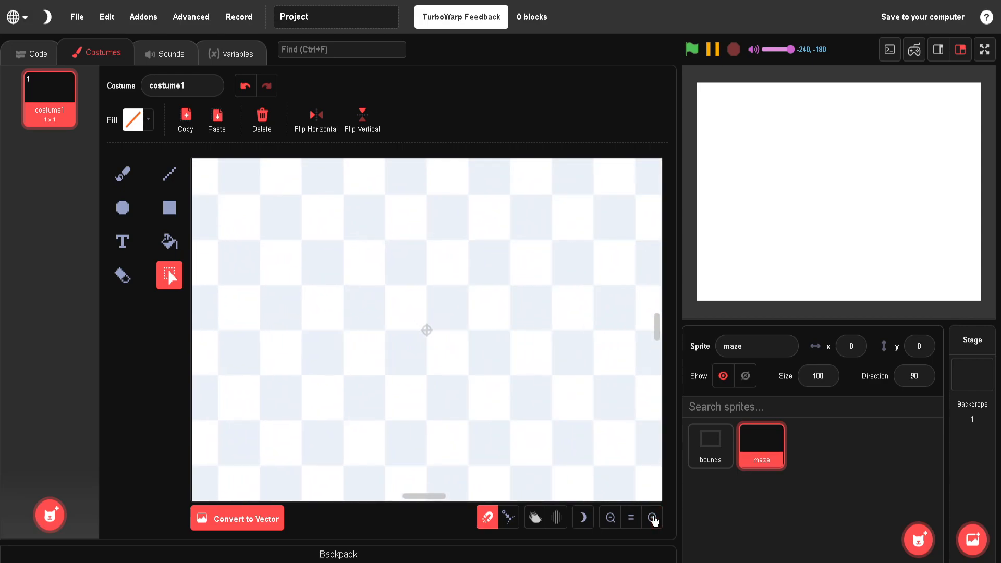
{"action": "left_click", "coordinate": [133, 119]}
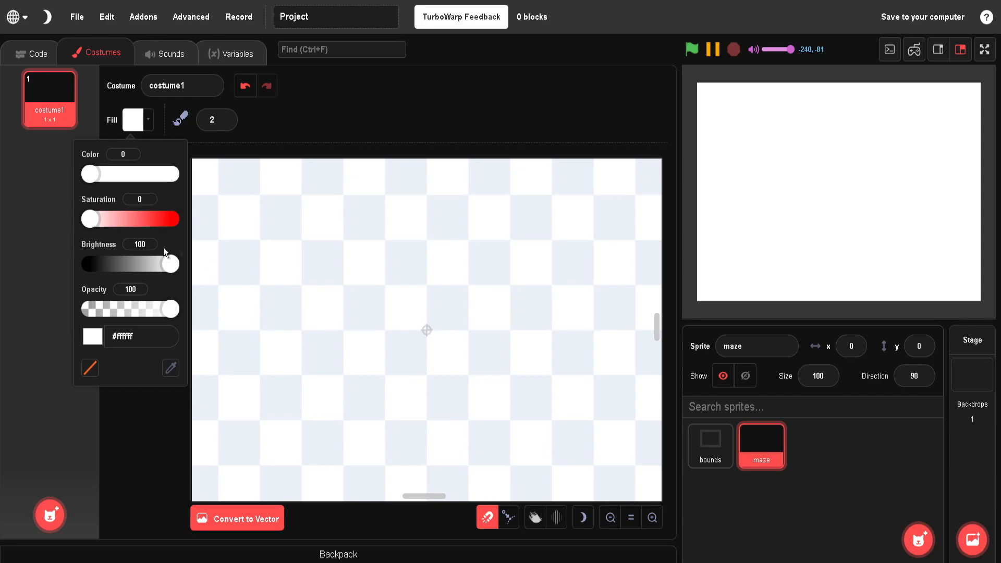
{"action": "left_click_drag", "start_coordinate": [90, 219], "coordinate": [170, 219]}
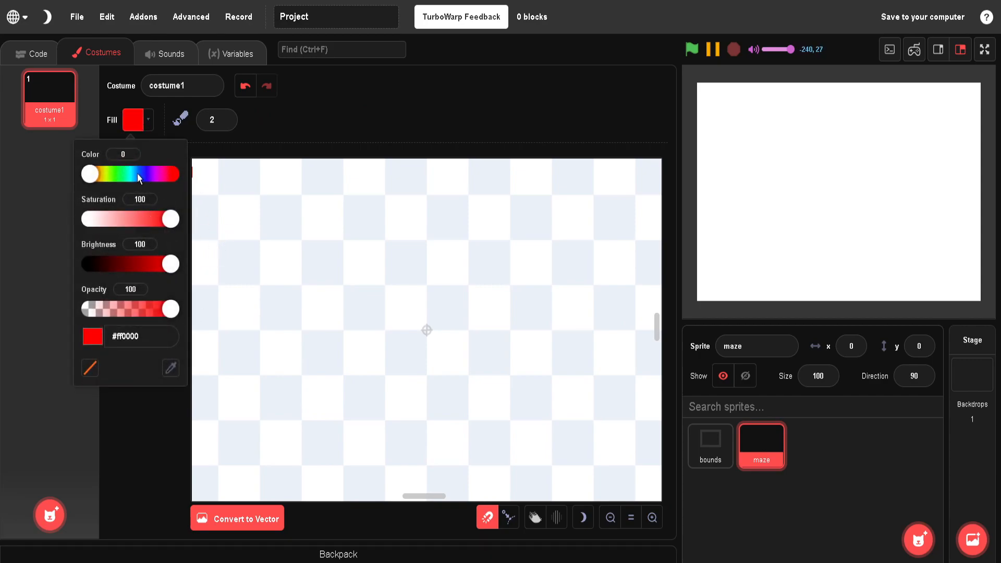
{"action": "left_click", "coordinate": [375, 361]}
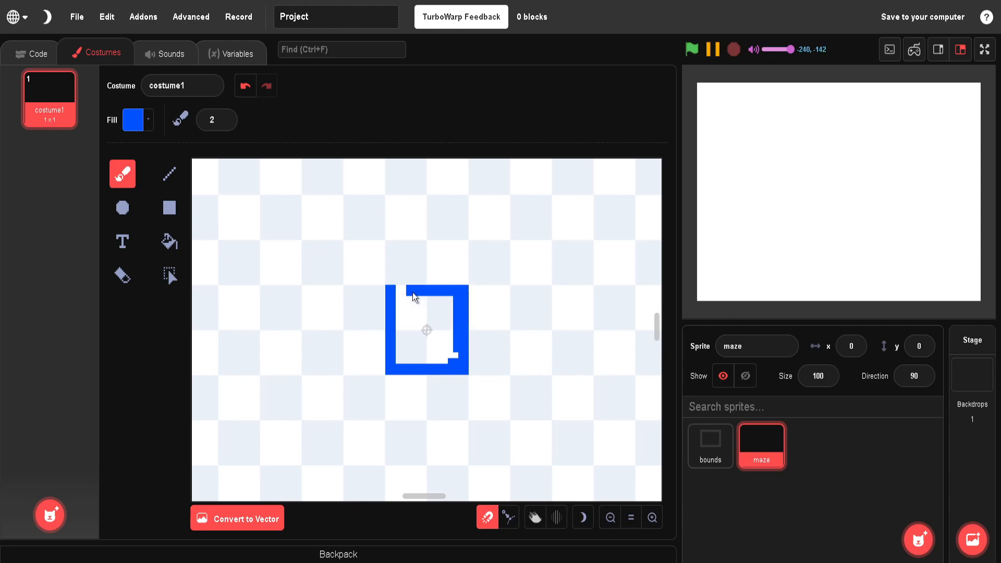
{"action": "left_click", "coordinate": [169, 241]}
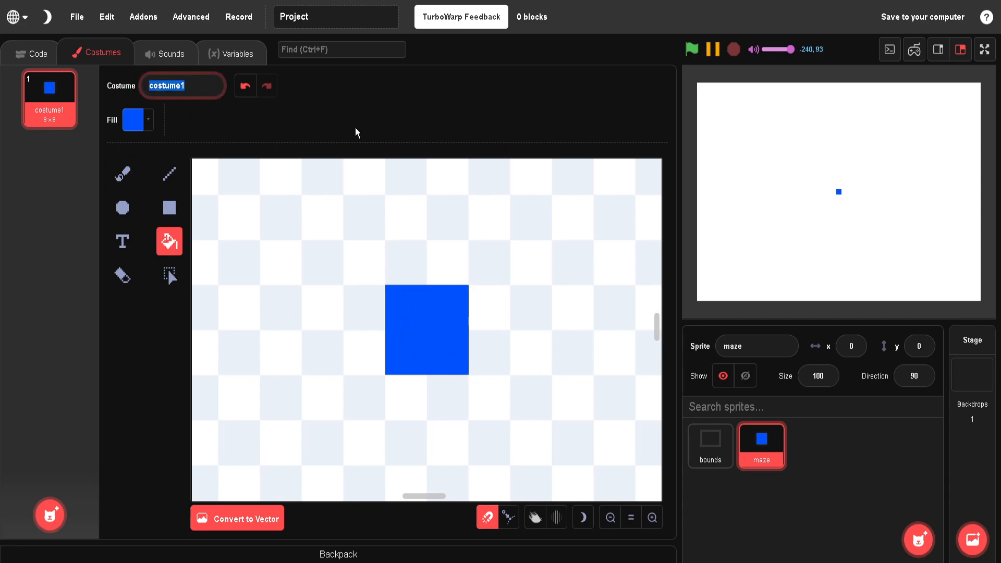
{"action": "type", "text": "tile2"}
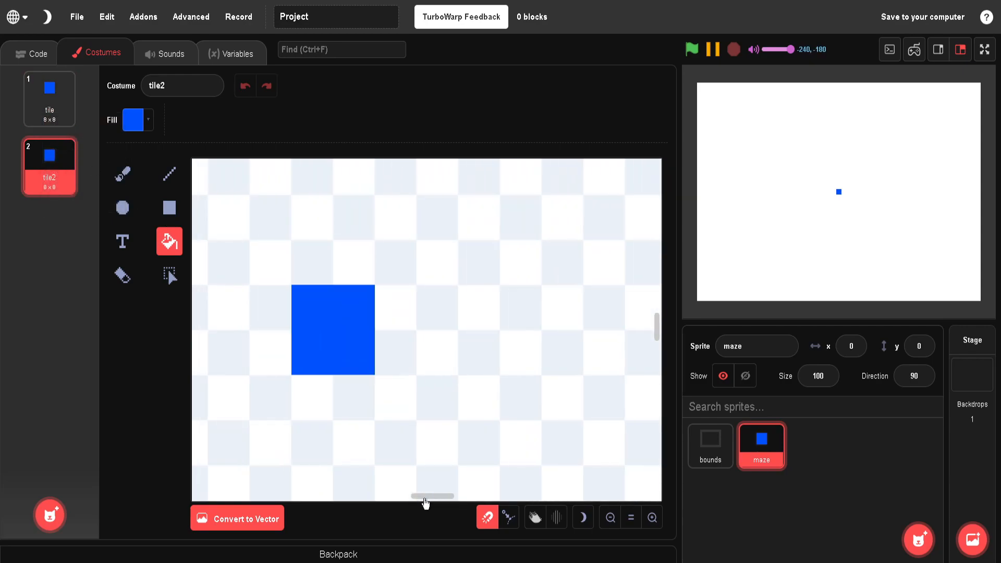
{"action": "mouse_move", "coordinate": [424, 500]}
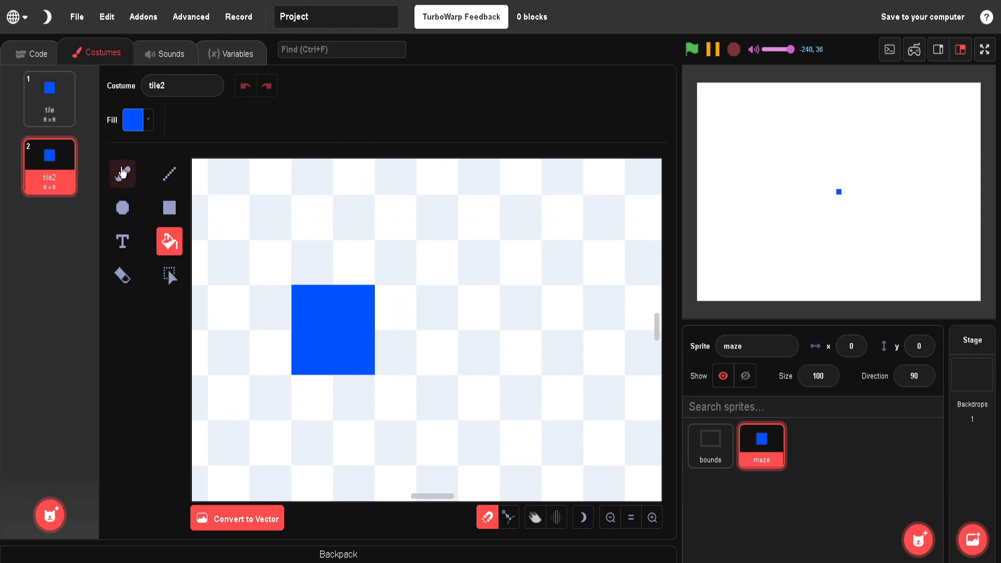
Extend the tile2 costume into a solid blue 20×8 bar
{"action": "left_click", "coordinate": [122, 173]}
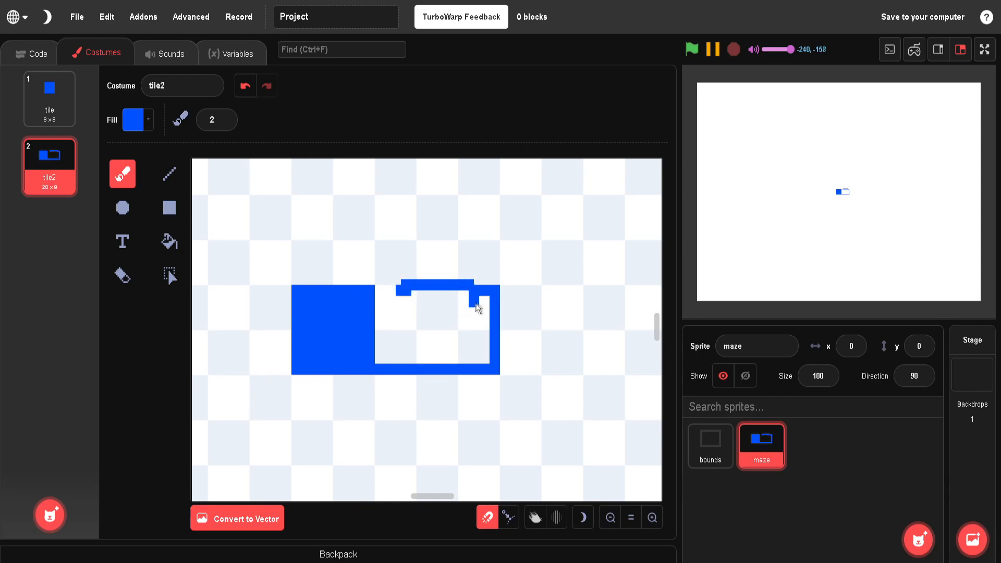
{"action": "left_click", "coordinate": [168, 241]}
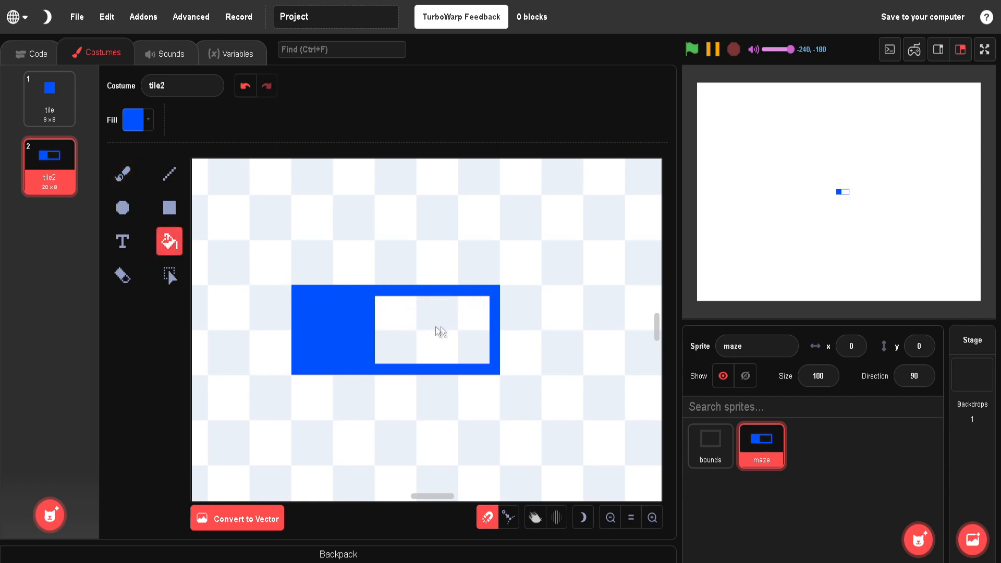
{"action": "left_click", "coordinate": [432, 330]}
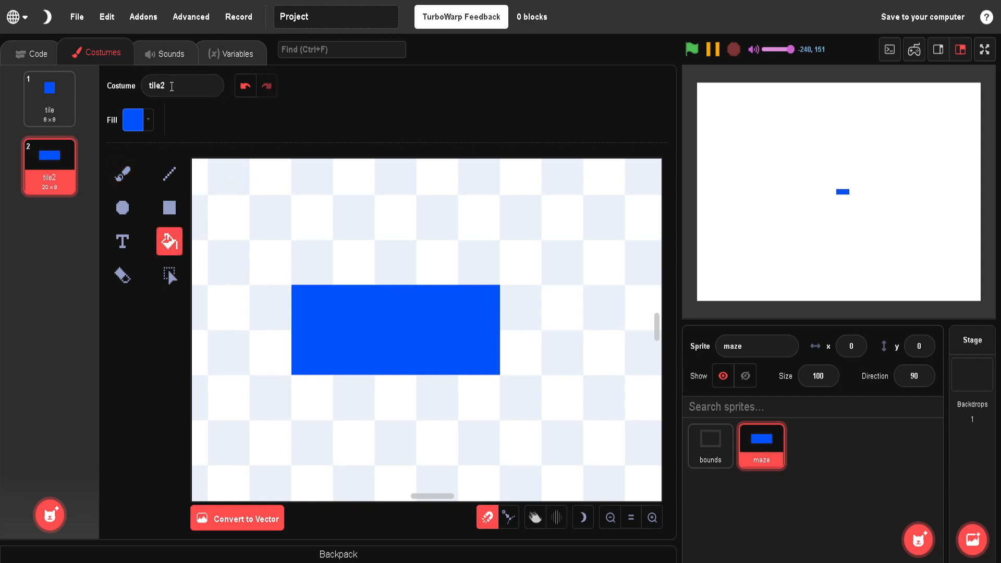
{"action": "key", "text": "Backspace"}
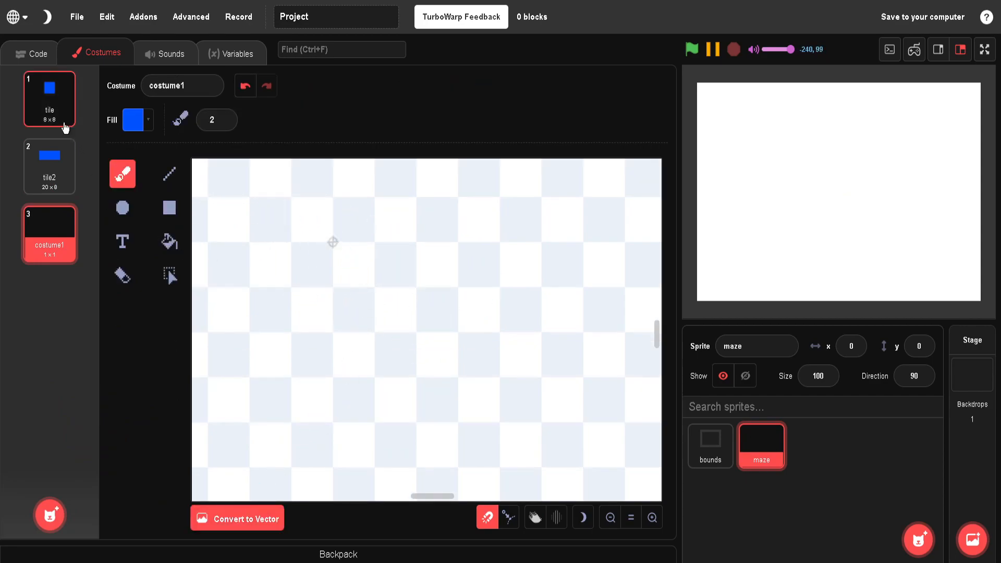
Delete the empty third costume, pick red, and open the tile3 costume
{"action": "right_click", "coordinate": [49, 233]}
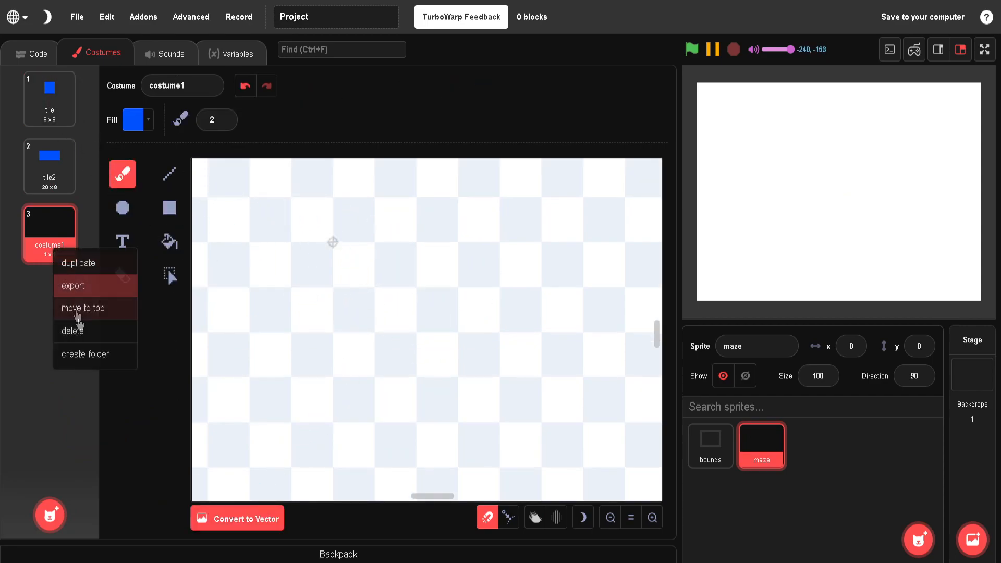
{"action": "left_click", "coordinate": [72, 331]}
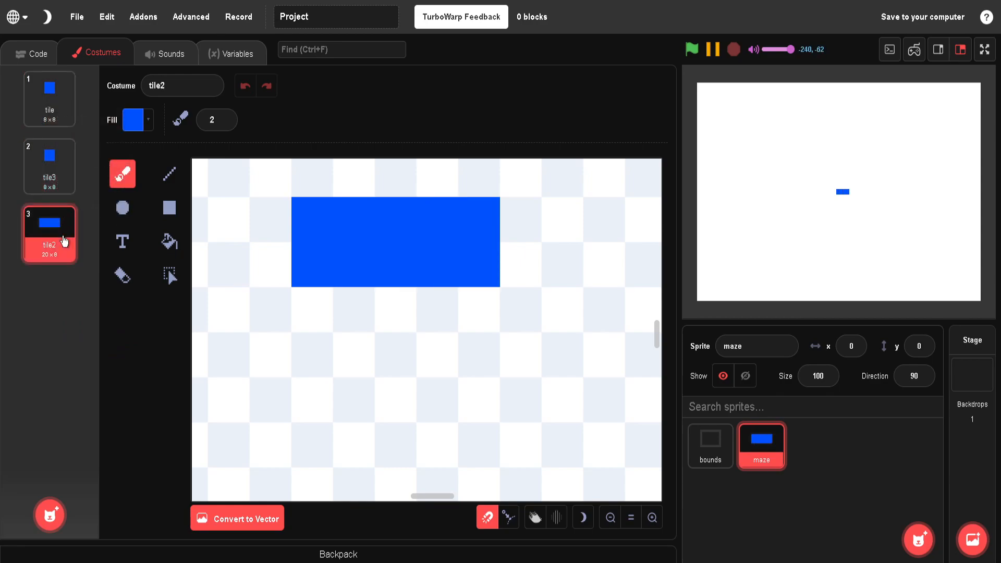
{"action": "left_click", "coordinate": [138, 119]}
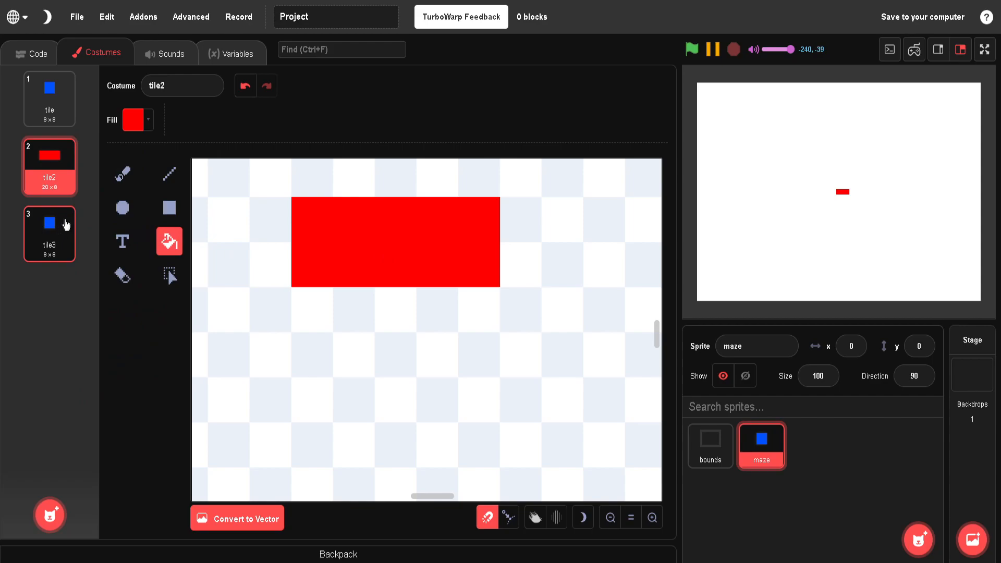
{"action": "left_click", "coordinate": [49, 233]}
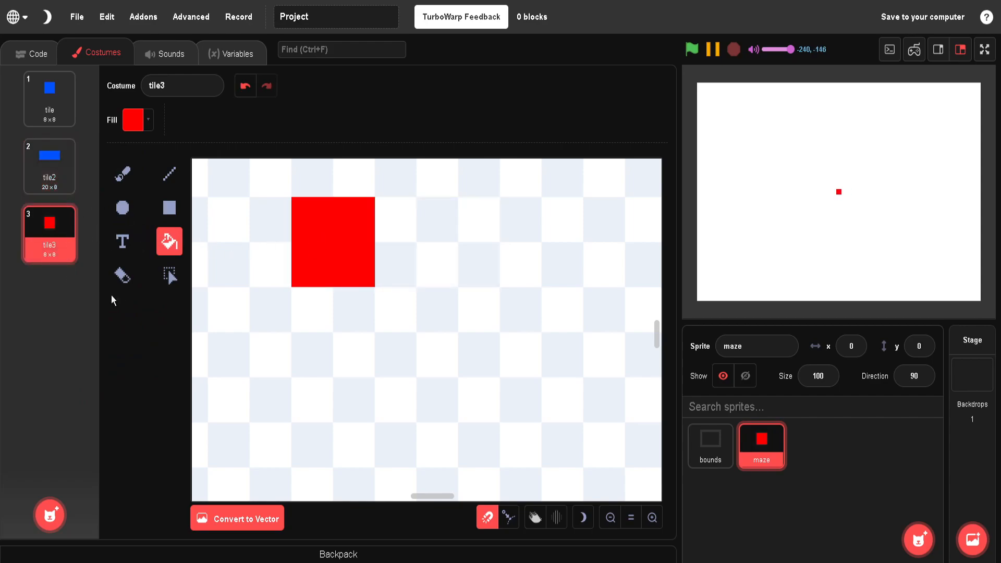
Paint a solid red 8×8 square and name the costume 'detector'
{"action": "left_click", "coordinate": [169, 276]}
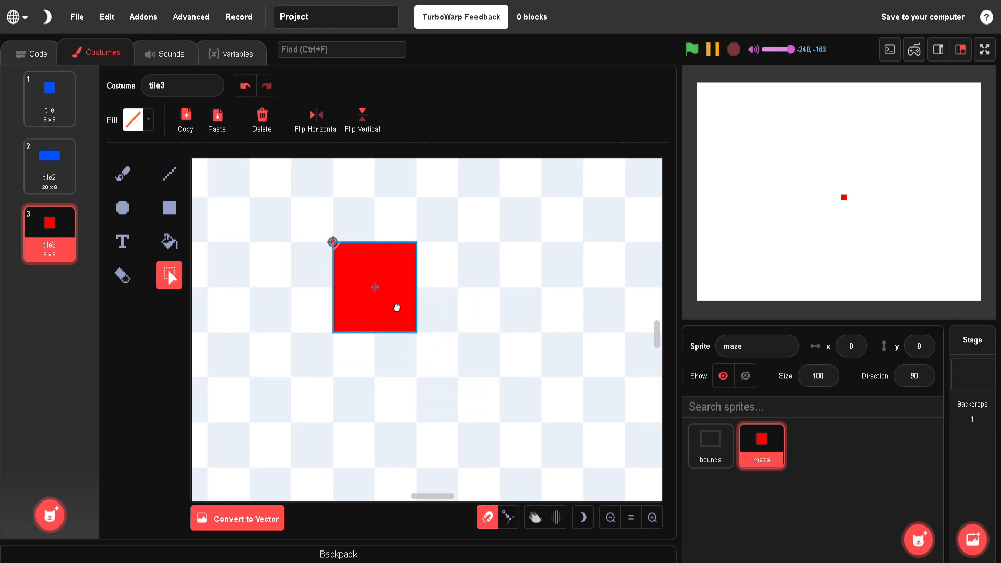
{"action": "left_click", "coordinate": [122, 174]}
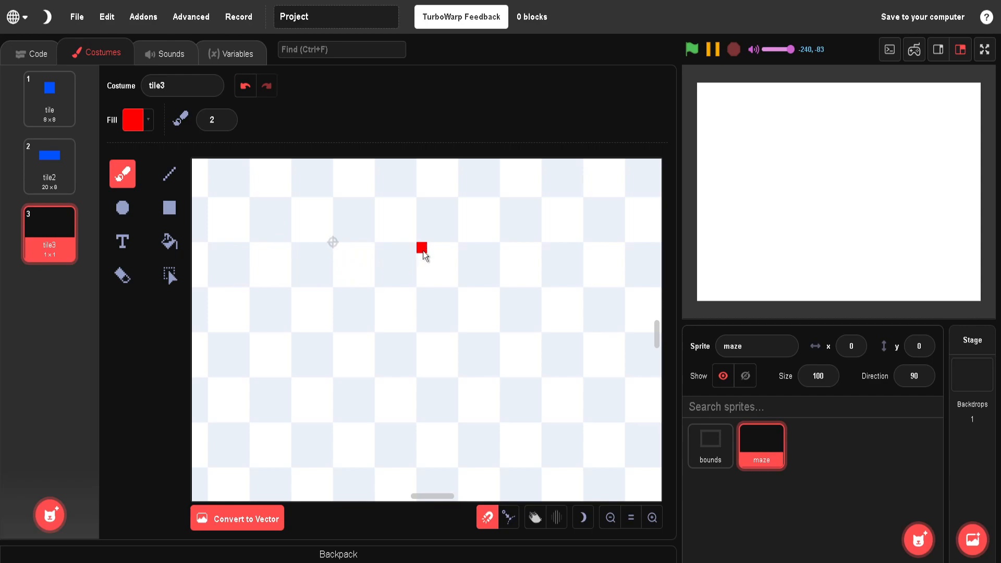
{"action": "left_click", "coordinate": [494, 329]}
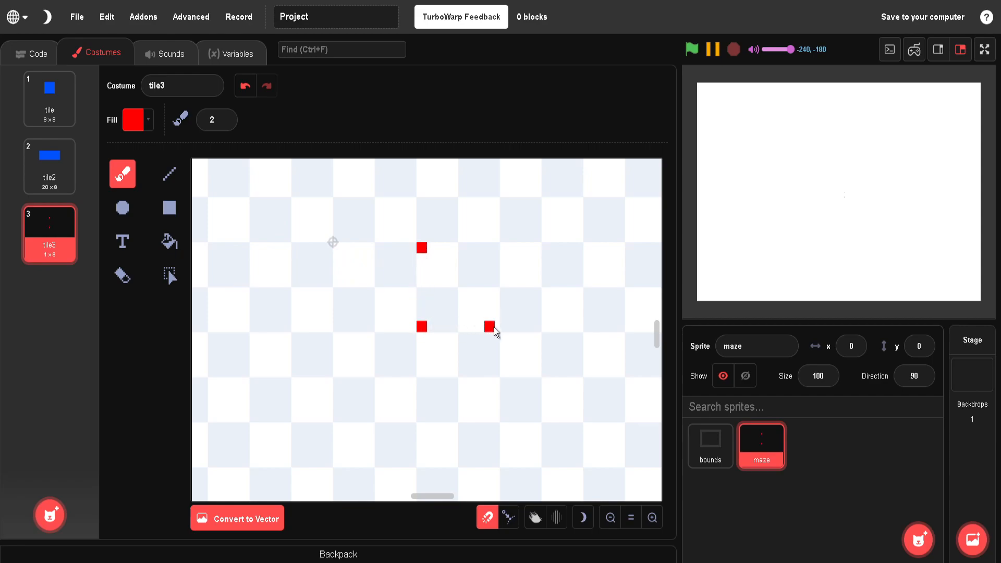
{"action": "left_click", "coordinate": [490, 248]}
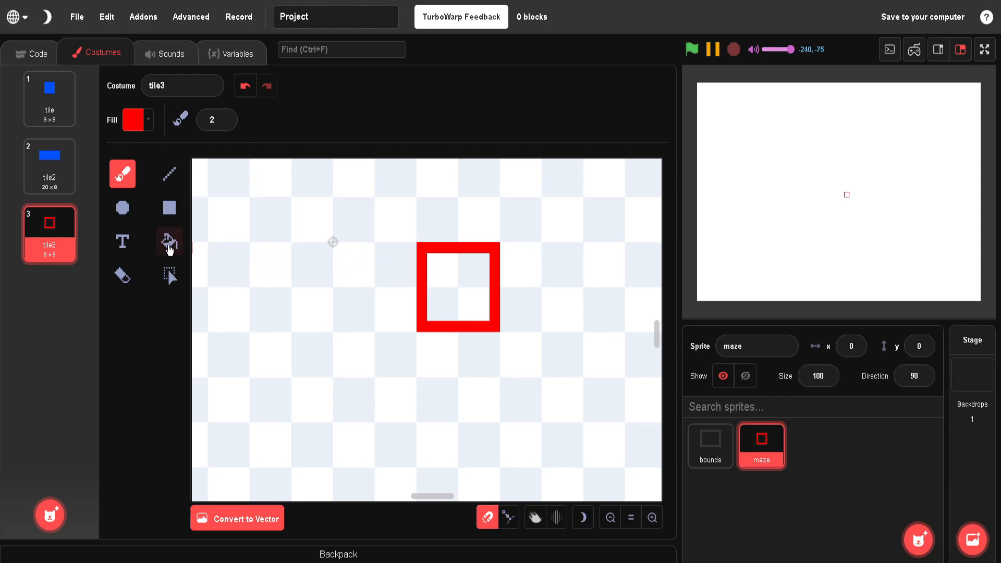
{"action": "left_click", "coordinate": [169, 241]}
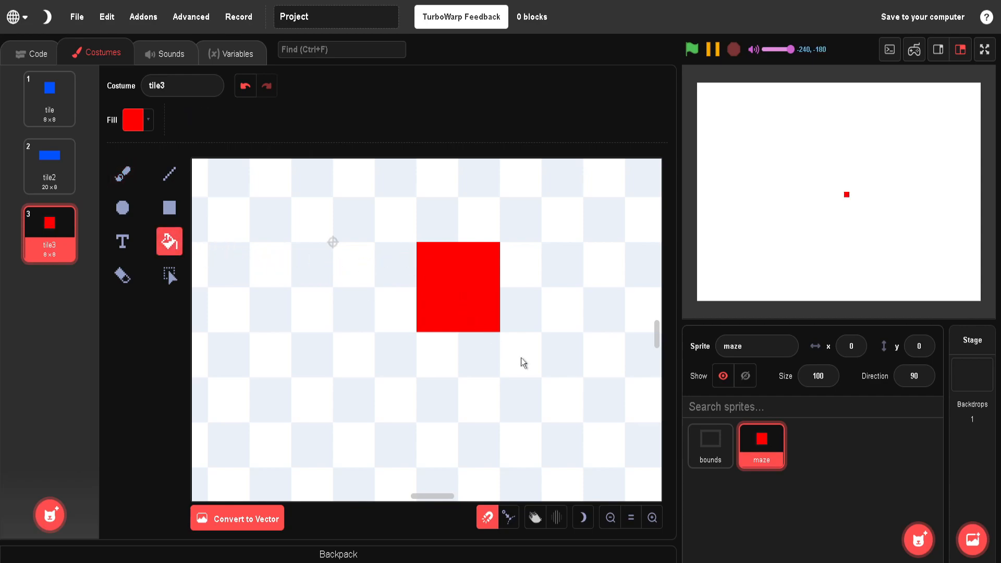
{"action": "mouse_move", "coordinate": [497, 305]}
{"action": "type", "text": "dec"}
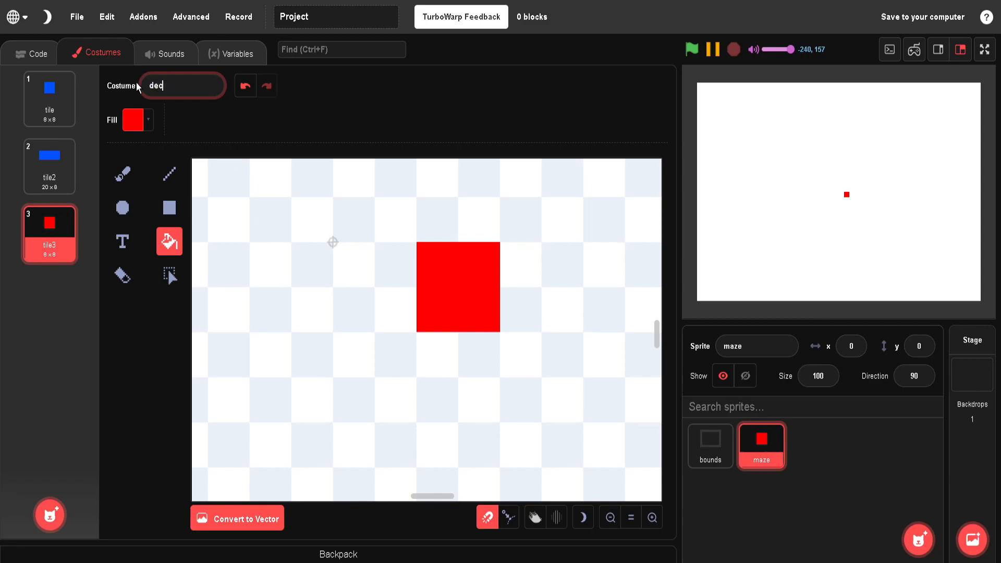
{"action": "type", "text": "t"}
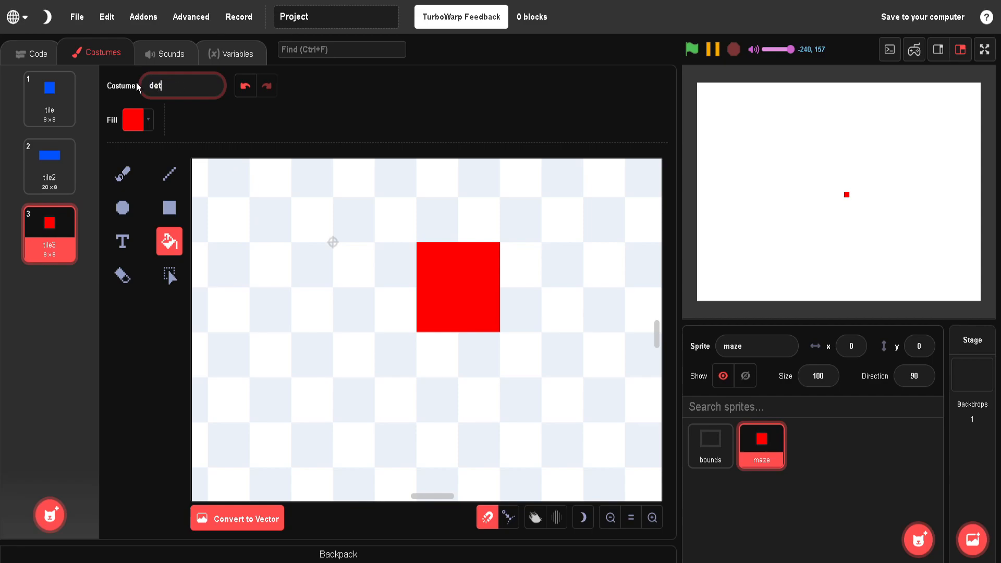
{"action": "type", "text": "ector"}
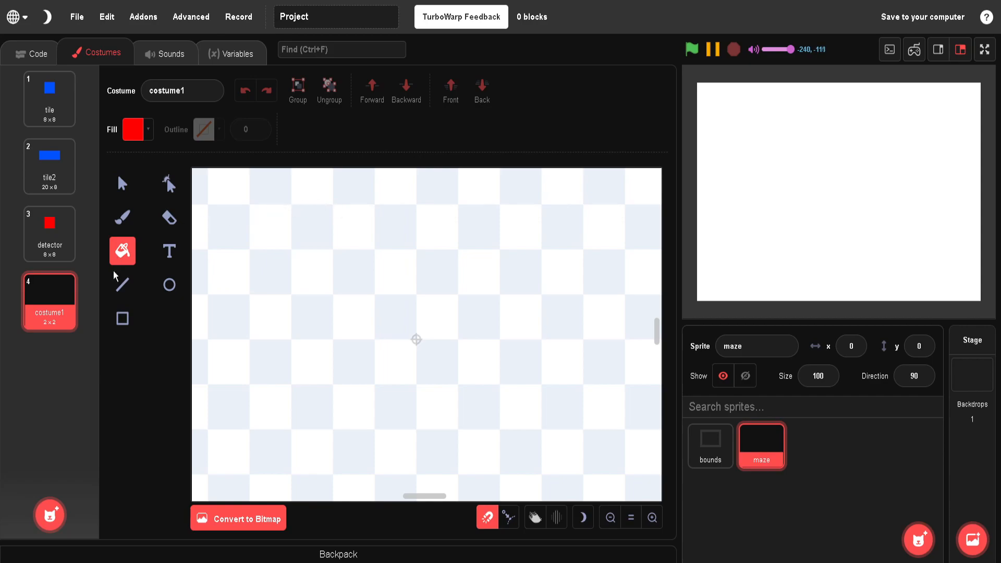
Draw a red X from two crossing lines and name the costume 'x'
{"action": "left_click", "coordinate": [205, 129]}
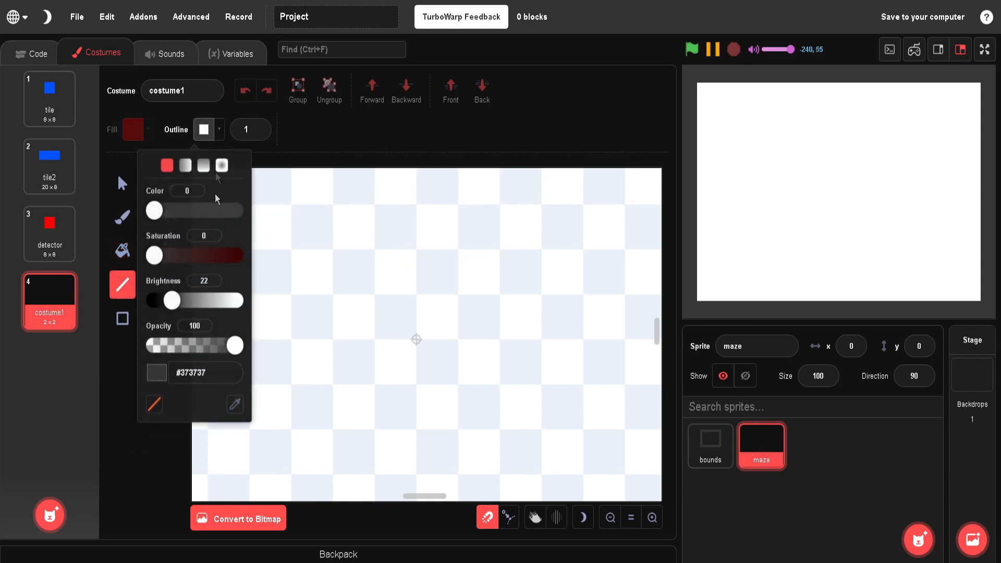
{"action": "left_click", "coordinate": [167, 165]}
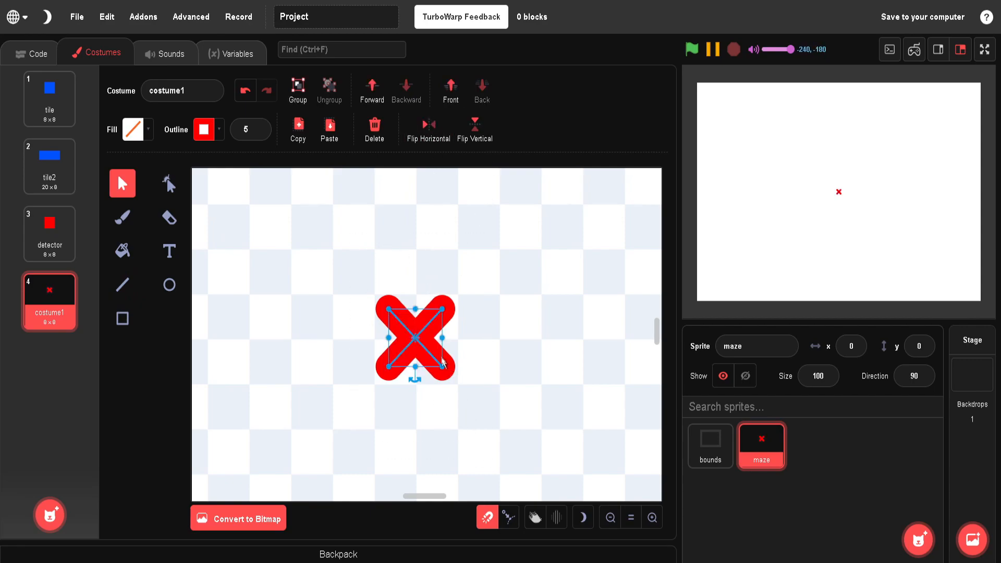
{"action": "left_click", "coordinate": [469, 375]}
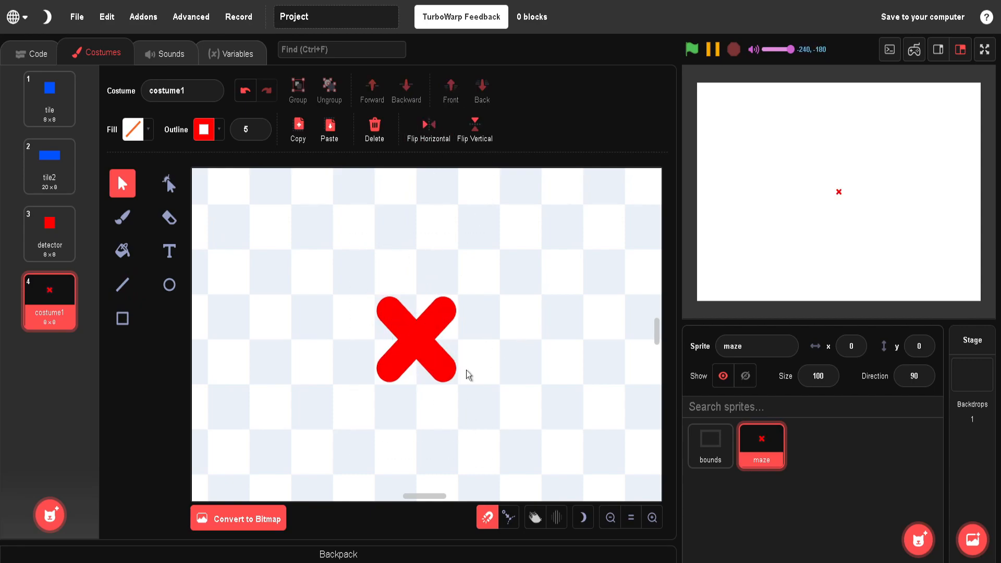
{"action": "mouse_move", "coordinate": [372, 310]}
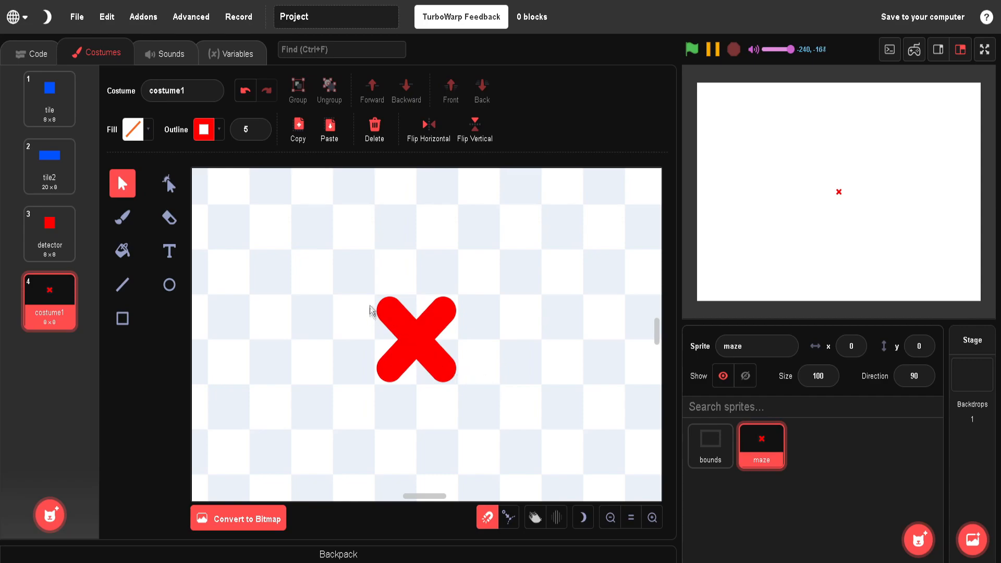
{"action": "mouse_move", "coordinate": [450, 344]}
{"action": "type", "text": "x"}
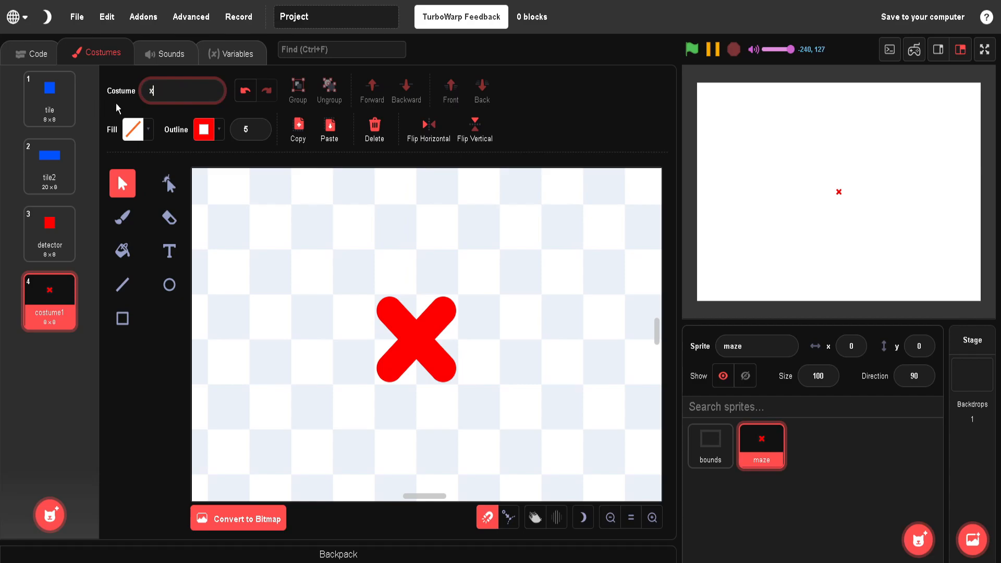
{"action": "left_click", "coordinate": [49, 96]}
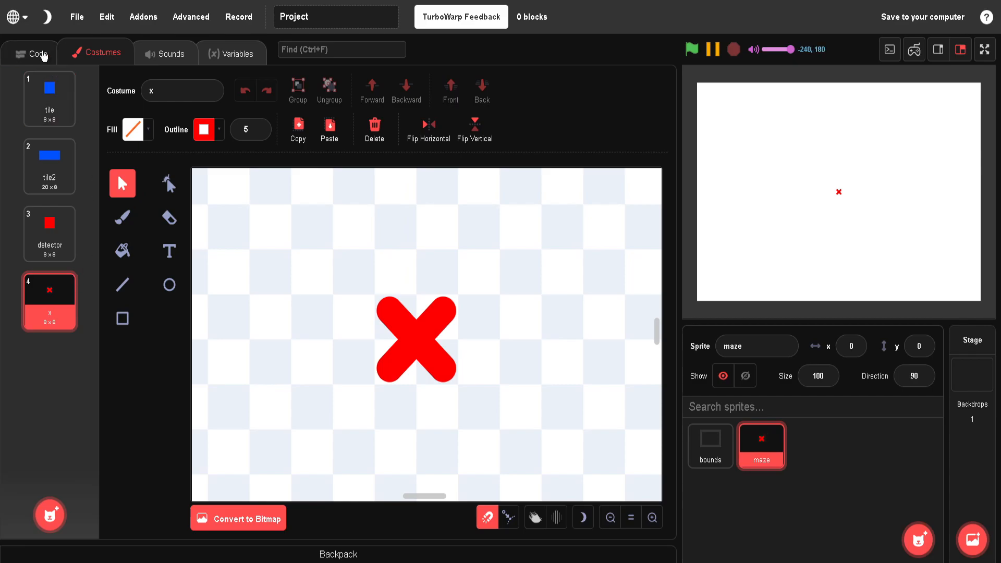
Make the green flag broadcast a new message named resetMaze
{"action": "left_click", "coordinate": [37, 54]}
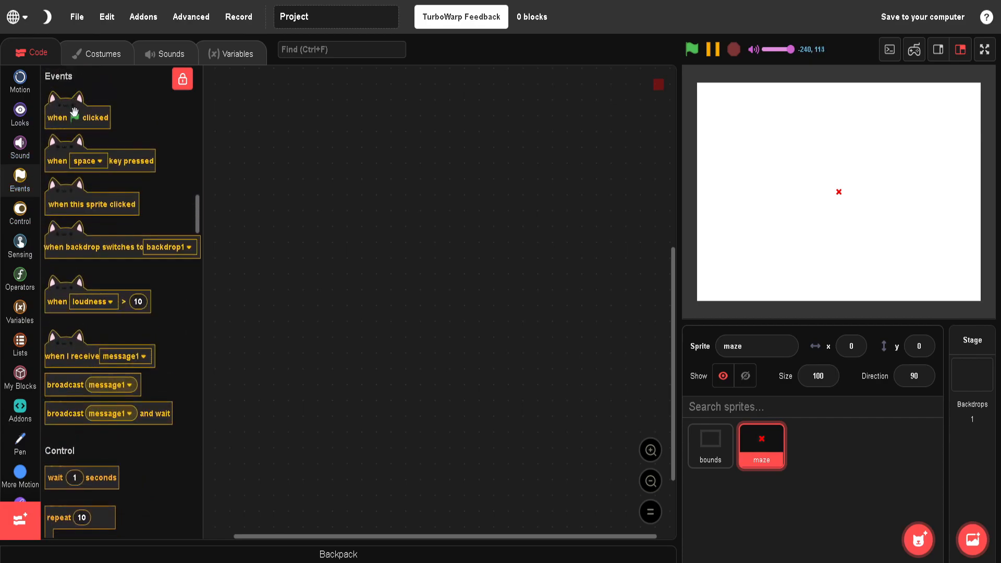
{"action": "left_click_drag", "start_coordinate": [77, 117], "coordinate": [253, 108]}
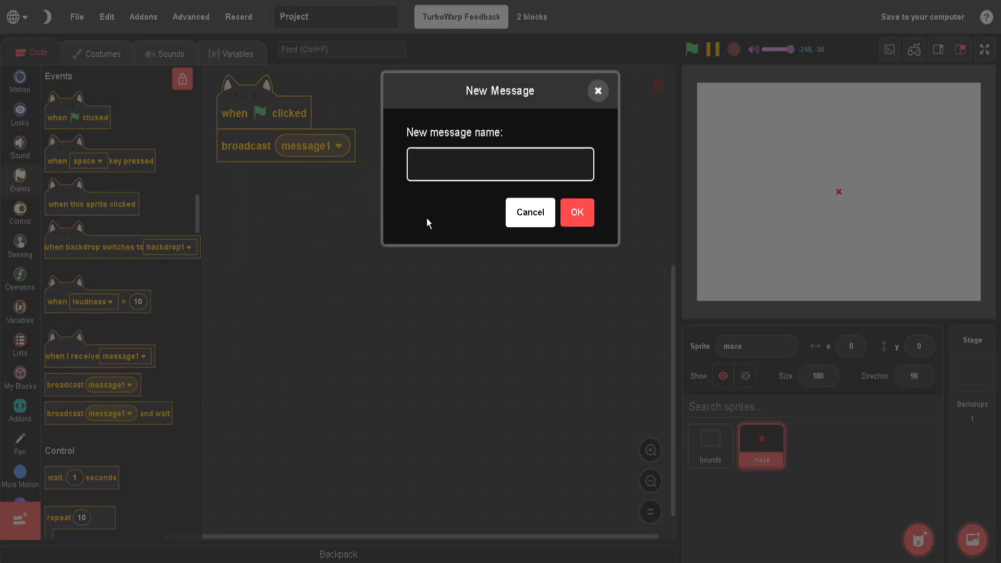
{"action": "type", "text": "reset"}
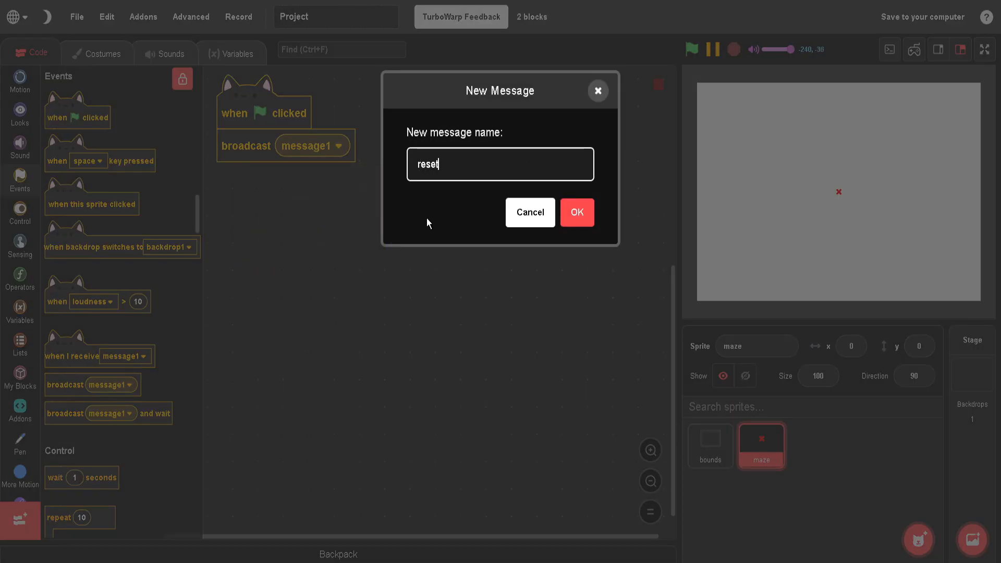
{"action": "left_click", "coordinate": [575, 212]}
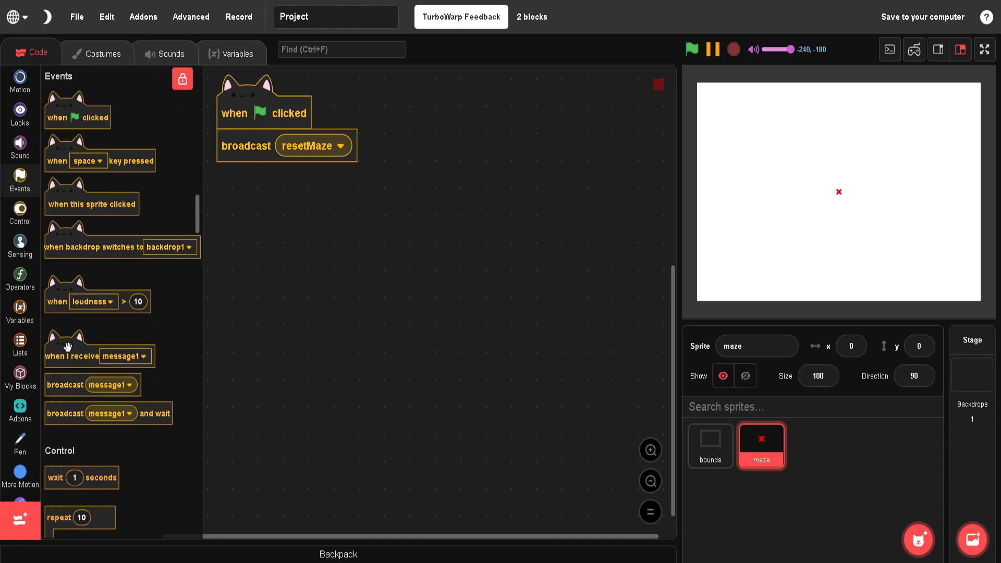
Add a 'when I receive resetMaze' script that erases all pen drawing
{"action": "left_click", "coordinate": [359, 213]}
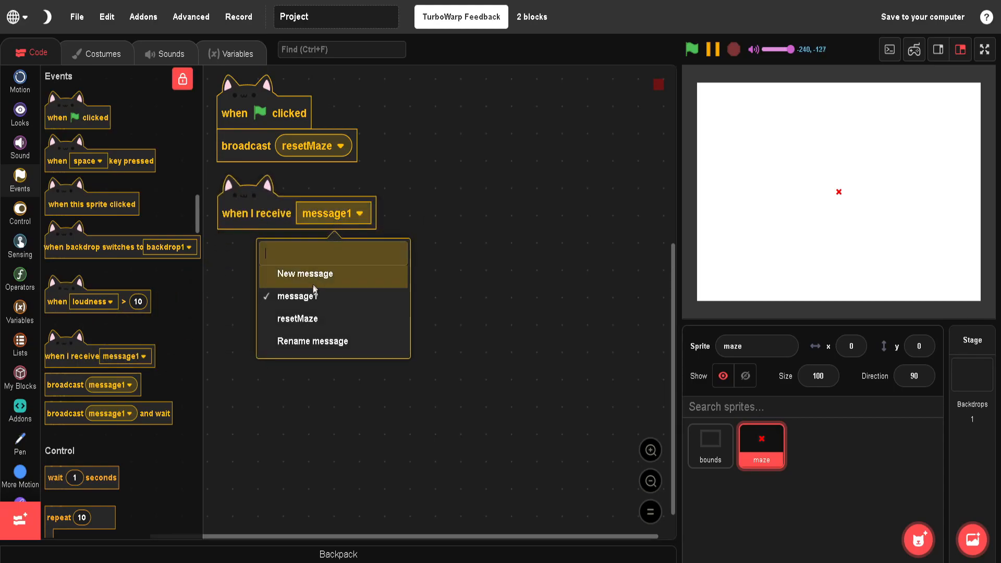
{"action": "left_click", "coordinate": [297, 318]}
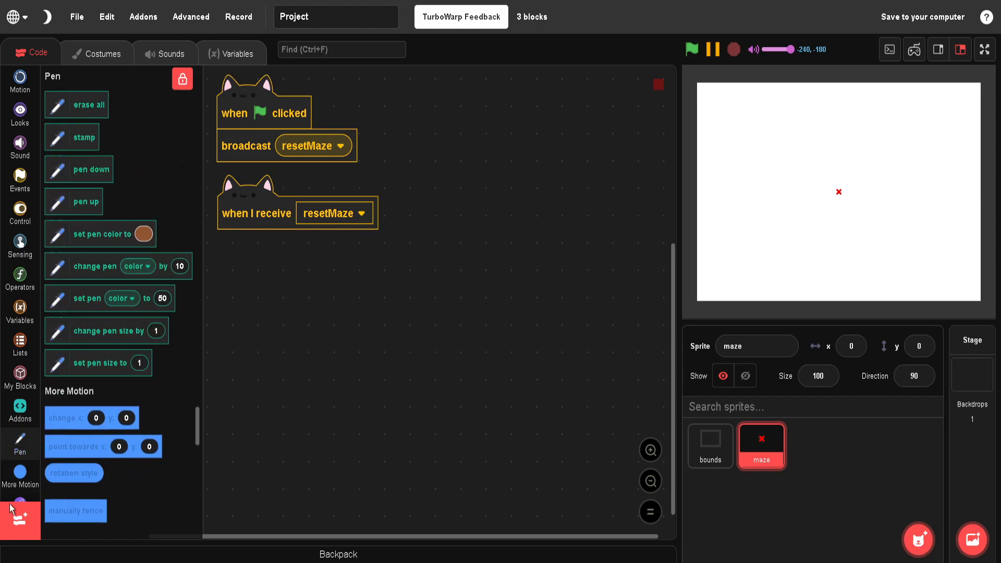
{"action": "left_click", "coordinate": [19, 520]}
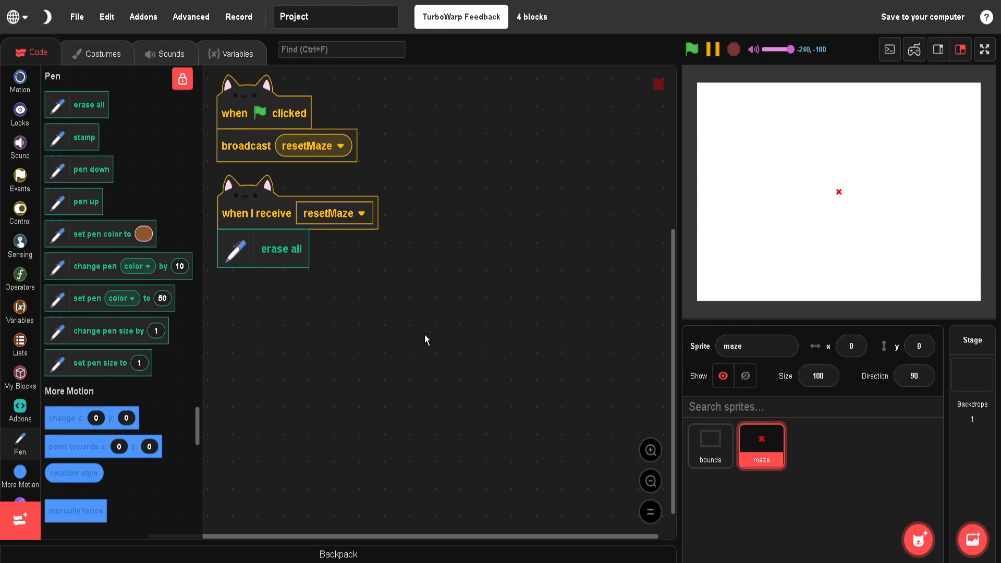
{"action": "left_click", "coordinate": [19, 311]}
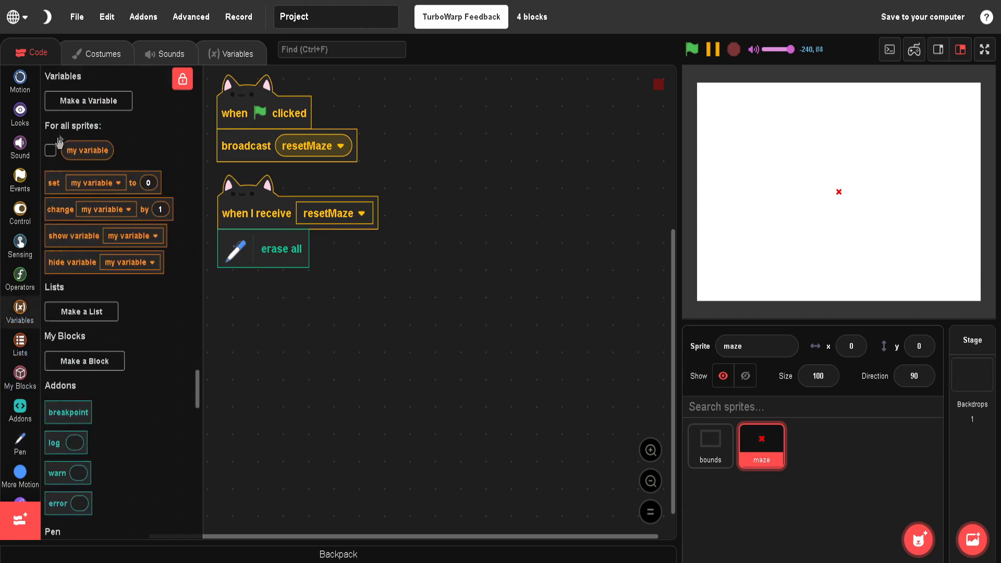
Rename 'my variable' to tileSize and set tileSize to 30 in resetMaze
{"action": "right_click", "coordinate": [87, 150]}
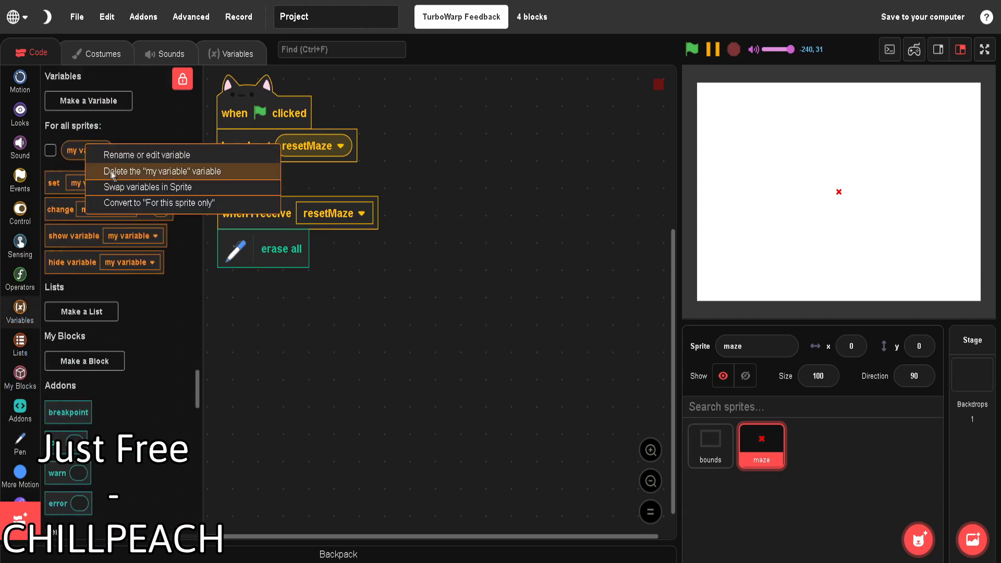
{"action": "left_click", "coordinate": [147, 155]}
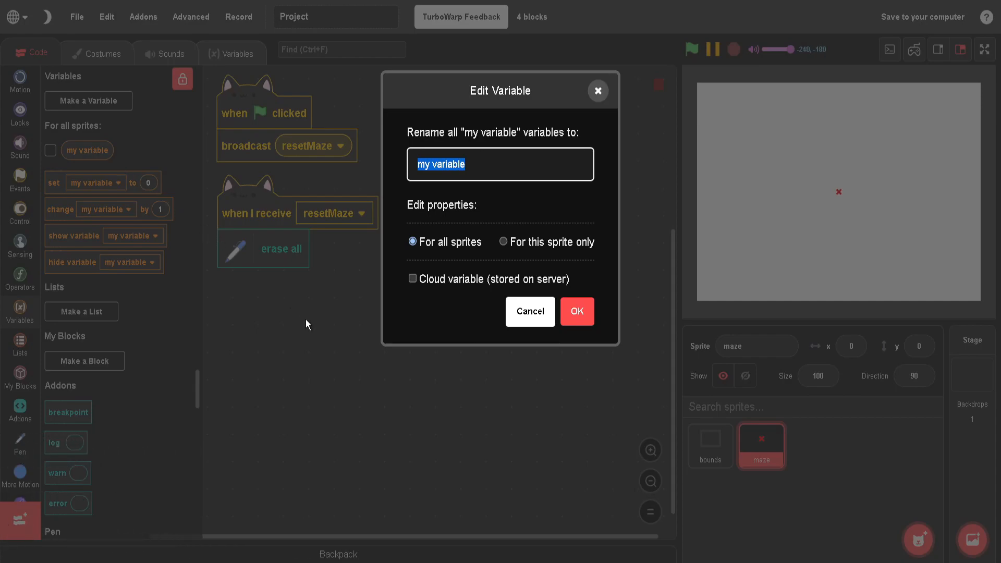
{"action": "type", "text": "tileSize"}
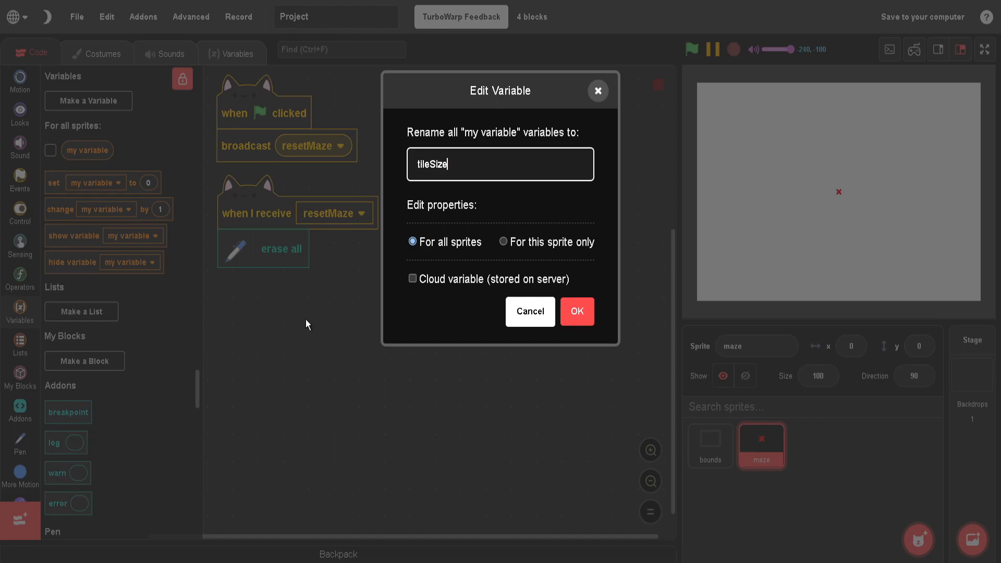
{"action": "left_click", "coordinate": [575, 312]}
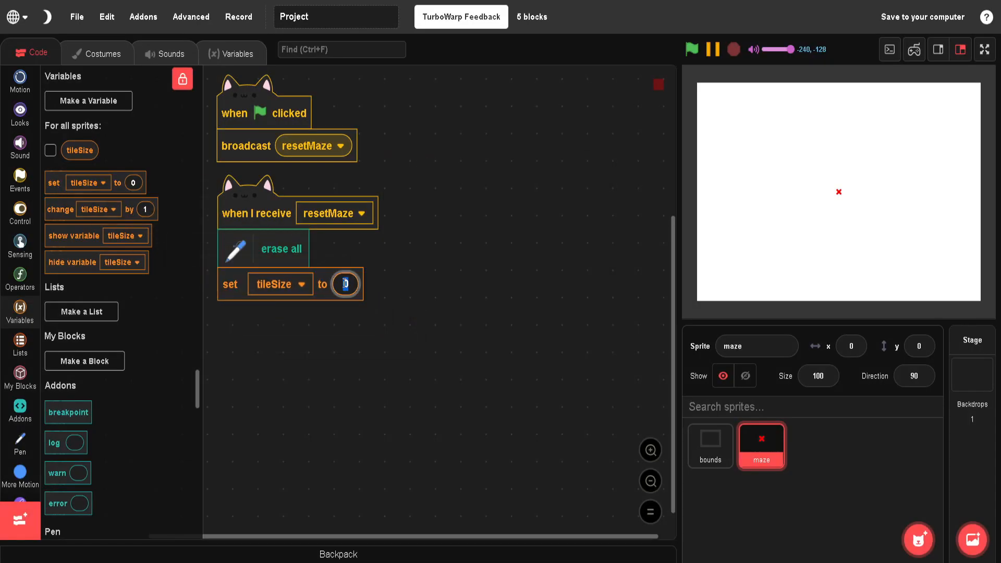
{"action": "type", "text": "30"}
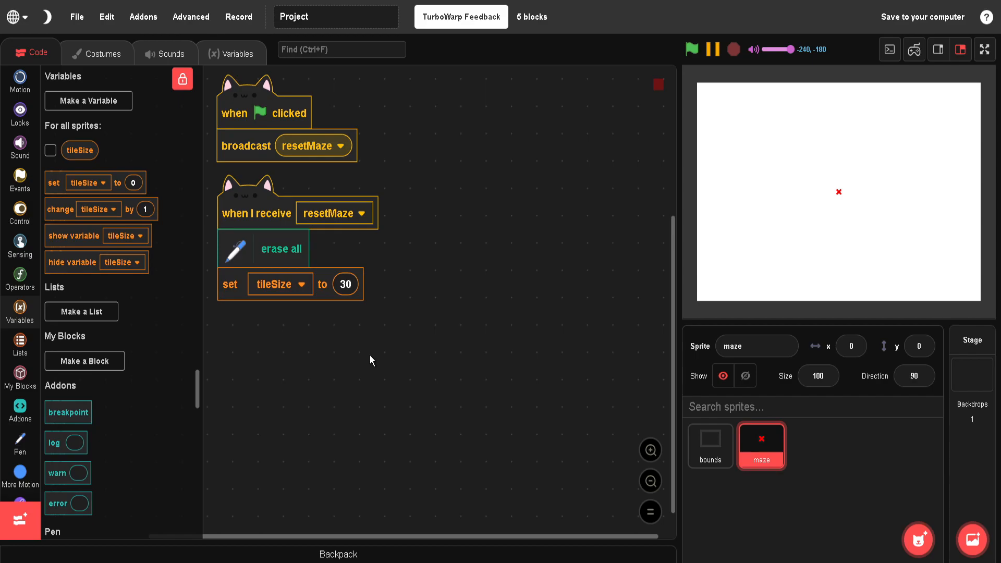
{"action": "mouse_move", "coordinate": [117, 240]}
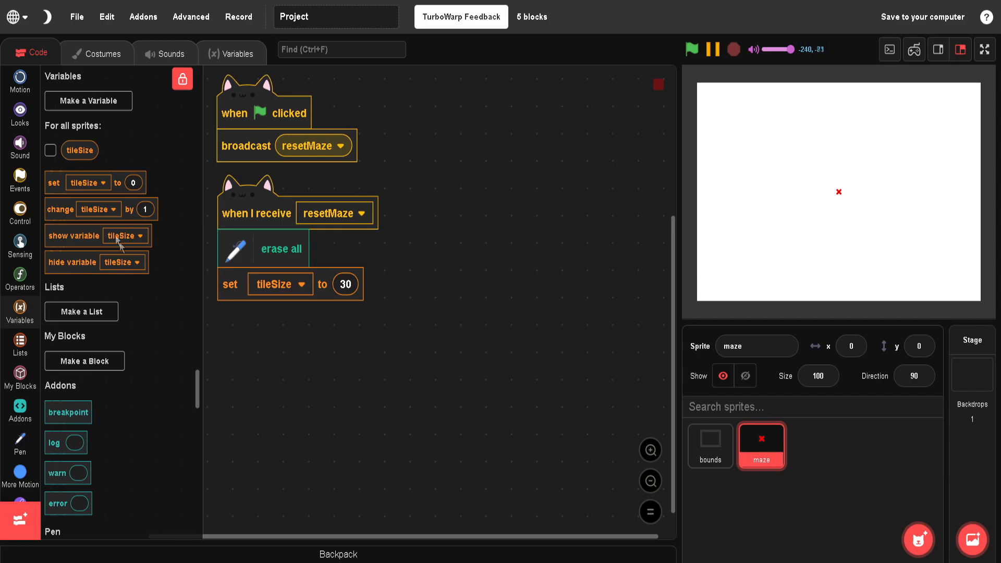
Add 'set size to 100 / 12 * tileSize %' to the resetMaze script
{"action": "left_click", "coordinate": [20, 113]}
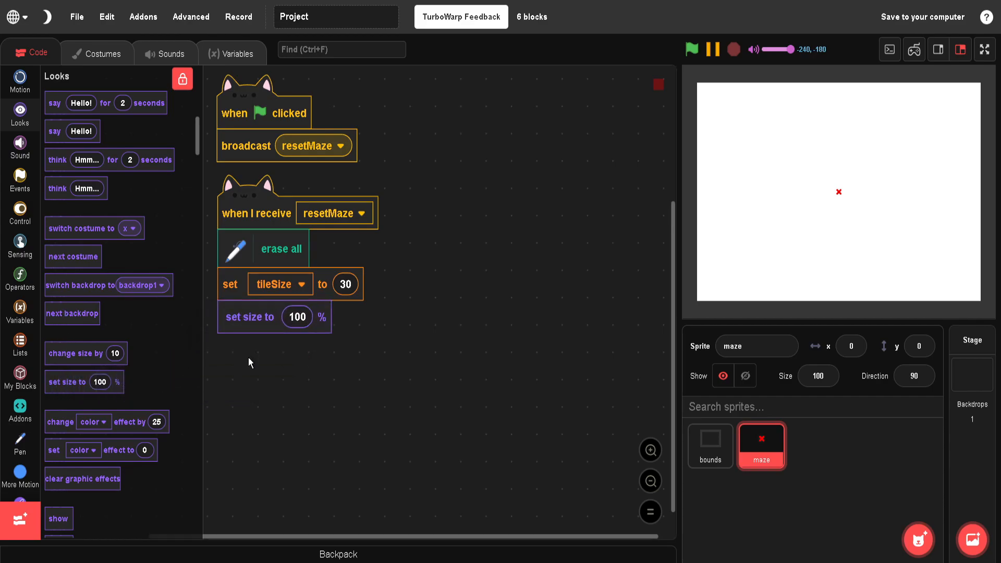
{"action": "mouse_move", "coordinate": [264, 385]}
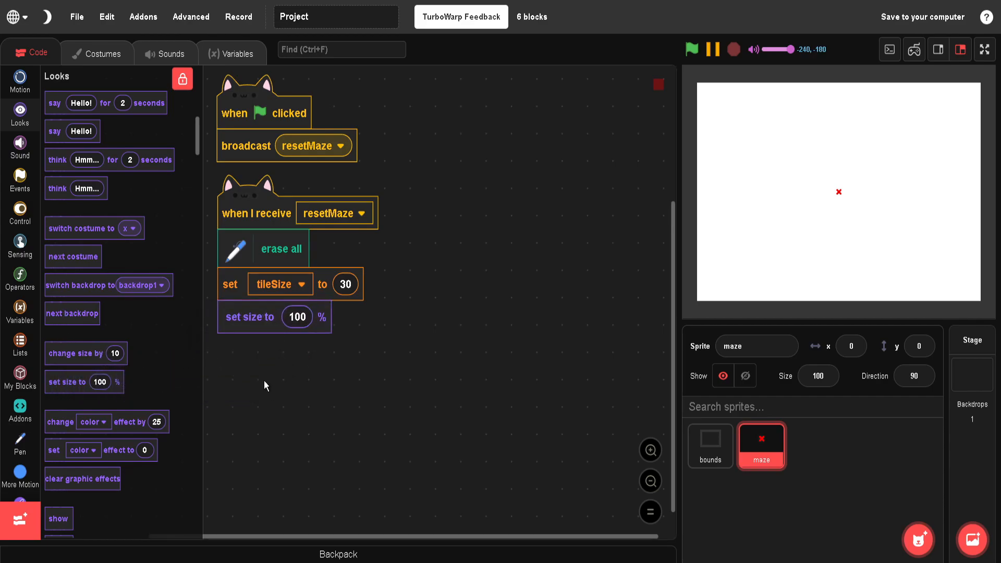
{"action": "left_click", "coordinate": [20, 278]}
{"action": "type", "text": "100"}
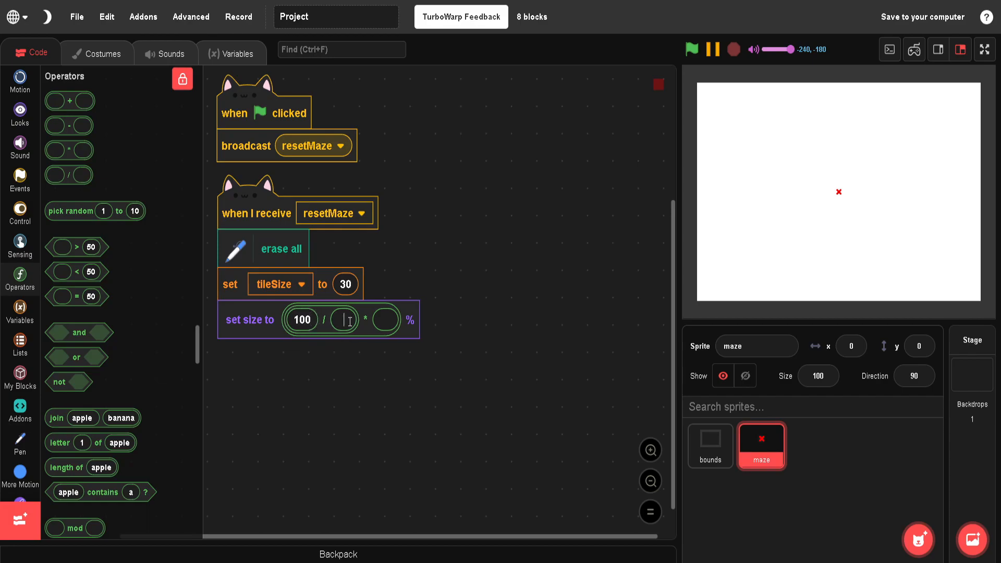
{"action": "type", "text": "12"}
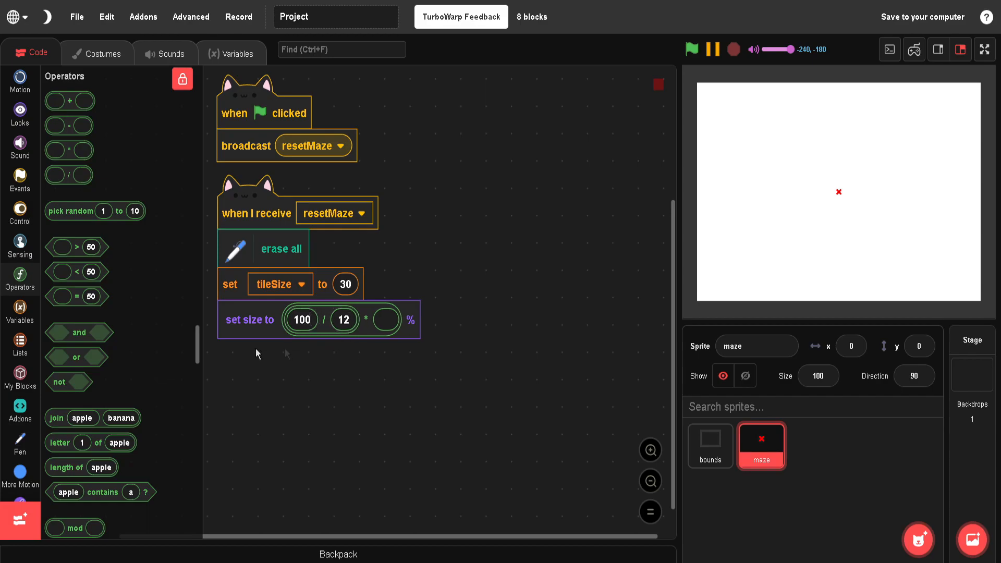
{"action": "left_click", "coordinate": [20, 310]}
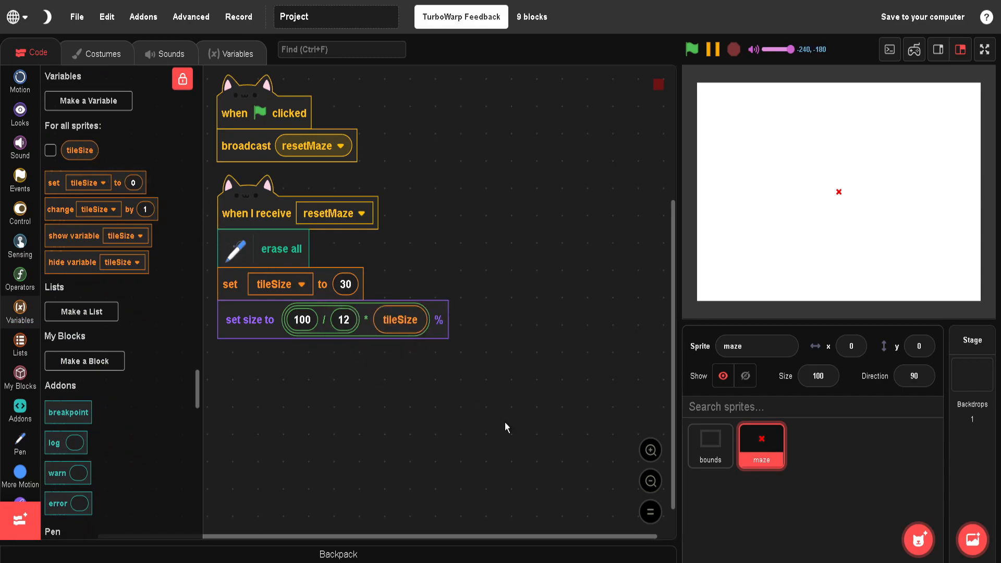
Add 'go to x:0 y:0' and a point-in-direction block holding a multiplication
{"action": "left_click", "coordinate": [20, 82]}
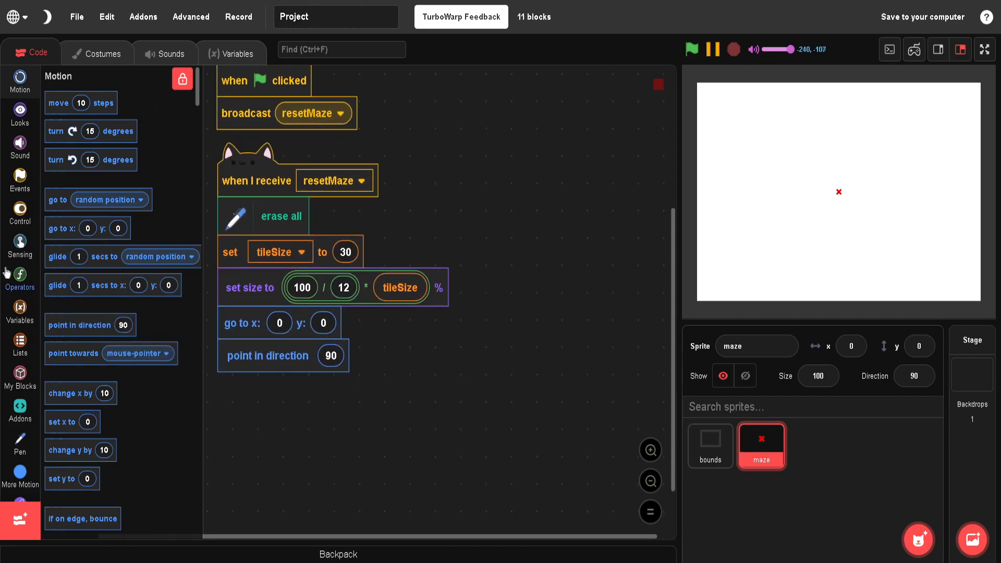
{"action": "left_click", "coordinate": [19, 276]}
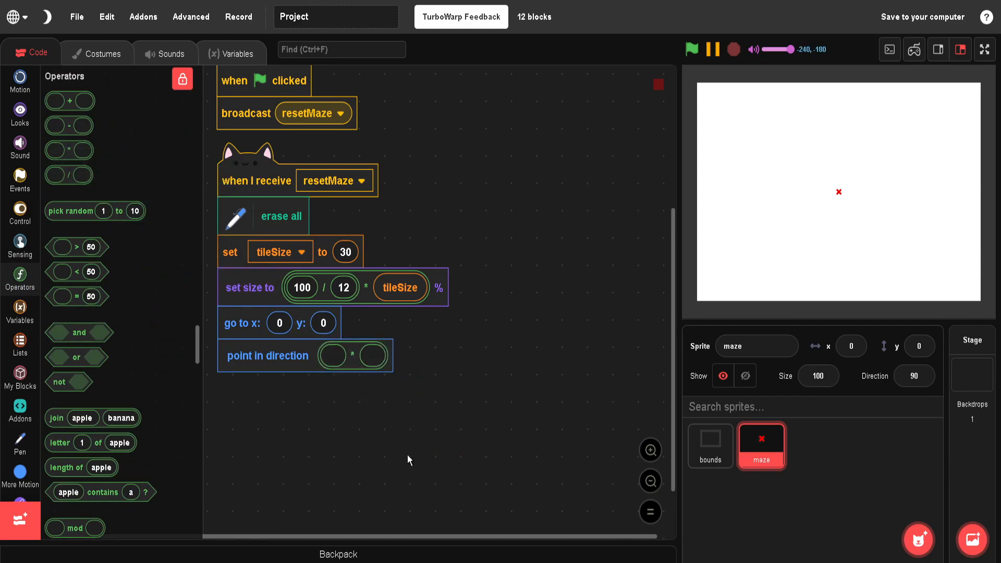
{"action": "mouse_move", "coordinate": [70, 317]}
{"action": "type", "text": "90"}
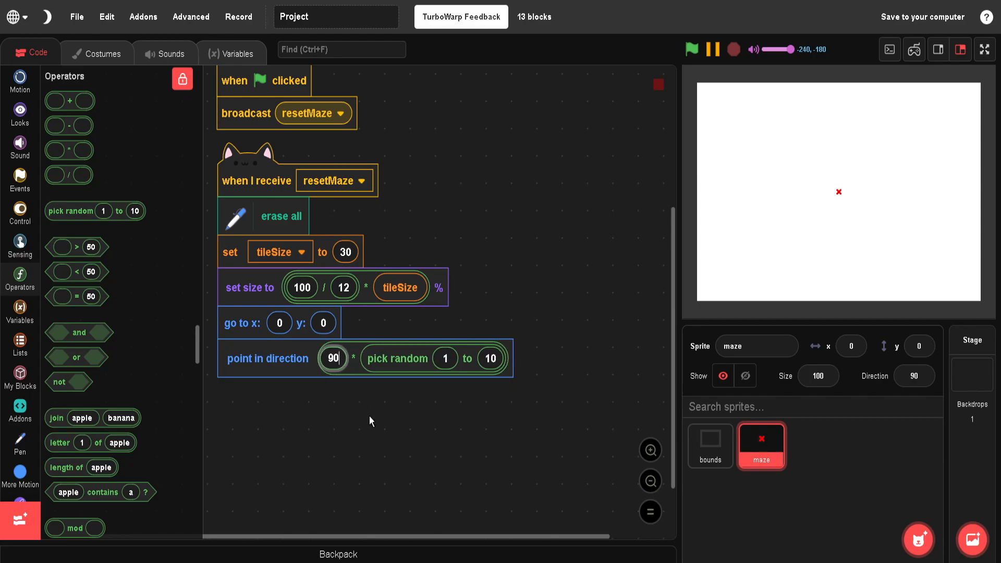
{"action": "mouse_move", "coordinate": [409, 423]}
{"action": "type", "text": "-1"}
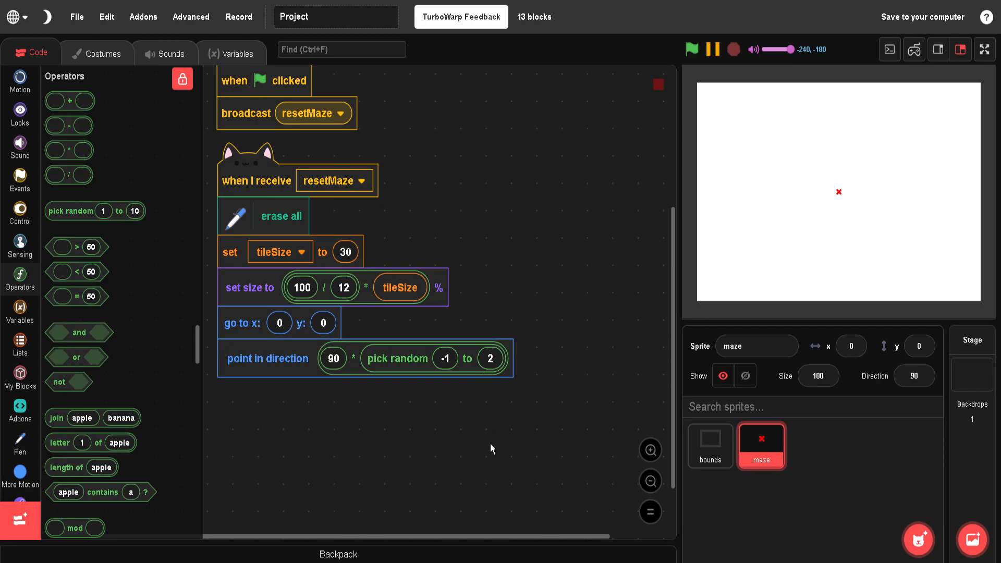
{"action": "mouse_move", "coordinate": [352, 369]}
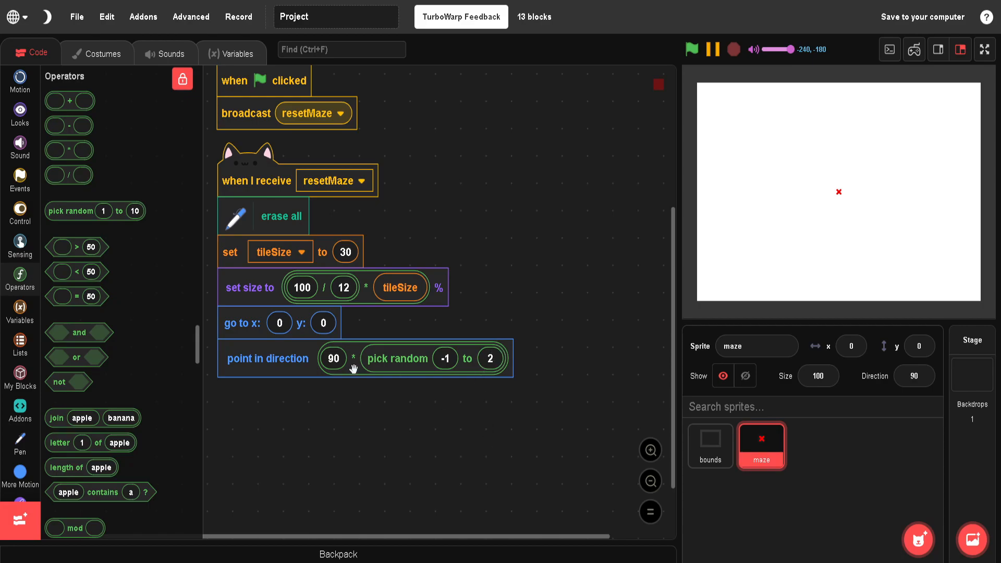
{"action": "mouse_move", "coordinate": [353, 399]}
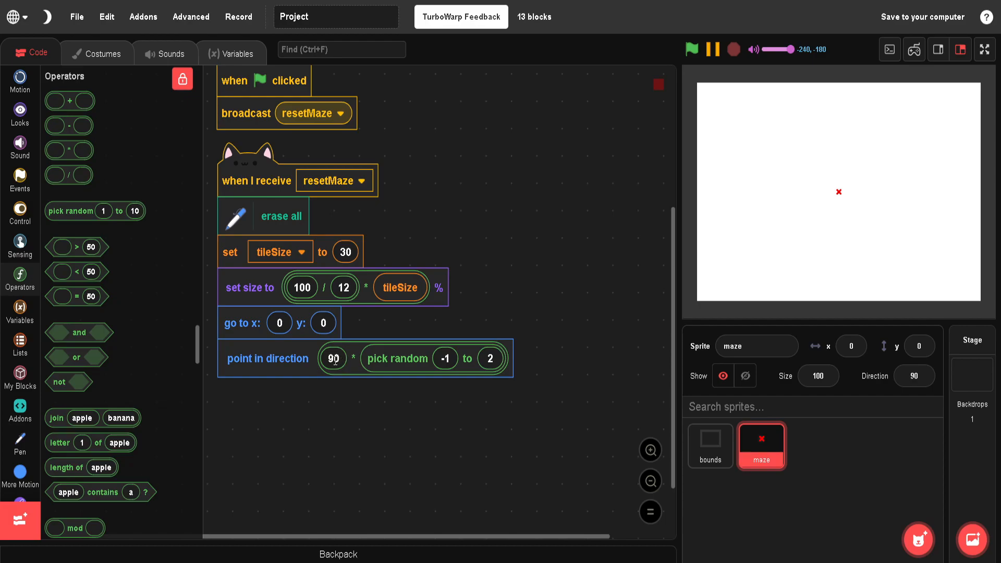
{"action": "mouse_move", "coordinate": [445, 358]}
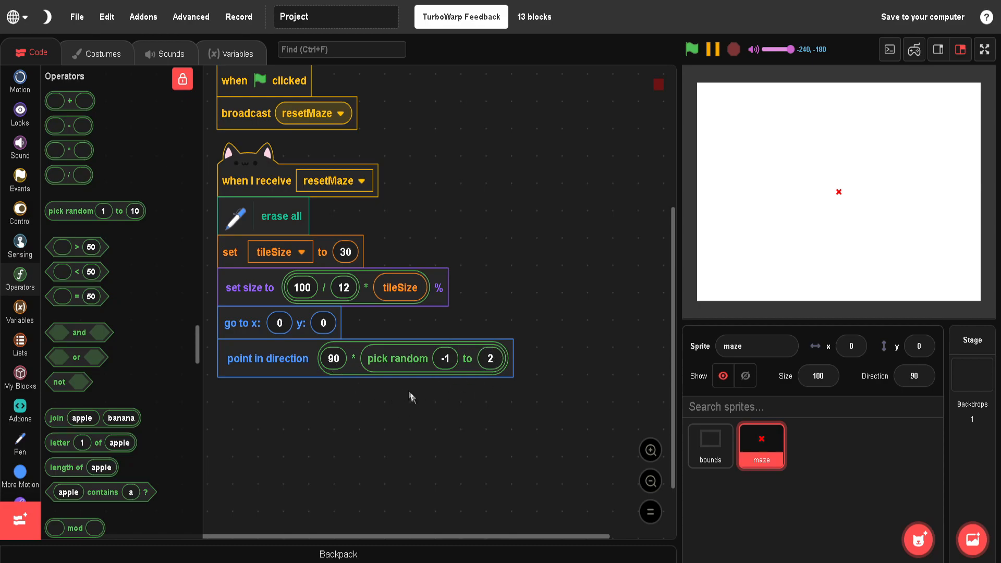
{"action": "mouse_move", "coordinate": [431, 436]}
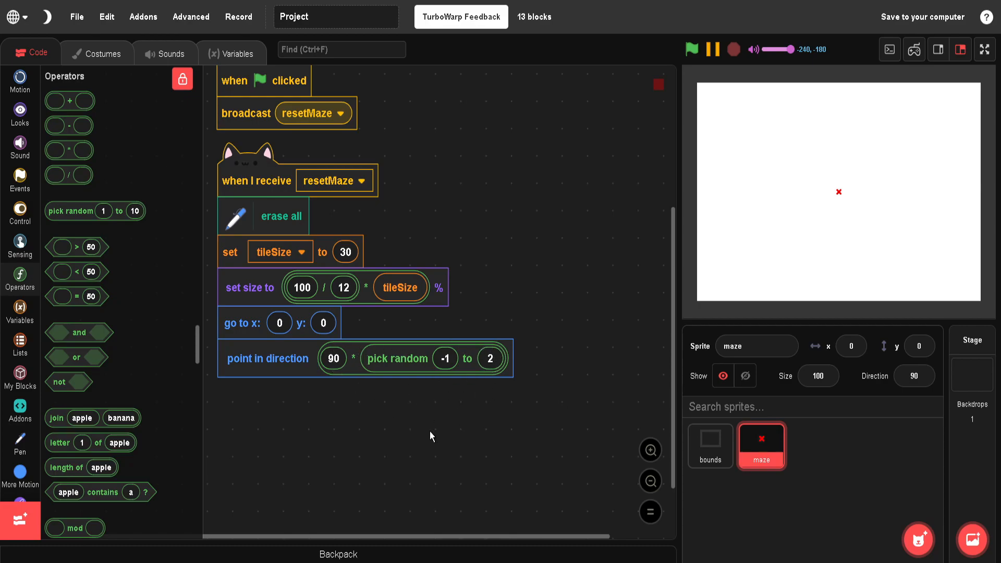
Create furthestDistance and distance variables and set both to 0
{"action": "left_click", "coordinate": [20, 311]}
{"action": "type", "text": "furthestD"}
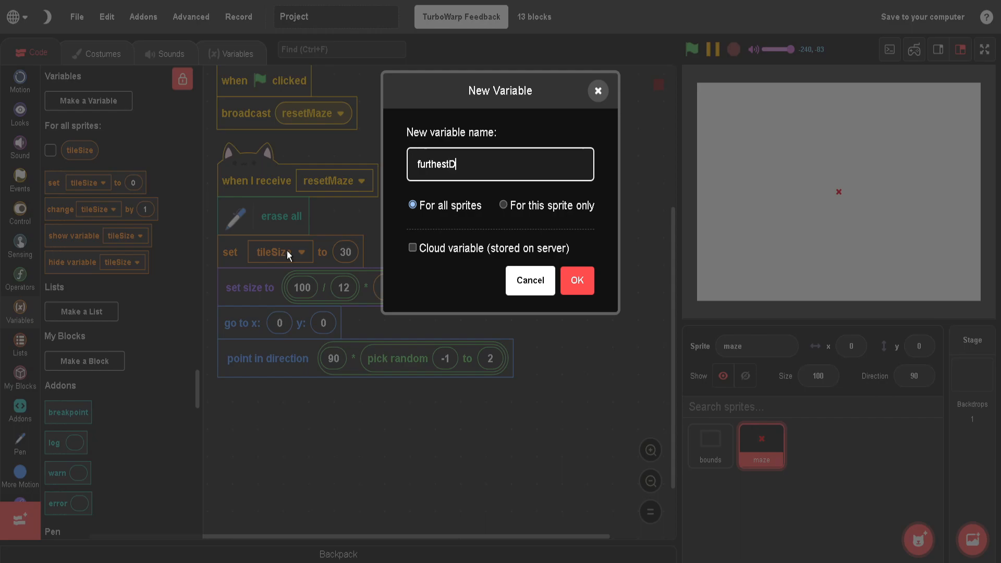
{"action": "left_click", "coordinate": [575, 280]}
{"action": "type", "text": "d"}
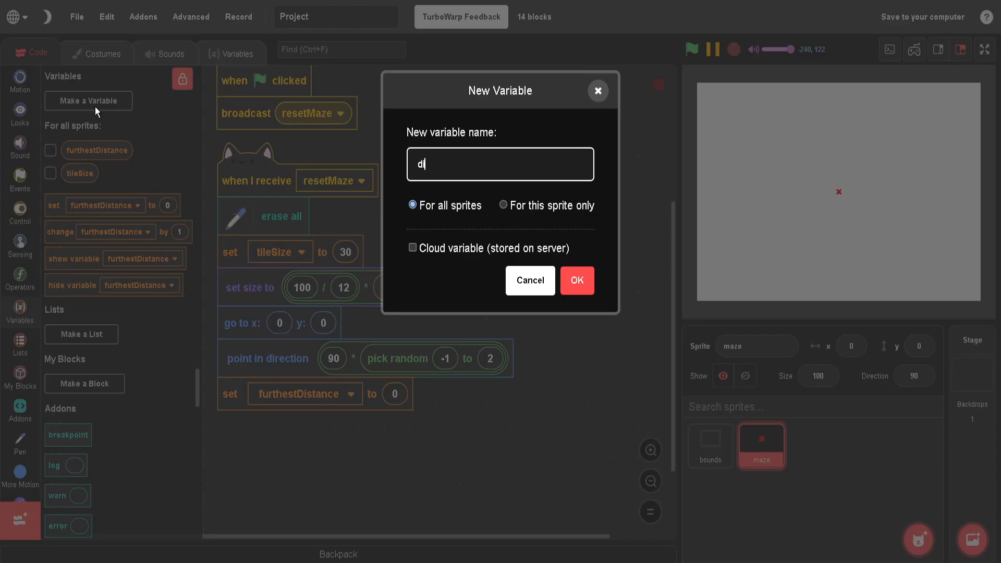
{"action": "left_click", "coordinate": [575, 281]}
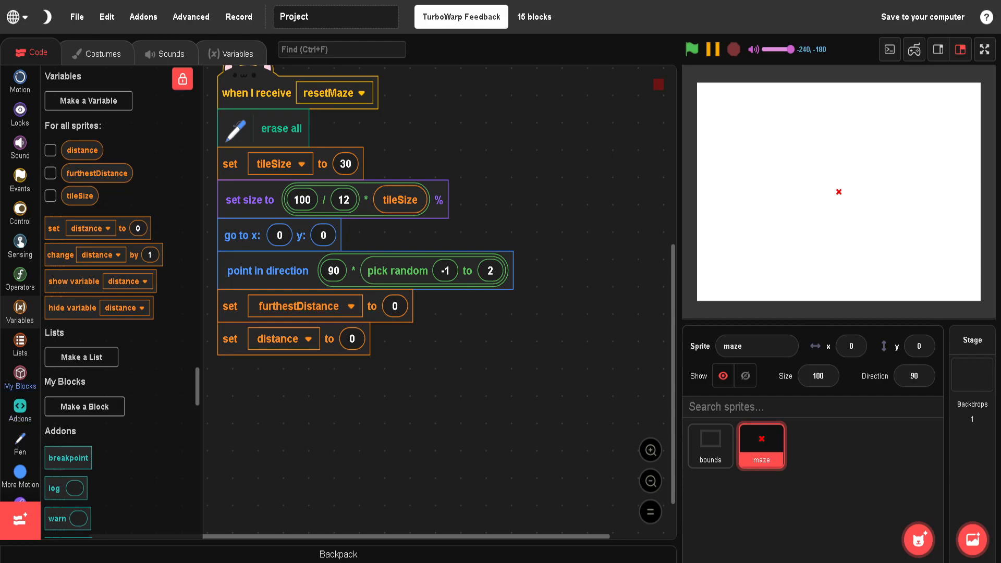
Define a new custom block named 'Draw Maze'
{"action": "left_click", "coordinate": [84, 406]}
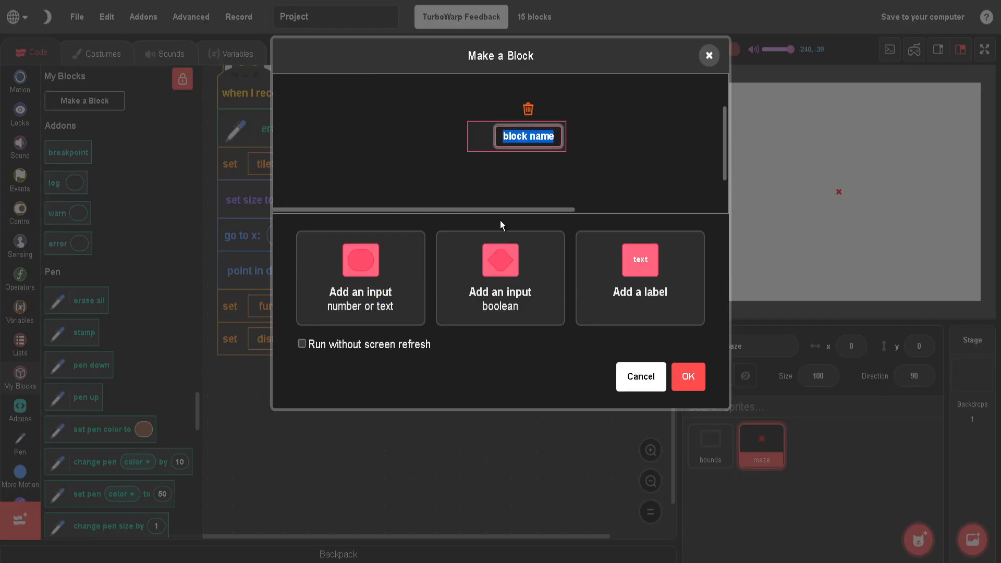
{"action": "type", "text": "Draw"}
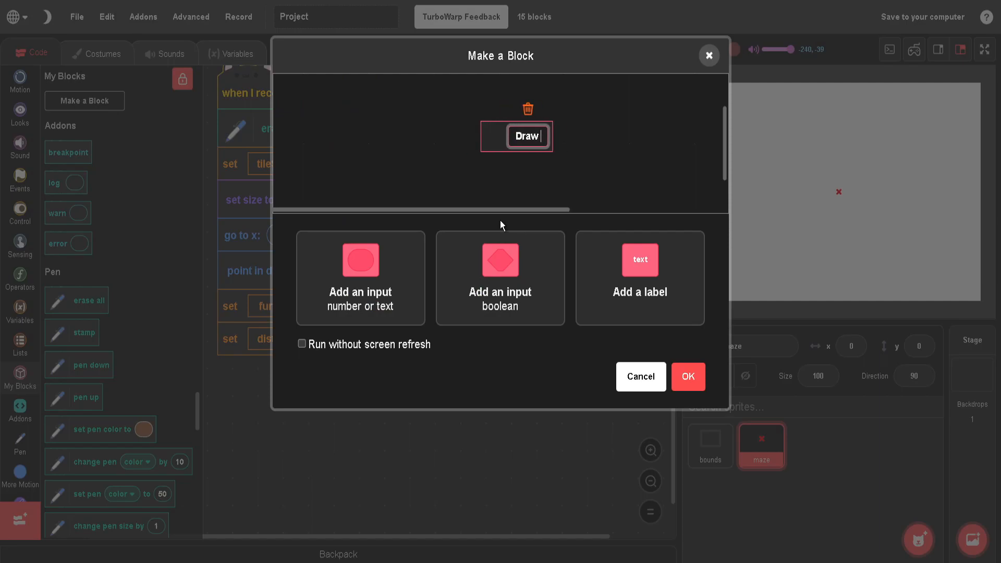
{"action": "type", "text": "Maze"}
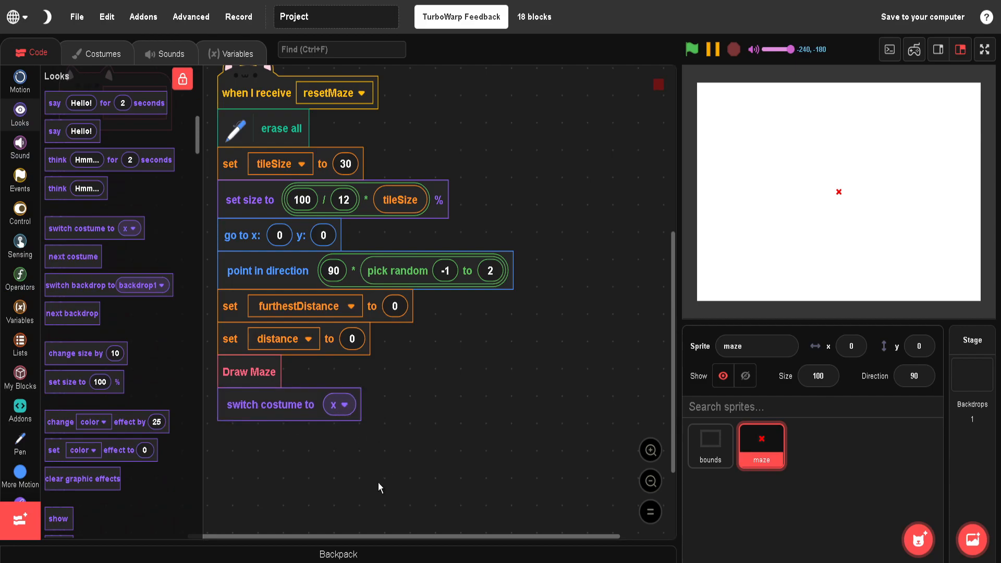
Add a broadcast block with a new message named 'mazeGenerated'
{"action": "left_click", "coordinate": [20, 184]}
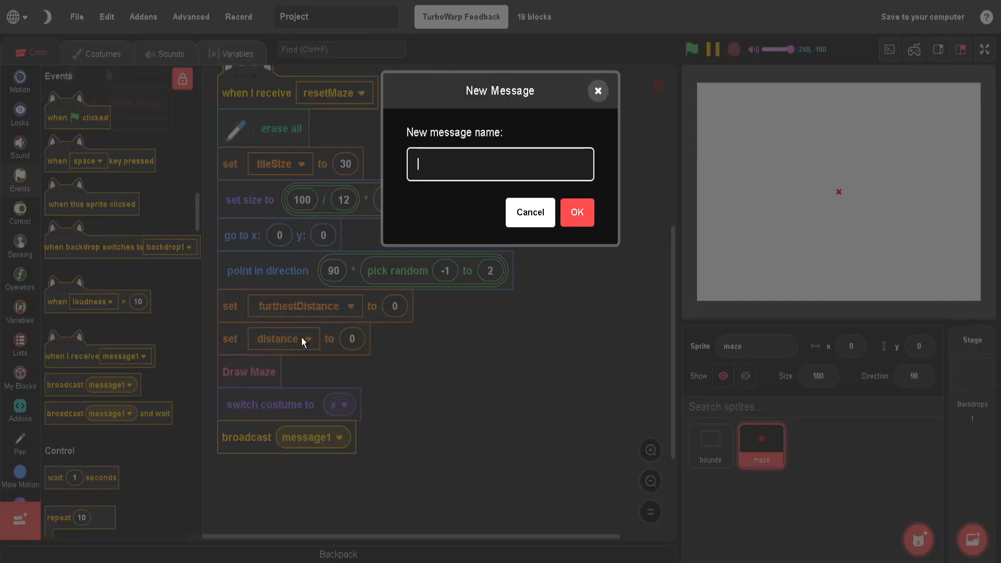
{"action": "type", "text": "mazeG"}
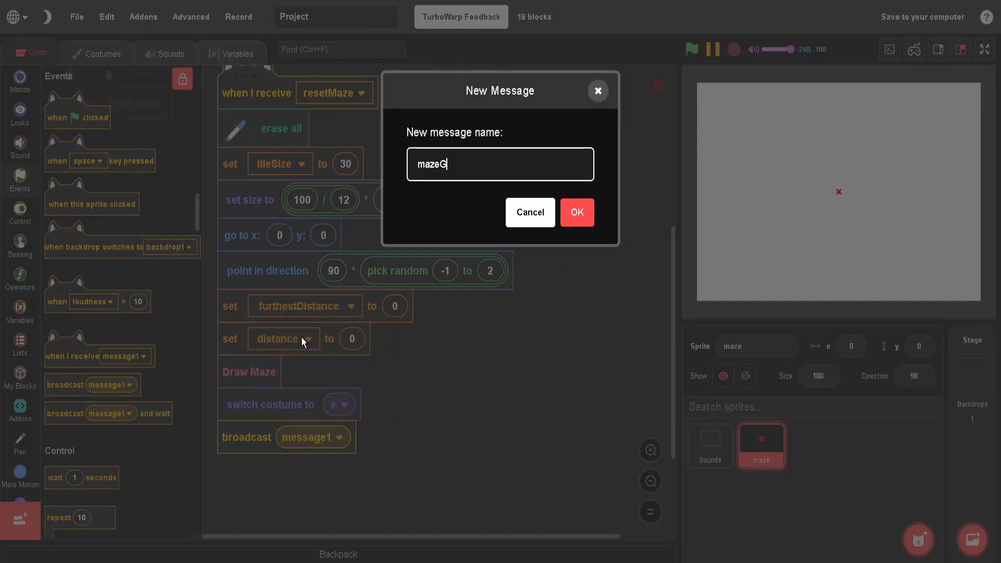
{"action": "type", "text": "enere"}
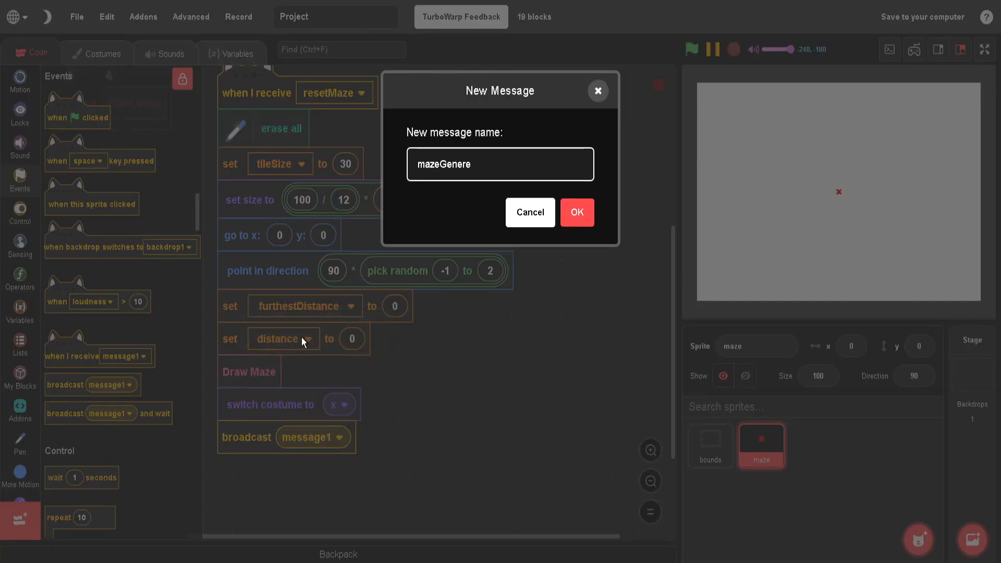
{"action": "left_click", "coordinate": [576, 212]}
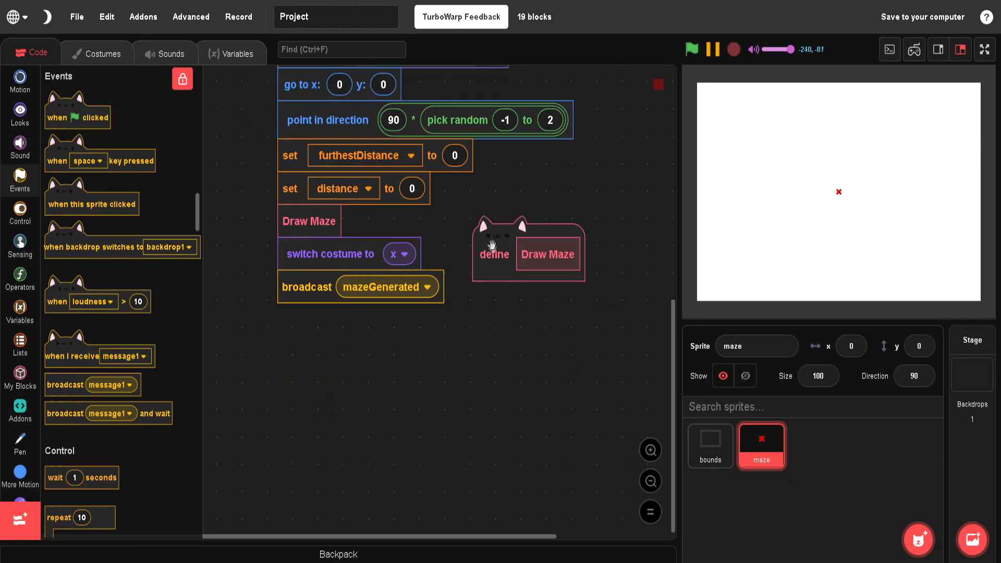
Under define Draw Maze, add switch costume to tile2, stamp, move (tileSize) steps, change distance by 1
{"action": "left_click", "coordinate": [20, 114]}
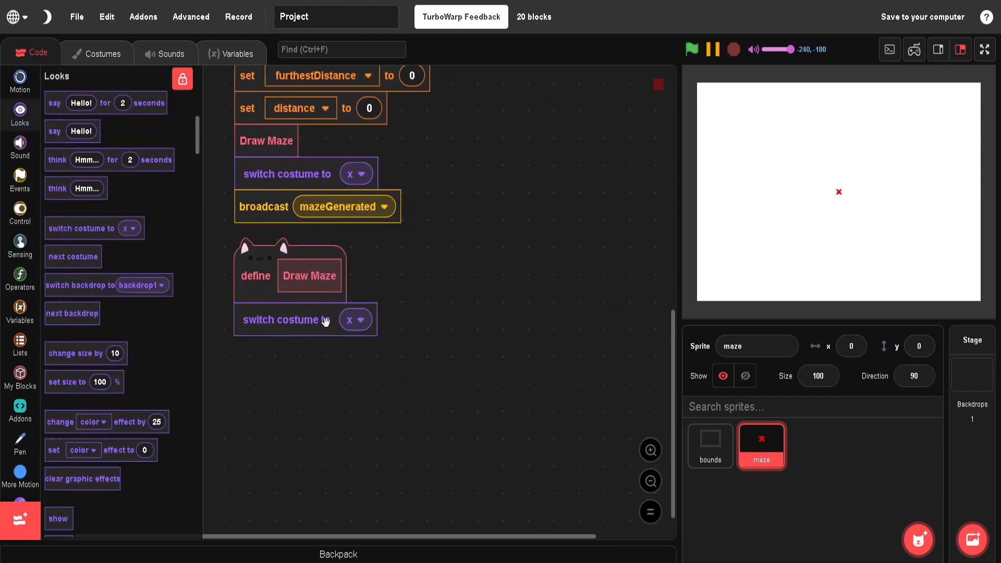
{"action": "left_click", "coordinate": [356, 320]}
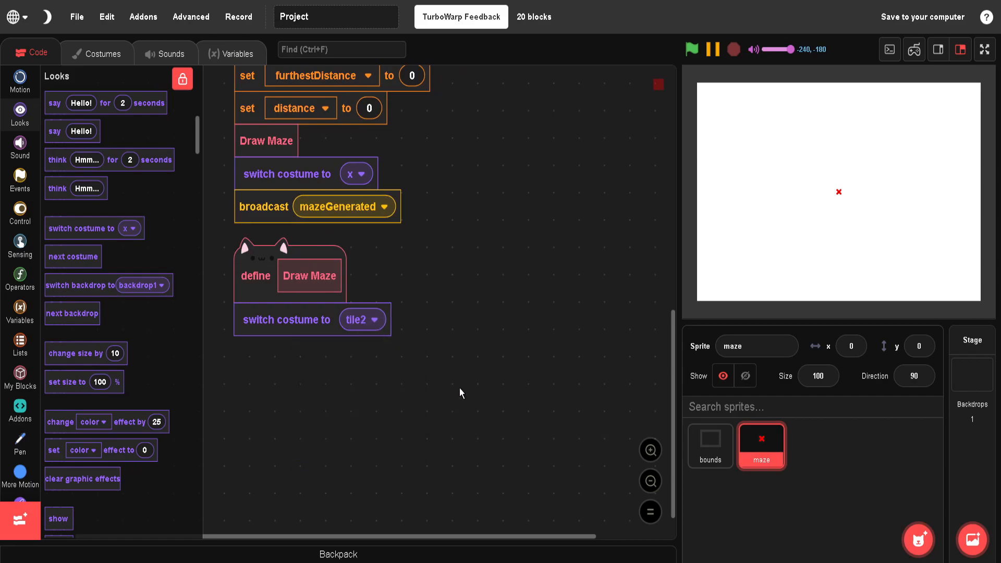
{"action": "left_click", "coordinate": [20, 440]}
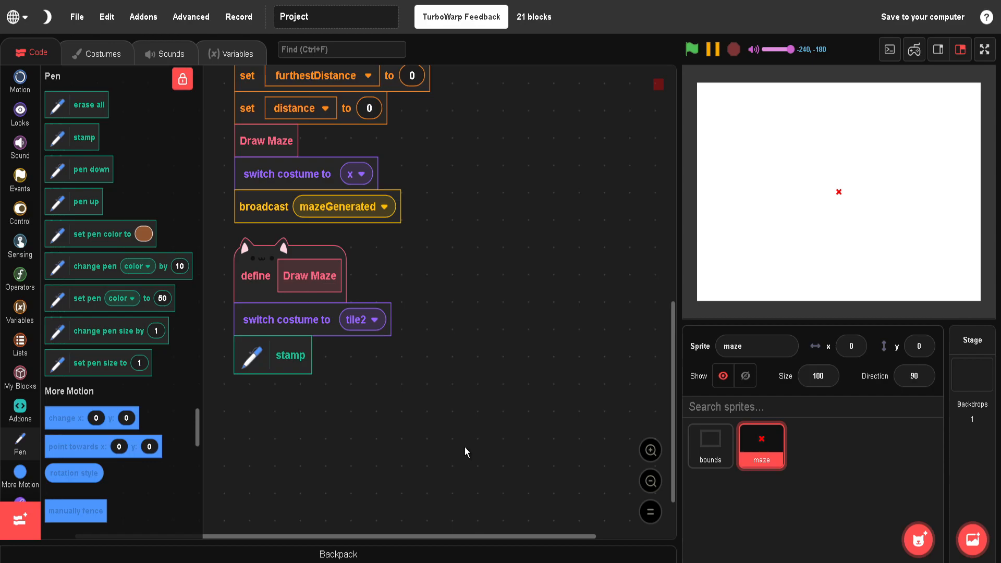
{"action": "left_click", "coordinate": [20, 82]}
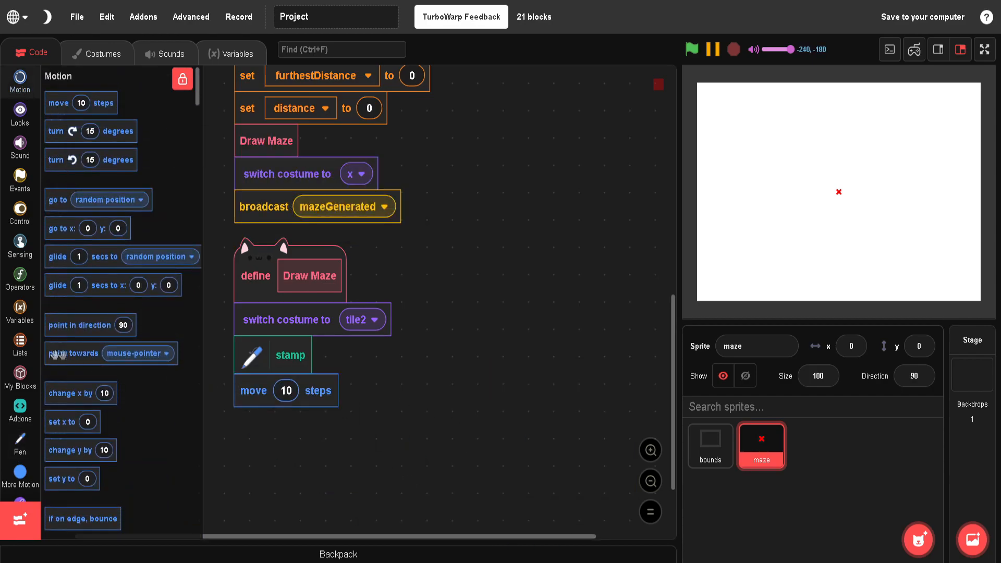
{"action": "left_click", "coordinate": [20, 311]}
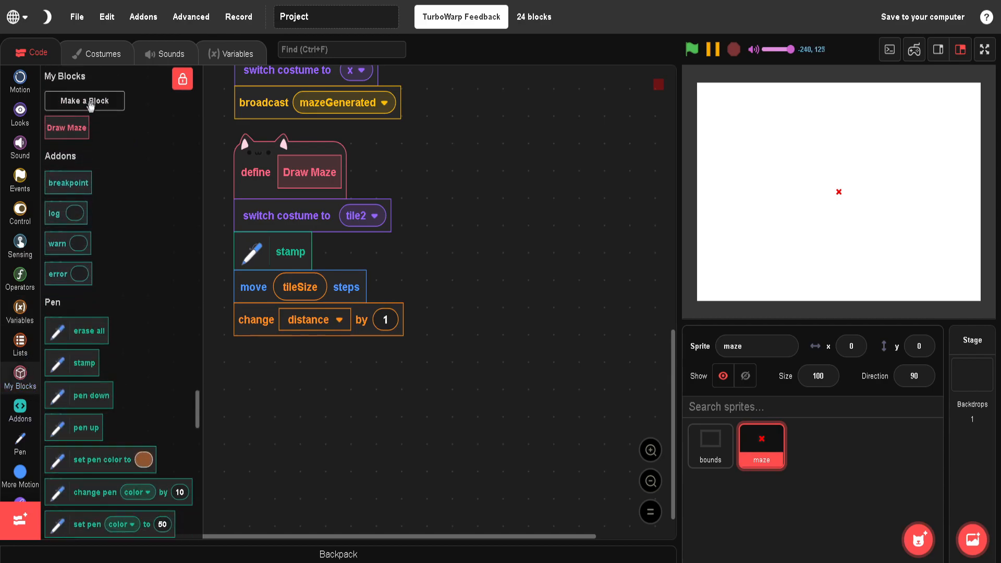
Create a custom block named 'Record Distance'
{"action": "left_click", "coordinate": [84, 101]}
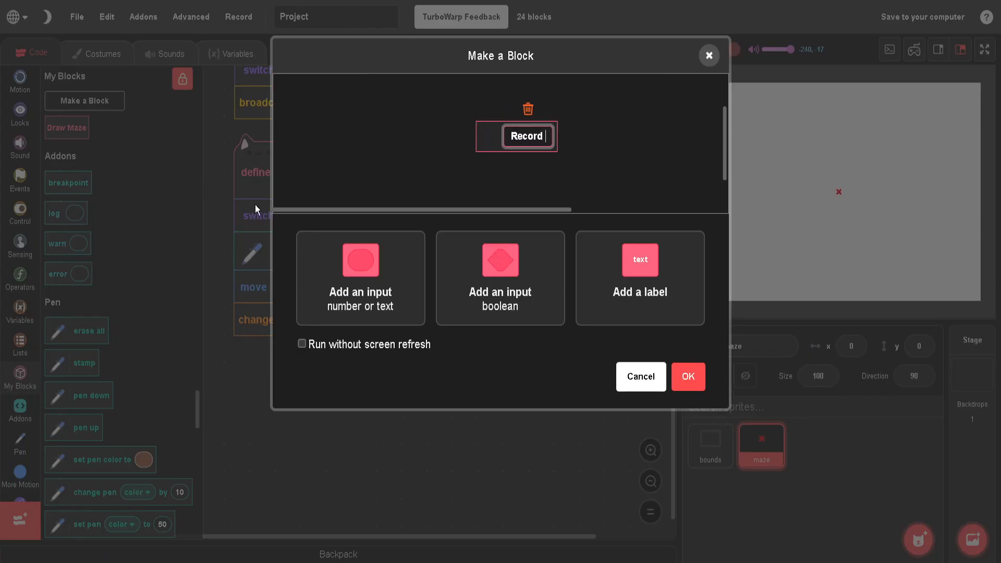
{"action": "type", "text": "Distance"}
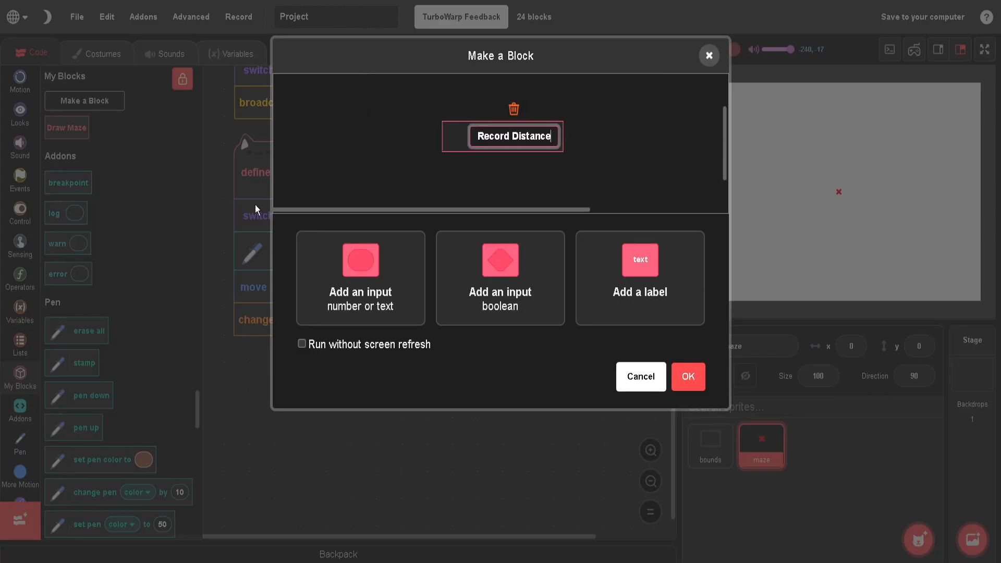
{"action": "left_click", "coordinate": [687, 376]}
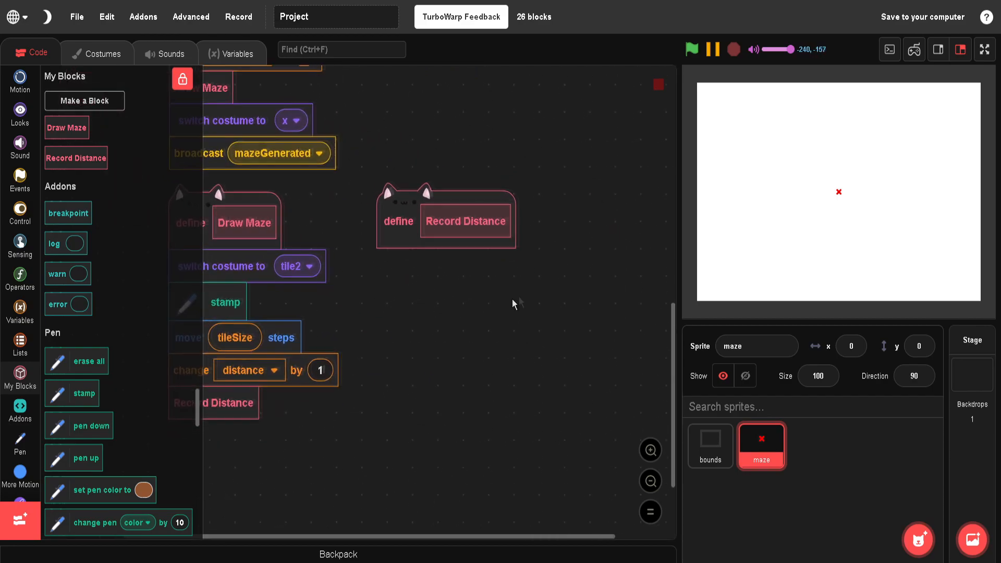
In Record Distance, add if distance > furthestDistance then set furthestDistance to distance
{"action": "left_click", "coordinate": [20, 213]}
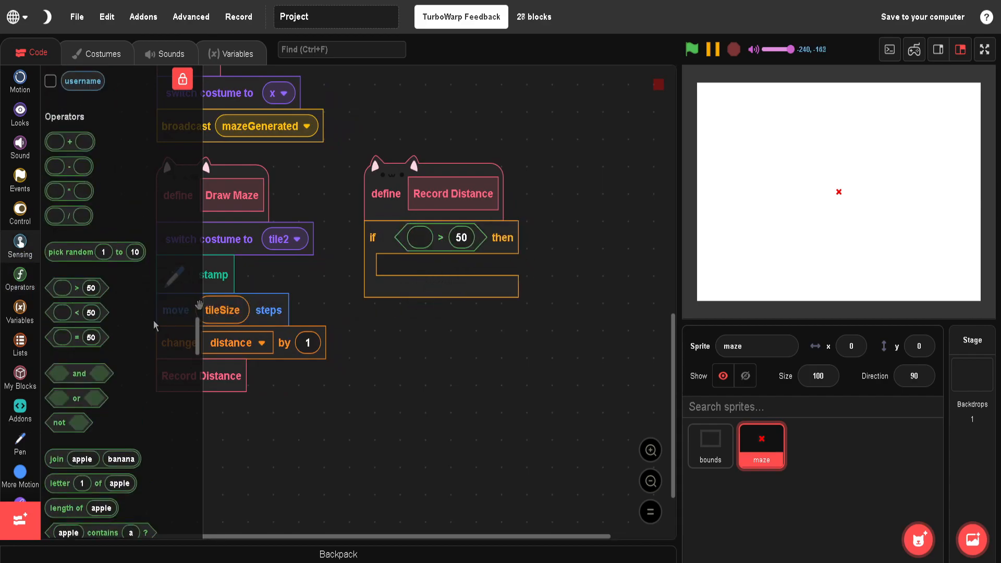
{"action": "left_click", "coordinate": [20, 311]}
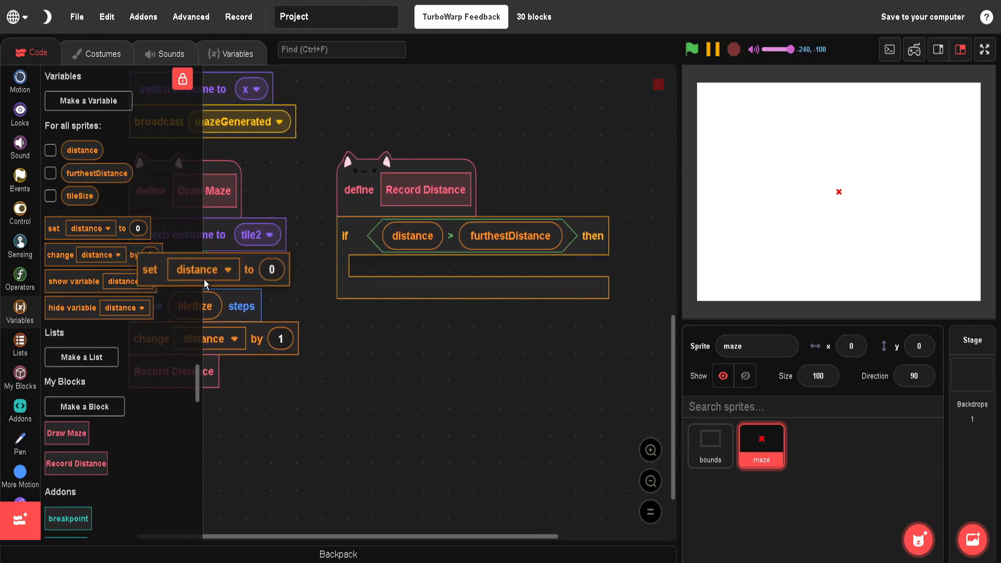
{"action": "left_click", "coordinate": [412, 271]}
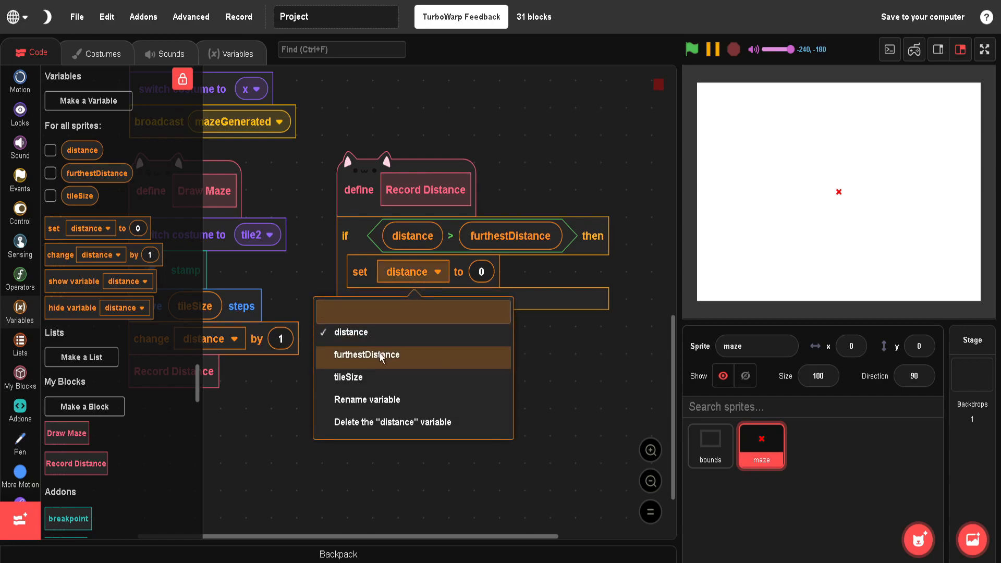
{"action": "left_click", "coordinate": [366, 355]}
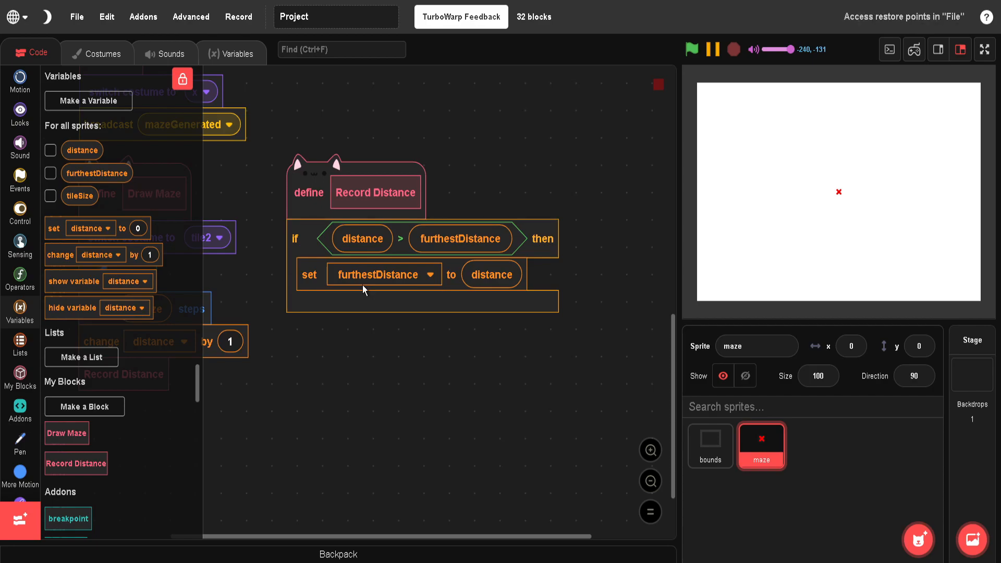
Create furthestX and furthestY variables and add a set furthestX block inside Record Distance's if
{"action": "left_click", "coordinate": [88, 101]}
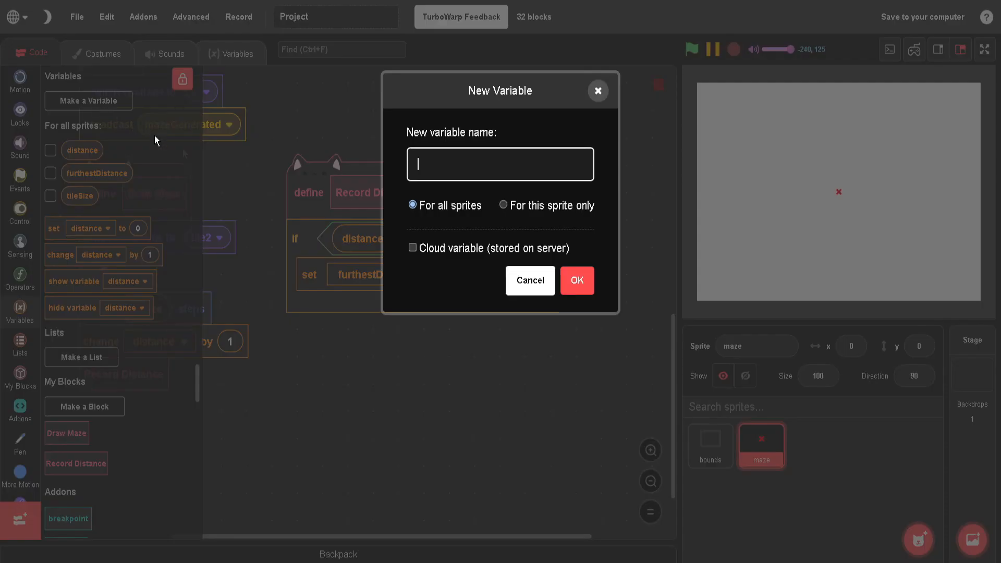
{"action": "type", "text": "furthes"}
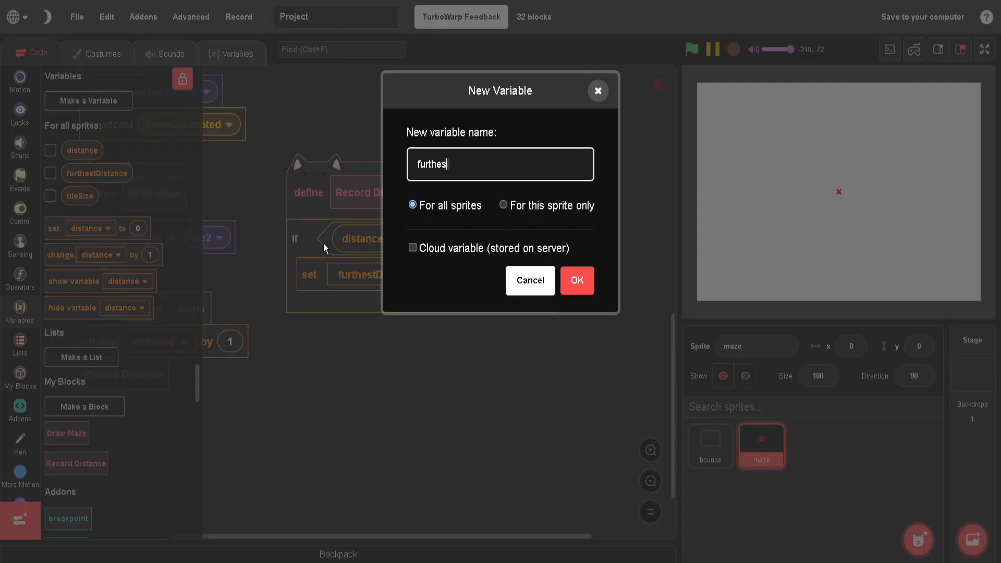
{"action": "left_click", "coordinate": [575, 280]}
{"action": "type", "text": "furth"}
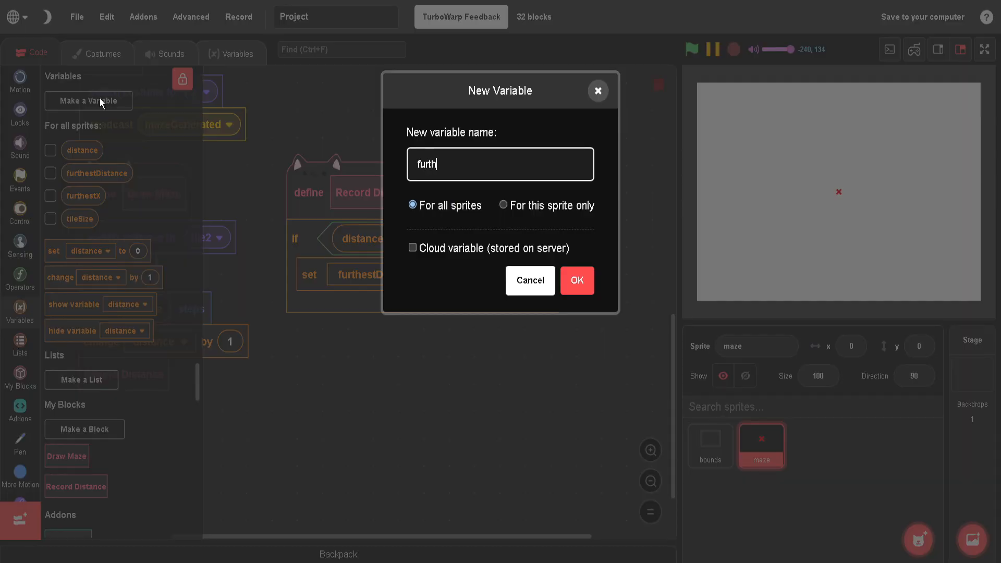
{"action": "type", "text": "estY"}
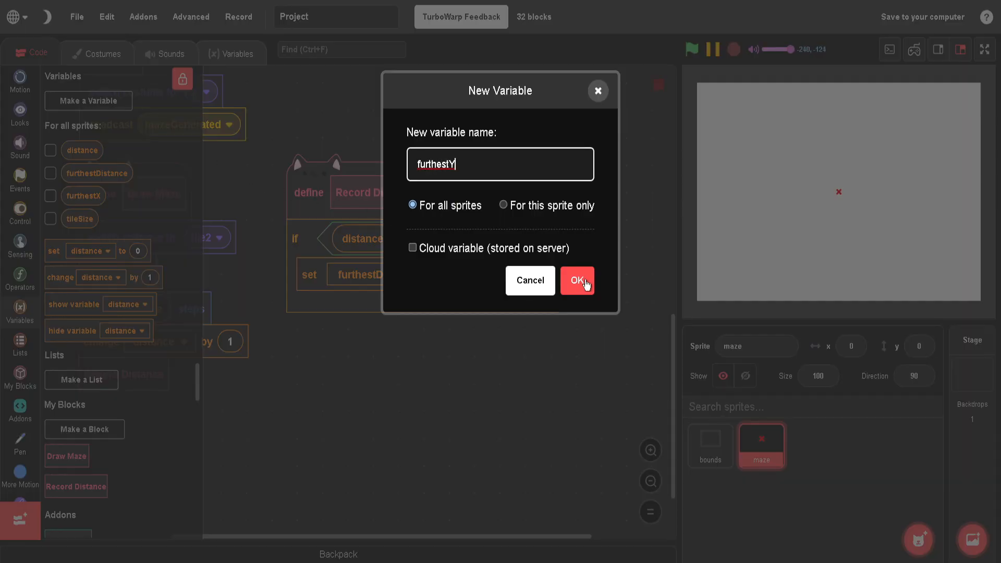
{"action": "left_click", "coordinate": [575, 280]}
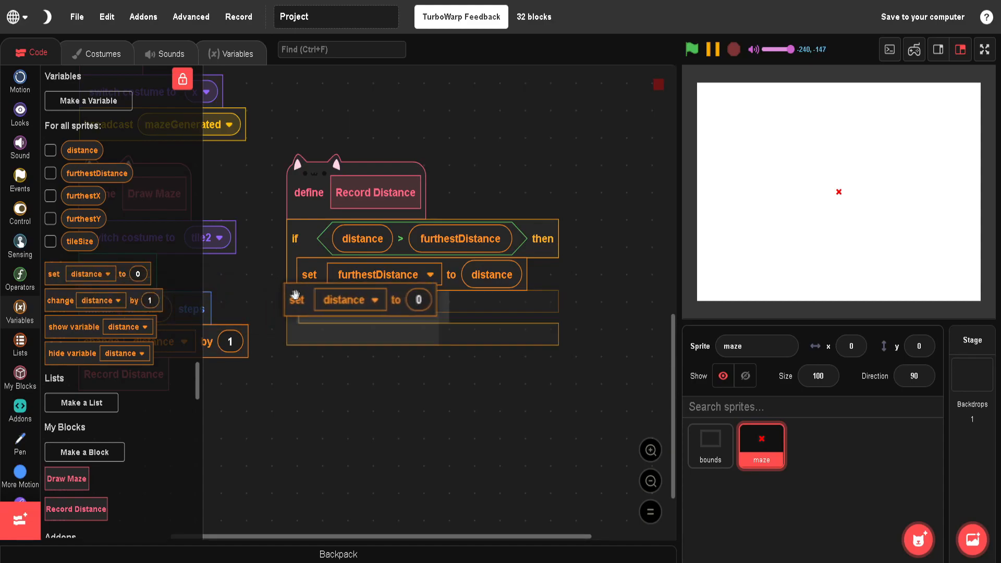
{"action": "left_click", "coordinate": [348, 300]}
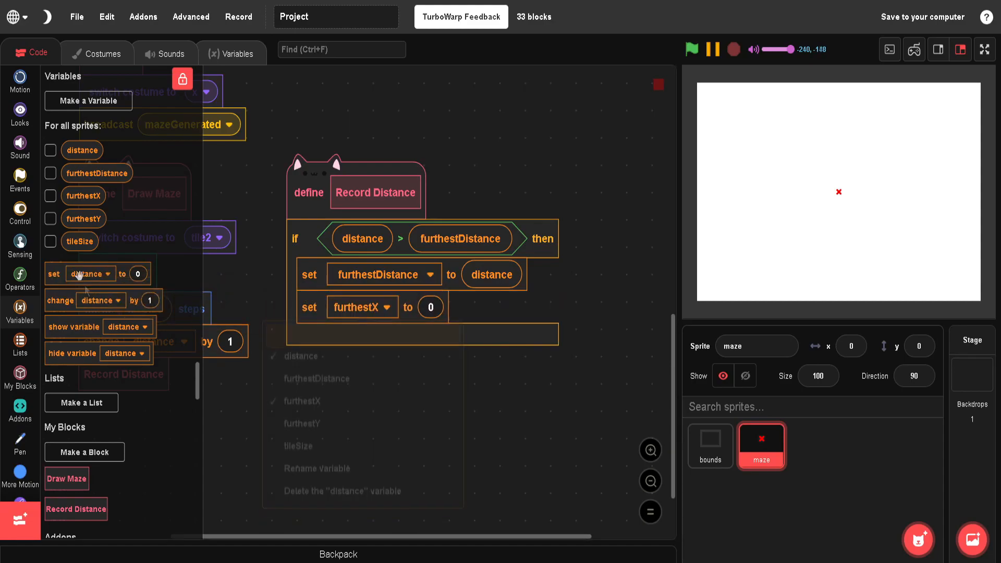
{"action": "left_click", "coordinate": [19, 81]}
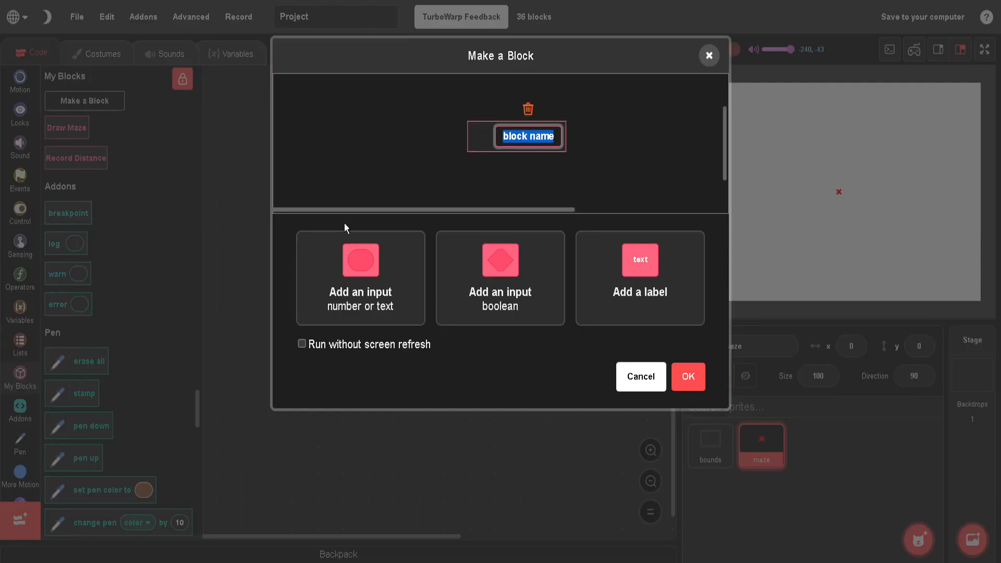
Create a 'Try Directions From' block with a 'start direction' input, placed after Record Distance
{"action": "type", "text": "Try Directions From"}
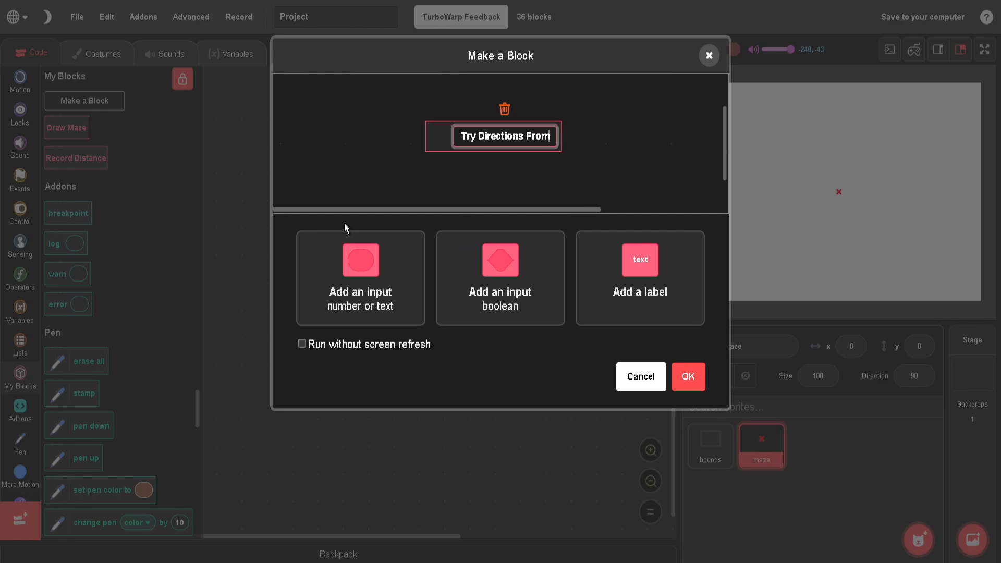
{"action": "mouse_move", "coordinate": [349, 233]}
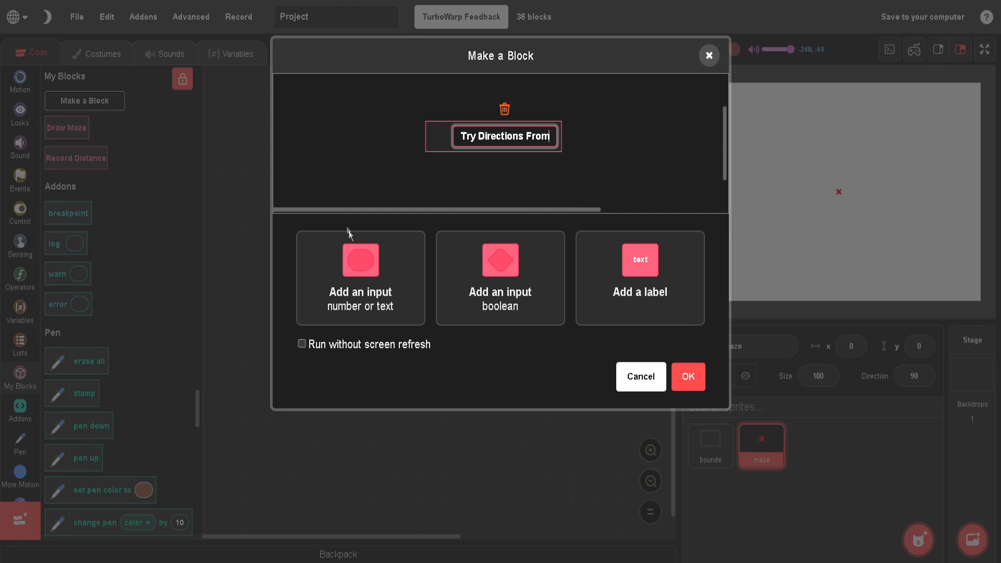
{"action": "left_click", "coordinate": [360, 278]}
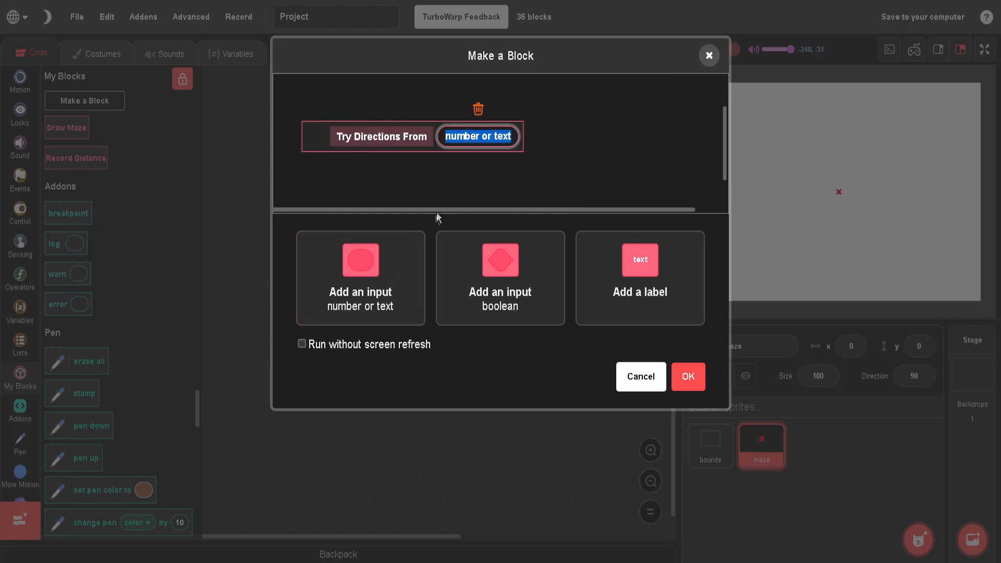
{"action": "type", "text": "start"}
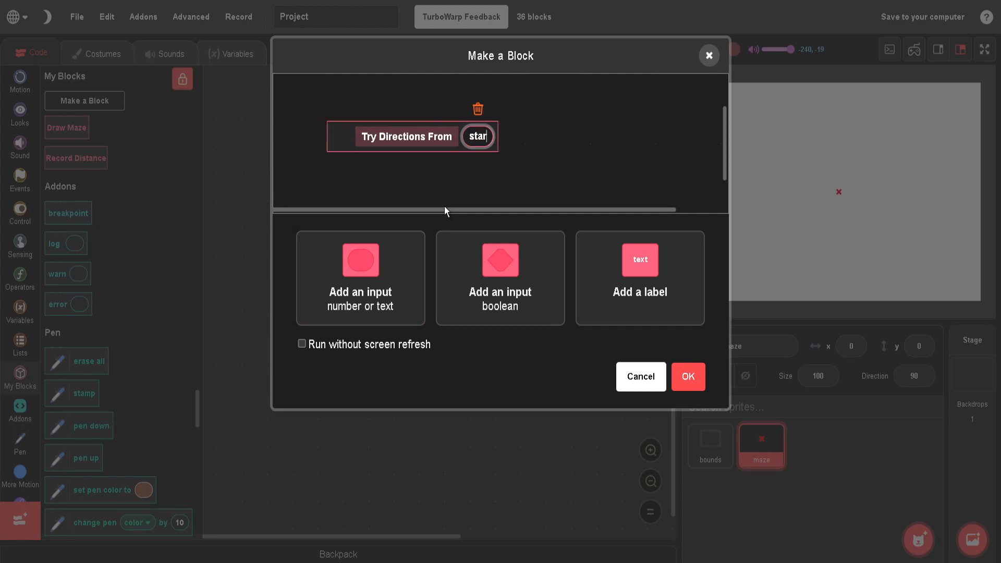
{"action": "type", "text": "t direction"}
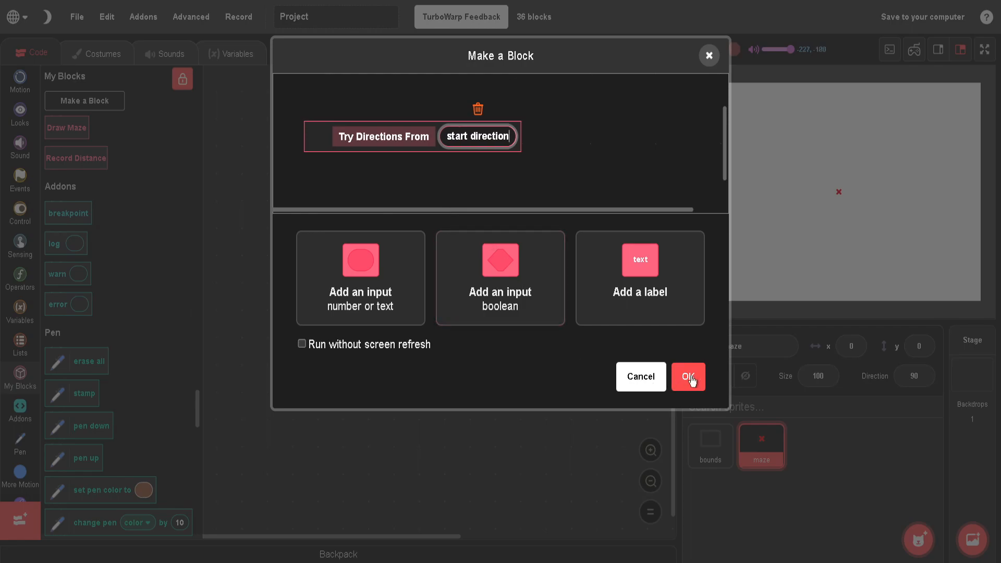
{"action": "left_click", "coordinate": [688, 377]}
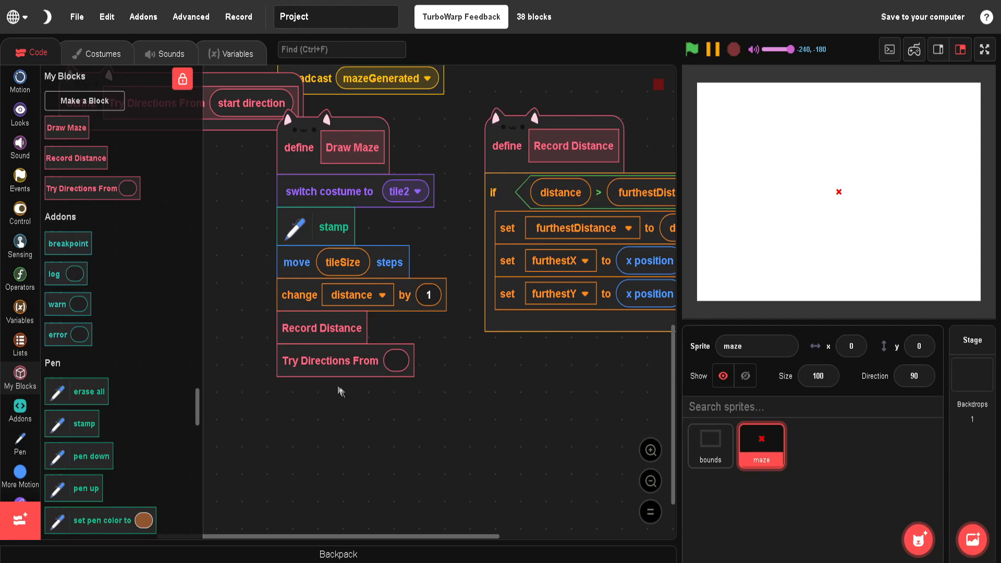
Move the define Try Directions From hat into empty space below Record Distance
{"action": "left_click", "coordinate": [19, 81]}
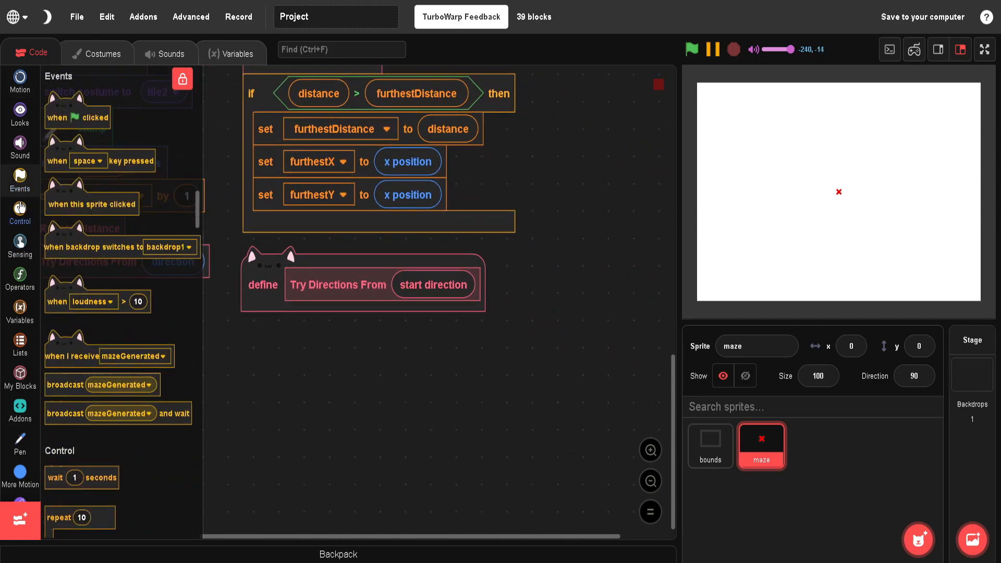
Add if <pick random 1 to 2 = 1> containing turn (90 * pick random -1 to 1) degrees
{"action": "left_click", "coordinate": [20, 212]}
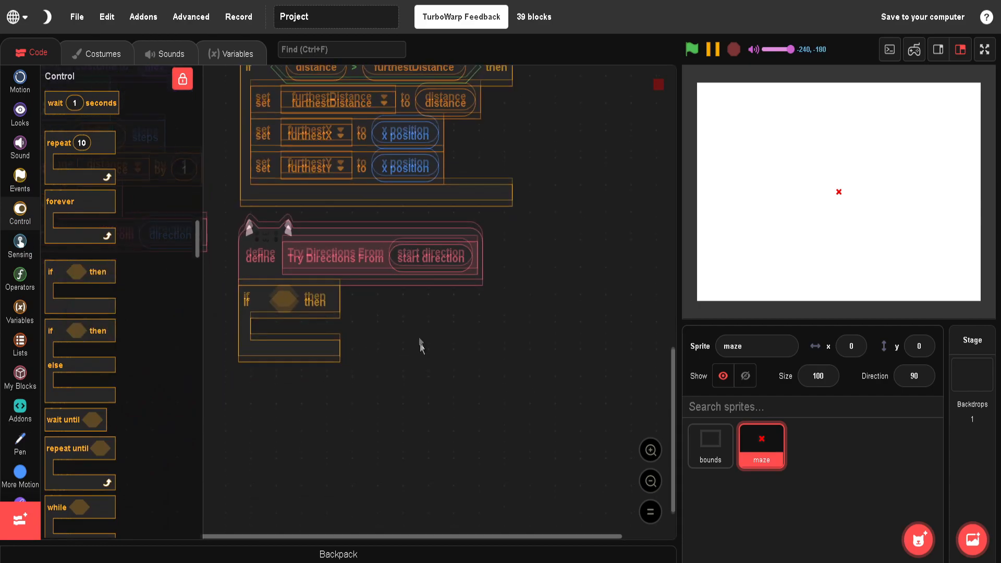
{"action": "left_click", "coordinate": [20, 279]}
{"action": "type", "text": "2"}
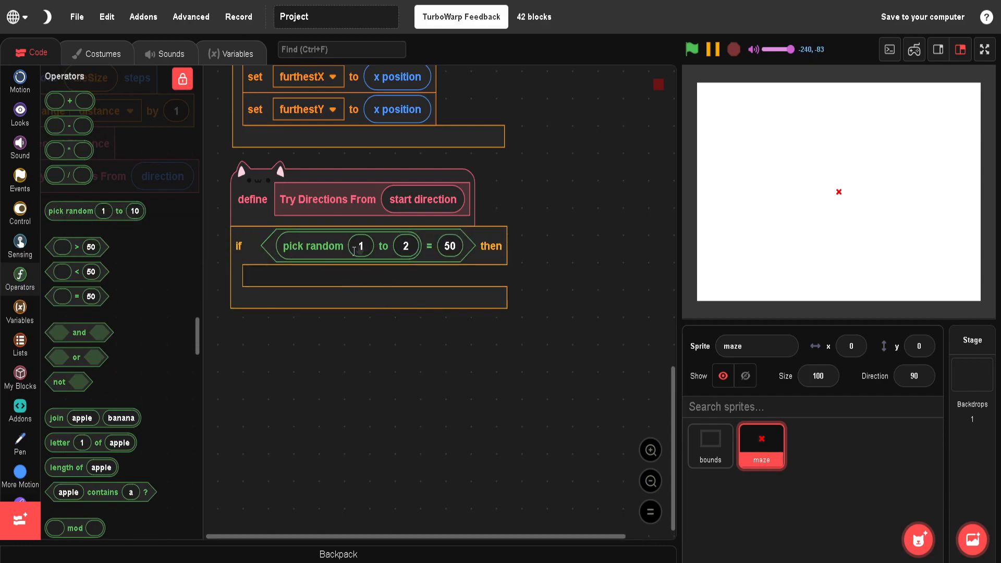
{"action": "mouse_move", "coordinate": [324, 271]}
{"action": "type", "text": "1"}
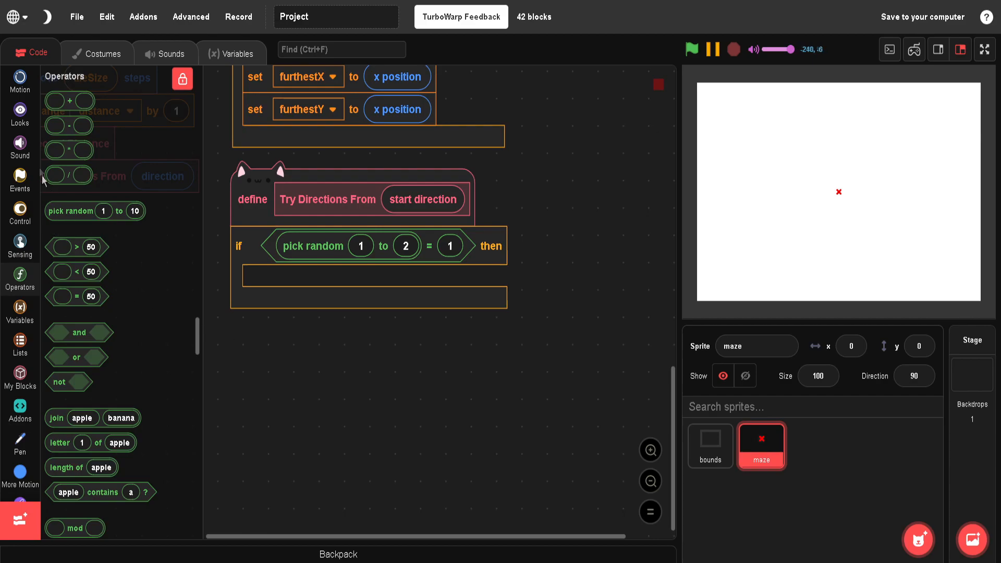
{"action": "left_click", "coordinate": [20, 82]}
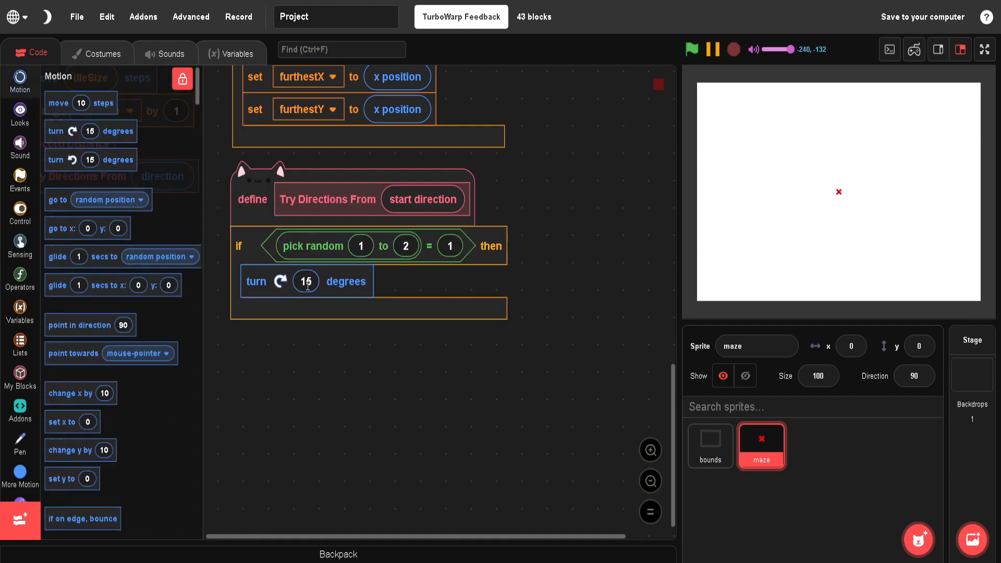
{"action": "left_click", "coordinate": [19, 279]}
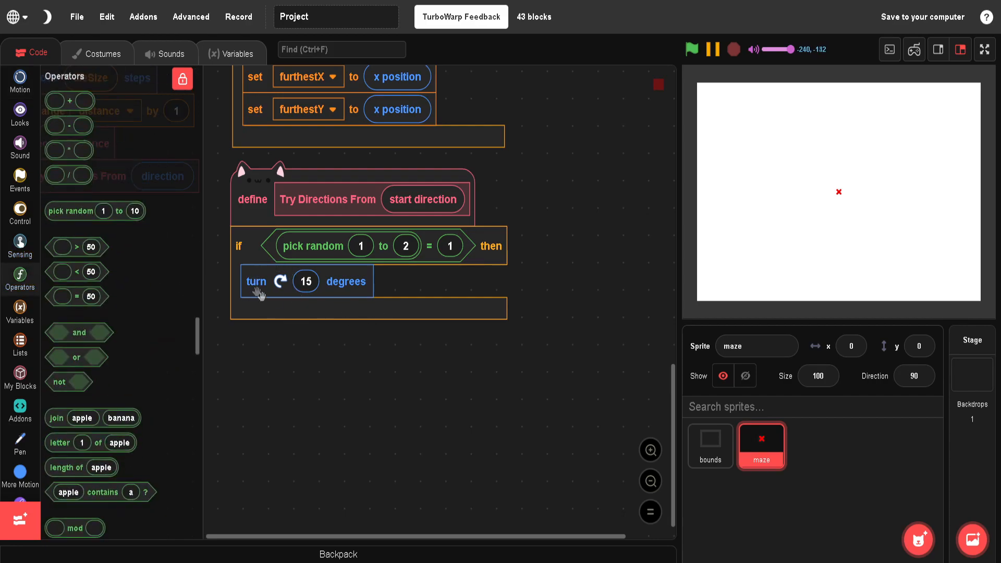
{"action": "mouse_move", "coordinate": [105, 319]}
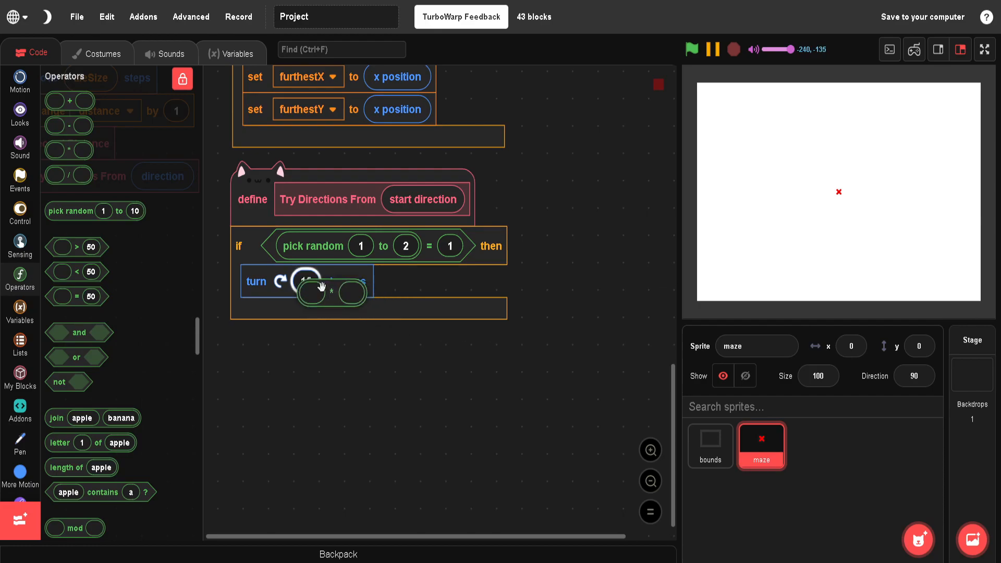
{"action": "left_click", "coordinate": [308, 281]}
{"action": "type", "text": "90"}
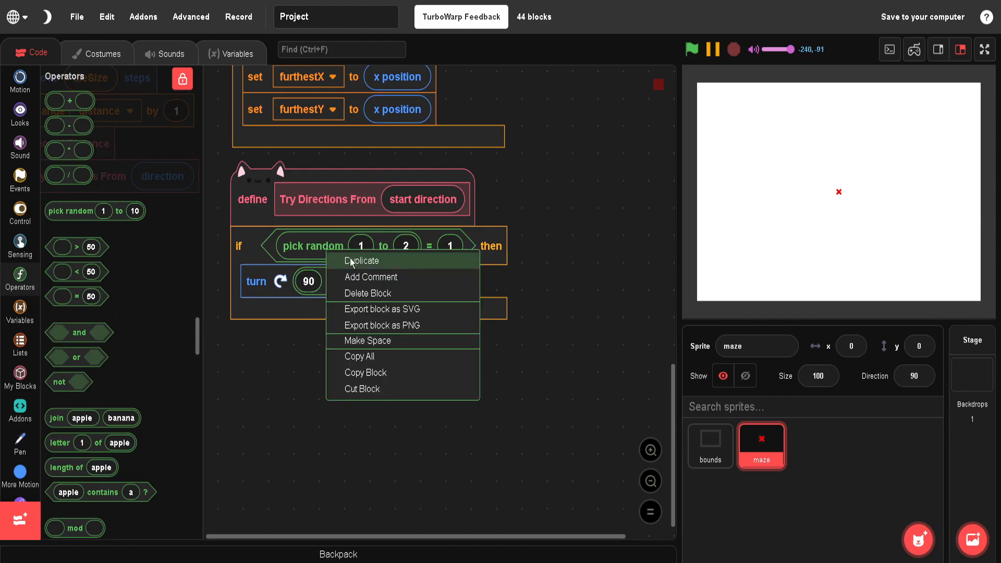
{"action": "left_click", "coordinate": [362, 260]}
{"action": "type", "text": "-1"}
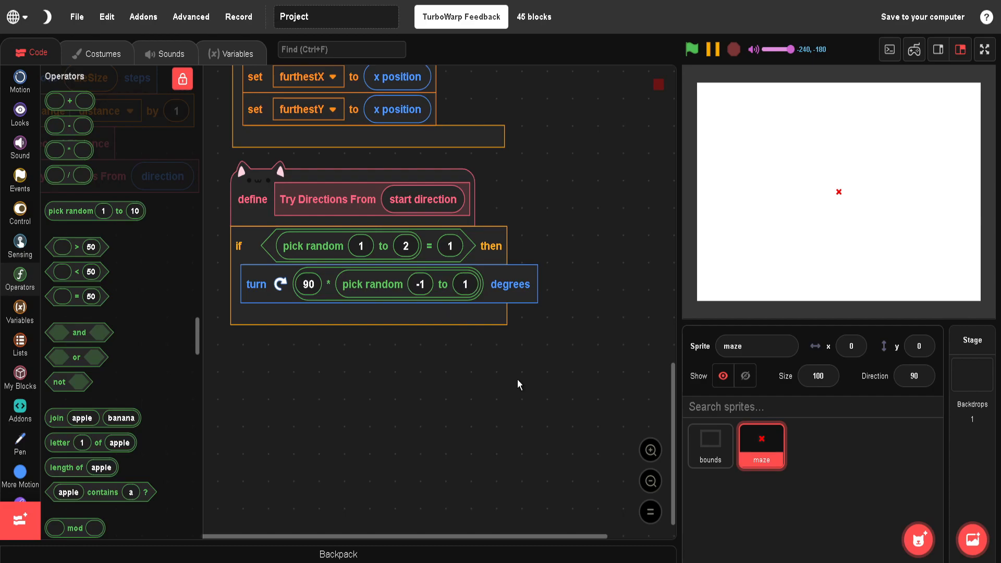
Add switch costume to detector and repeat 4 with an if <not <touching …> or …> check
{"action": "left_click", "coordinate": [20, 114]}
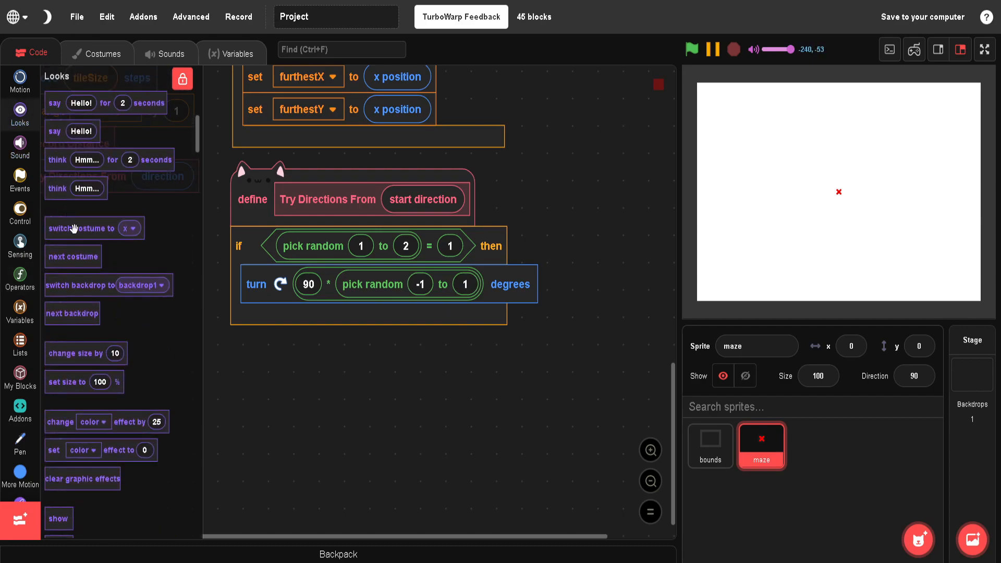
{"action": "left_click", "coordinate": [389, 341]}
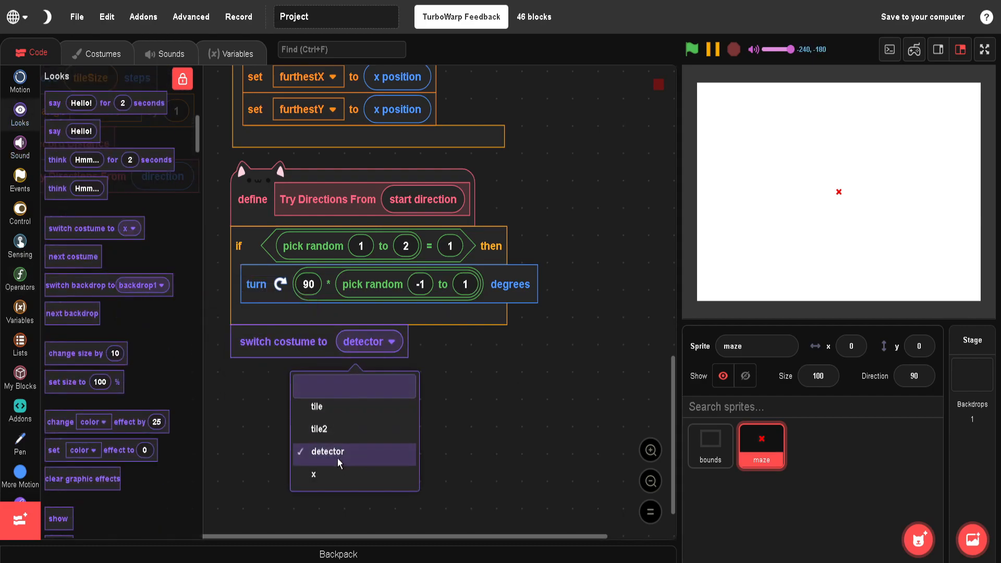
{"action": "left_click", "coordinate": [20, 213]}
{"action": "type", "text": "4"}
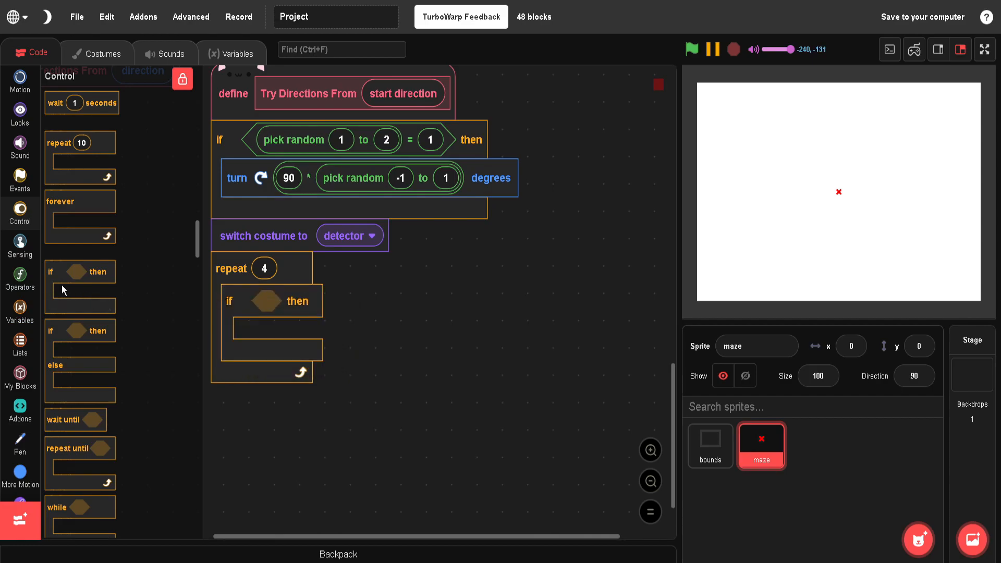
{"action": "left_click", "coordinate": [19, 279]}
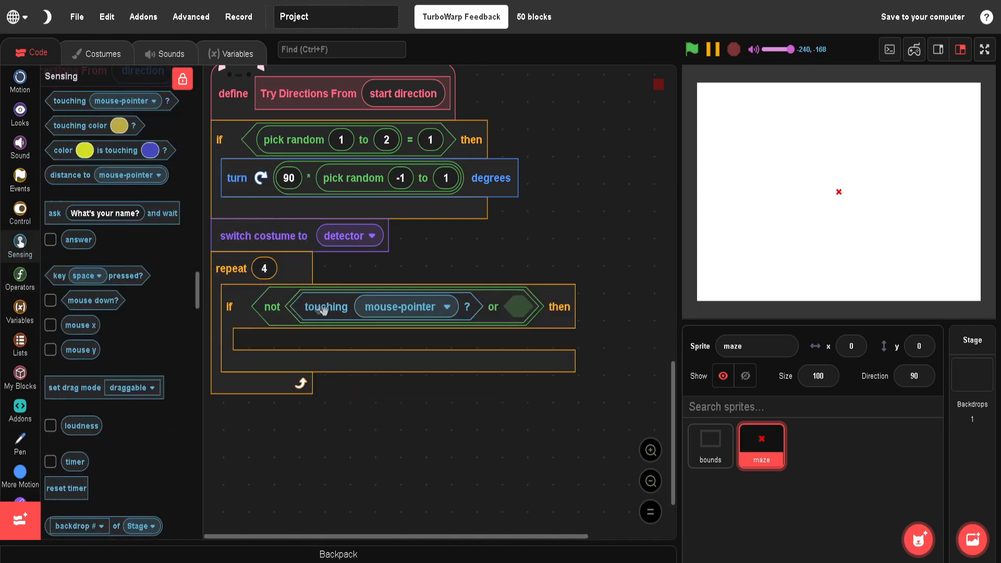
{"action": "left_click", "coordinate": [406, 306]}
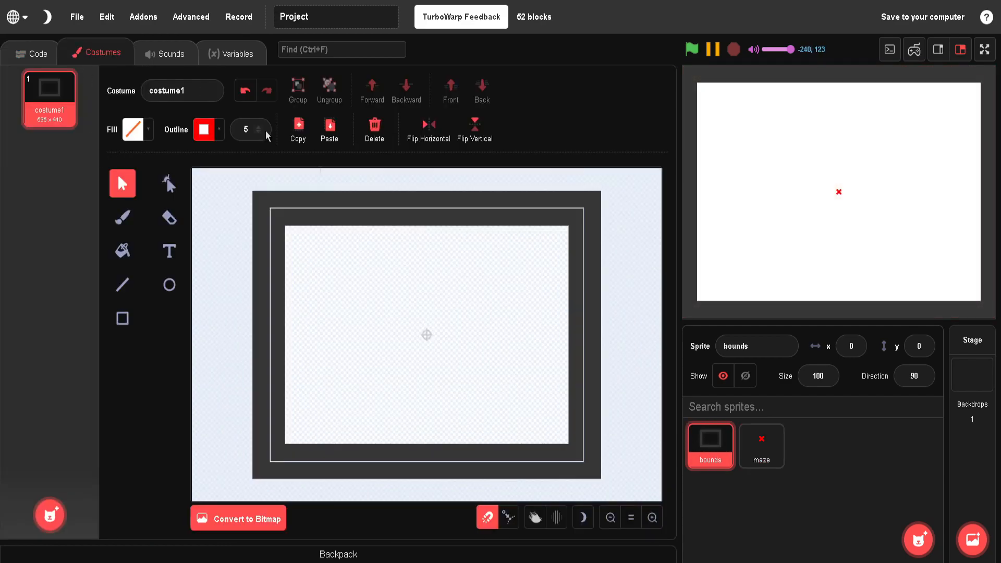
Read the maze tile costume's fill colour #0052ff, then return to the bounds sprite
{"action": "left_click", "coordinate": [759, 446]}
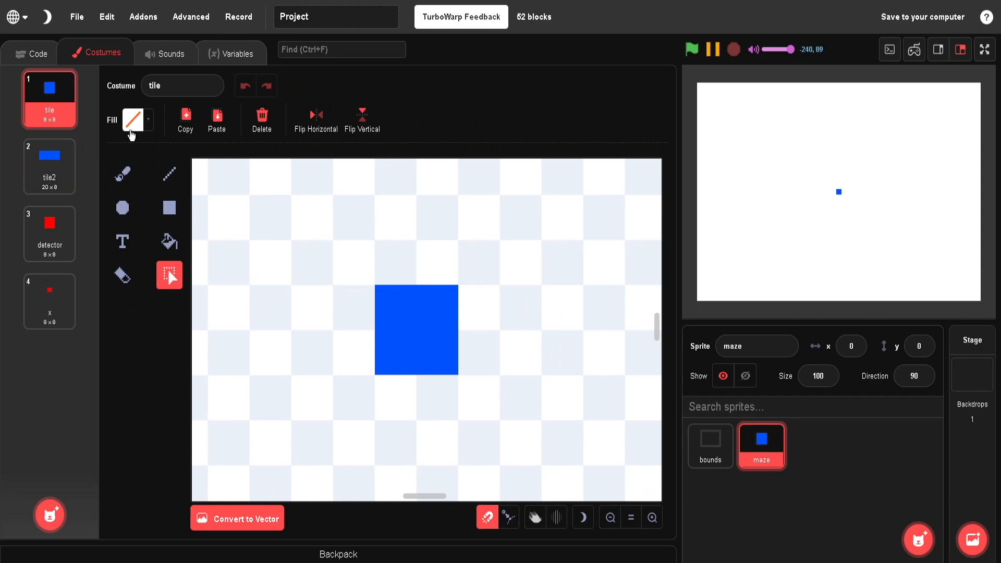
{"action": "left_click", "coordinate": [133, 120]}
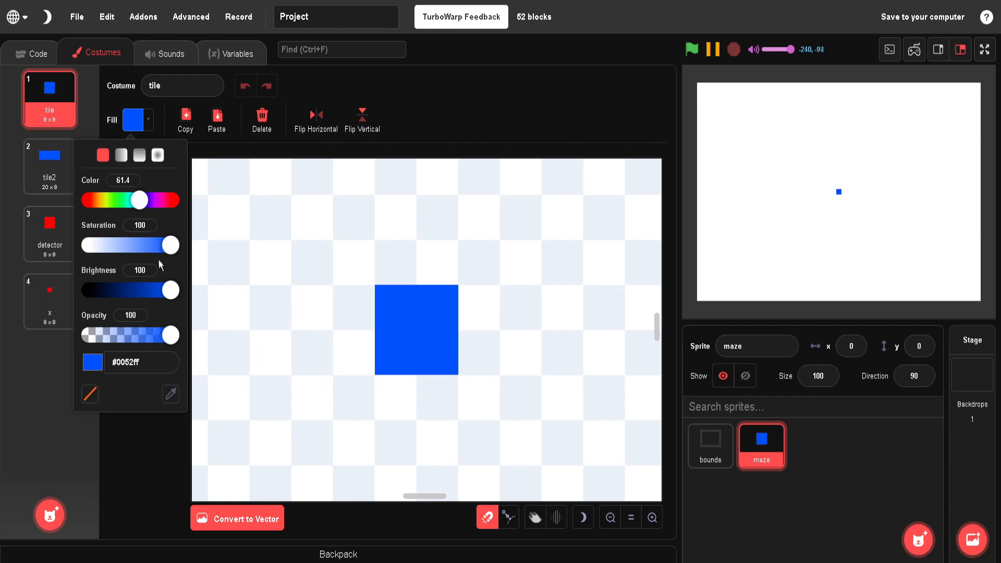
{"action": "left_click", "coordinate": [709, 446]}
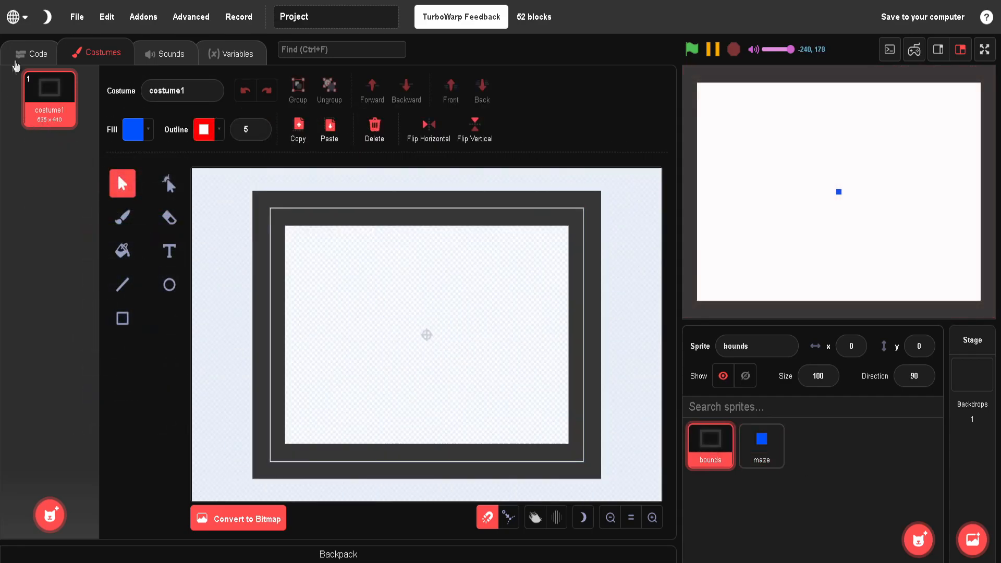
Add turn 90 degrees inside repeat 4, then point in direction (start direction) afterwards
{"action": "left_click", "coordinate": [38, 54]}
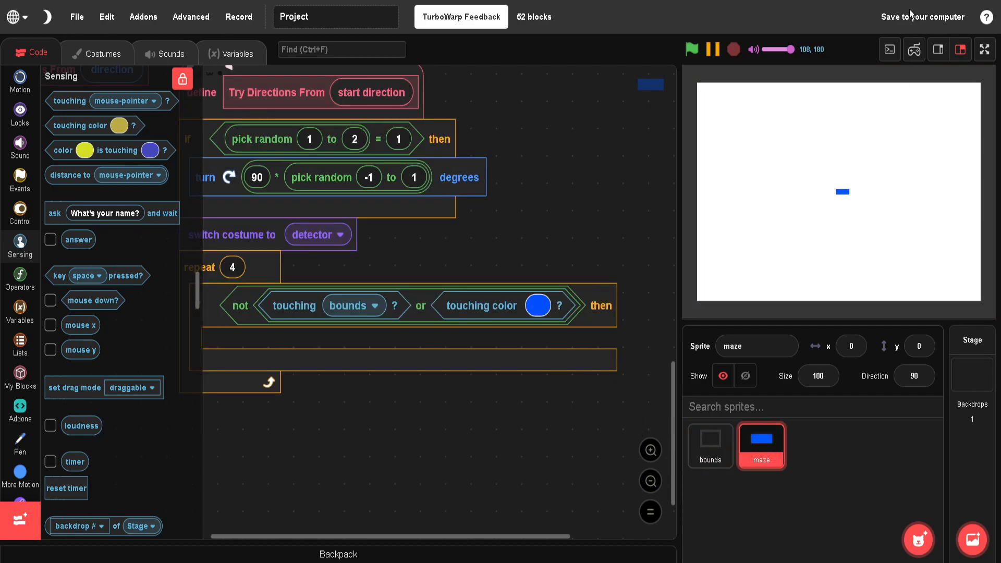
{"action": "scroll", "scroll_direction": "down", "scroll_amount": 3}
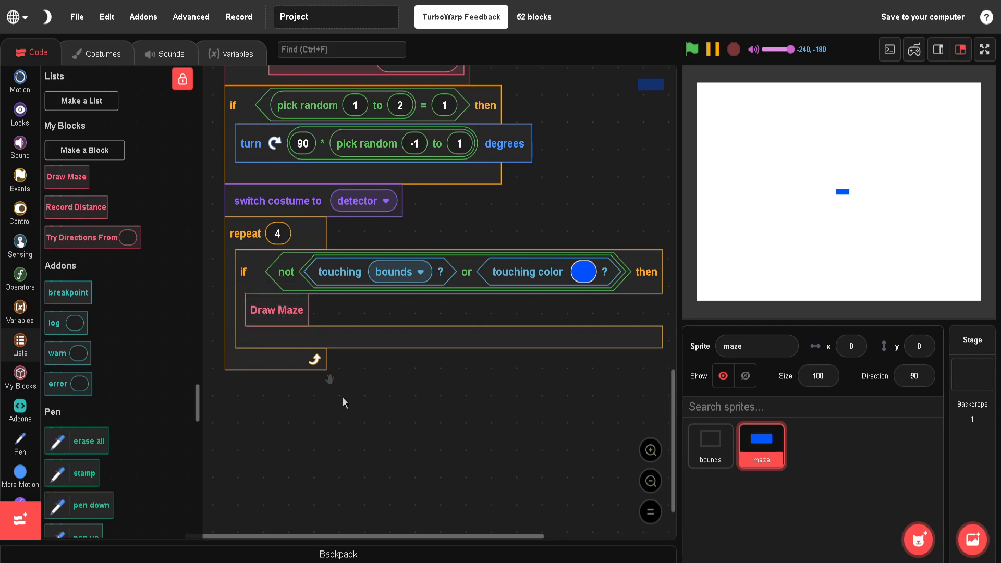
{"action": "left_click", "coordinate": [20, 81]}
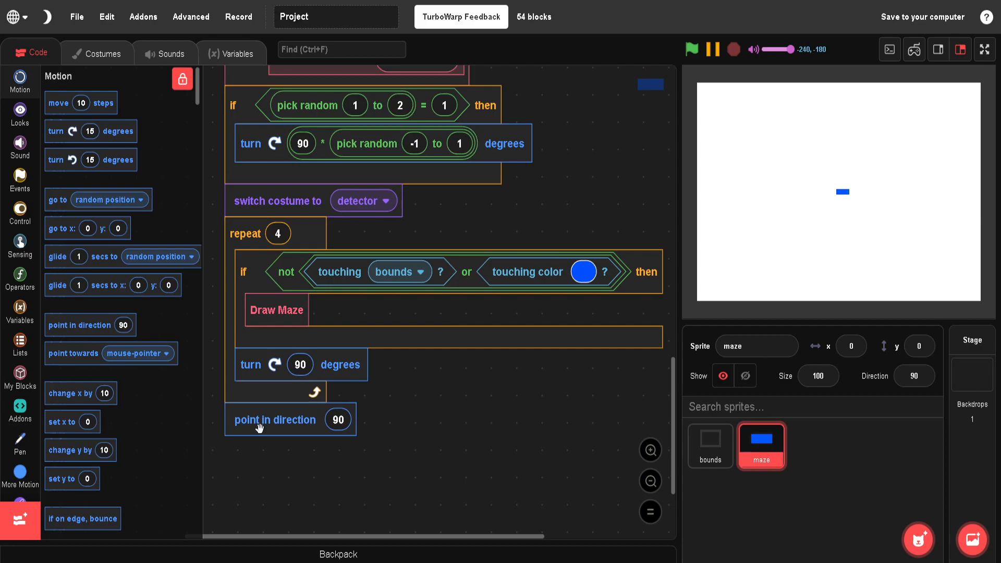
{"action": "scroll", "scroll_direction": "up", "scroll_amount": 3}
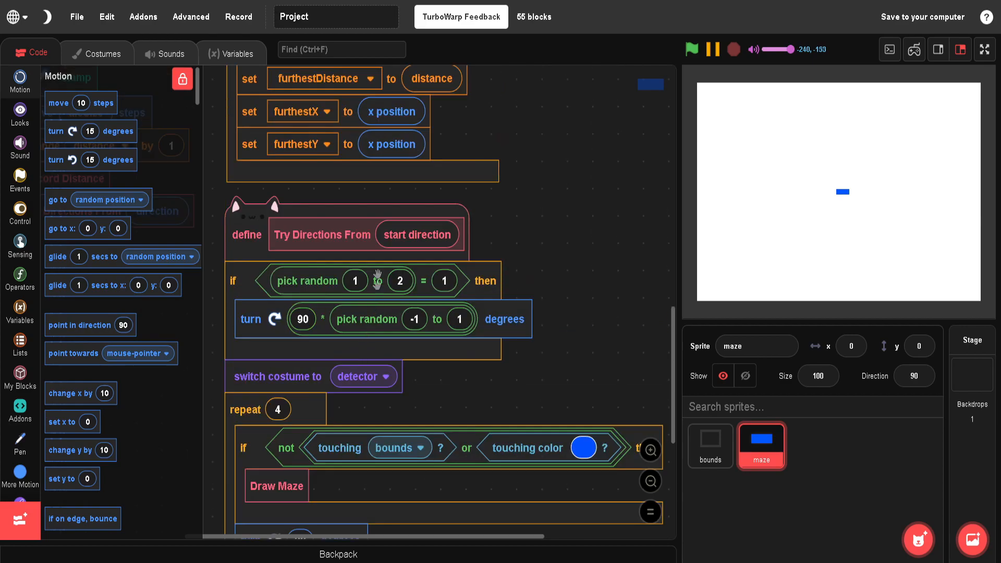
{"action": "scroll", "scroll_direction": "down", "scroll_amount": 3}
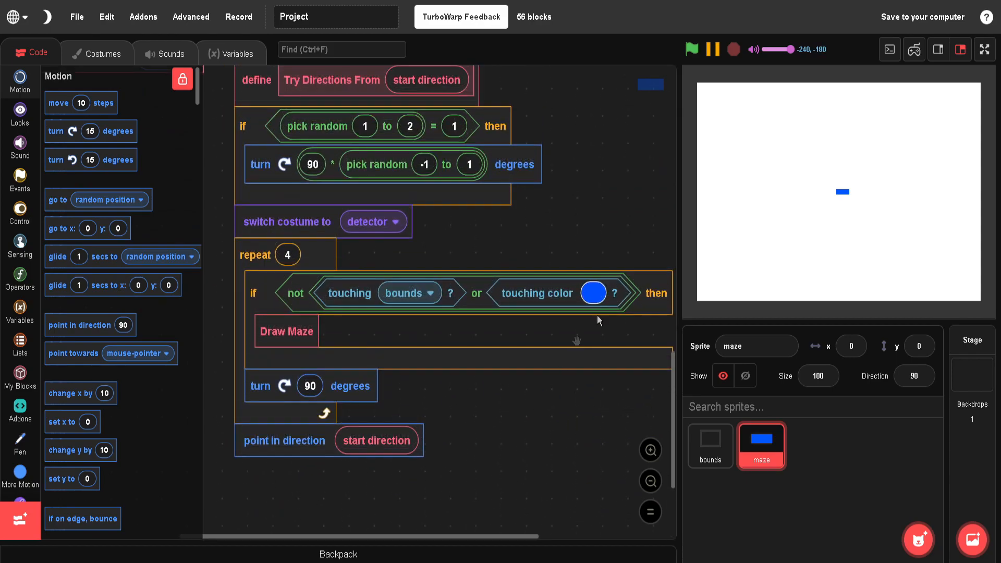
{"action": "scroll", "scroll_direction": "up", "scroll_amount": 3}
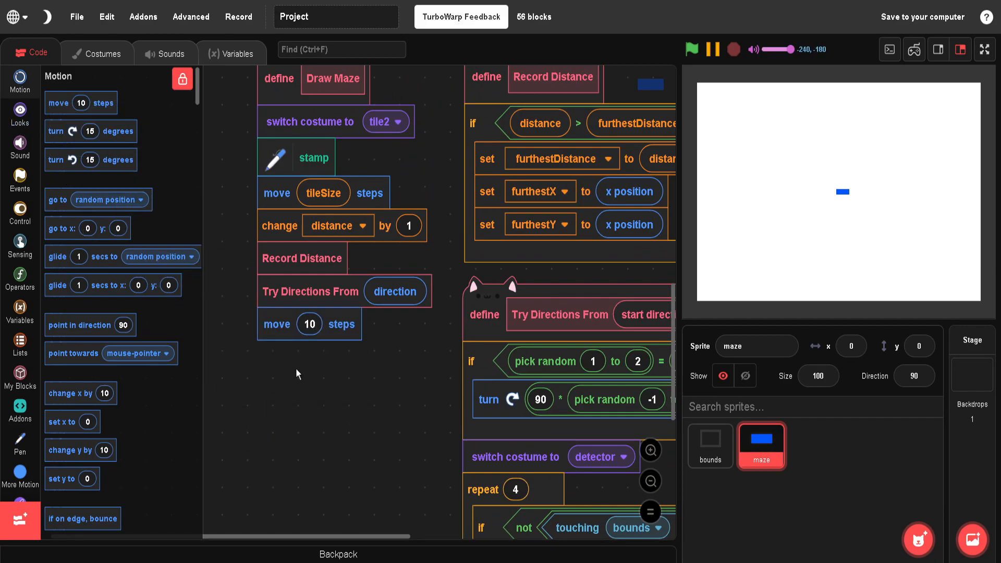
Replace Draw Maze's final move 10 steps with move (0 − tileSize) steps
{"action": "left_click", "coordinate": [20, 279]}
{"action": "type", "text": "0"}
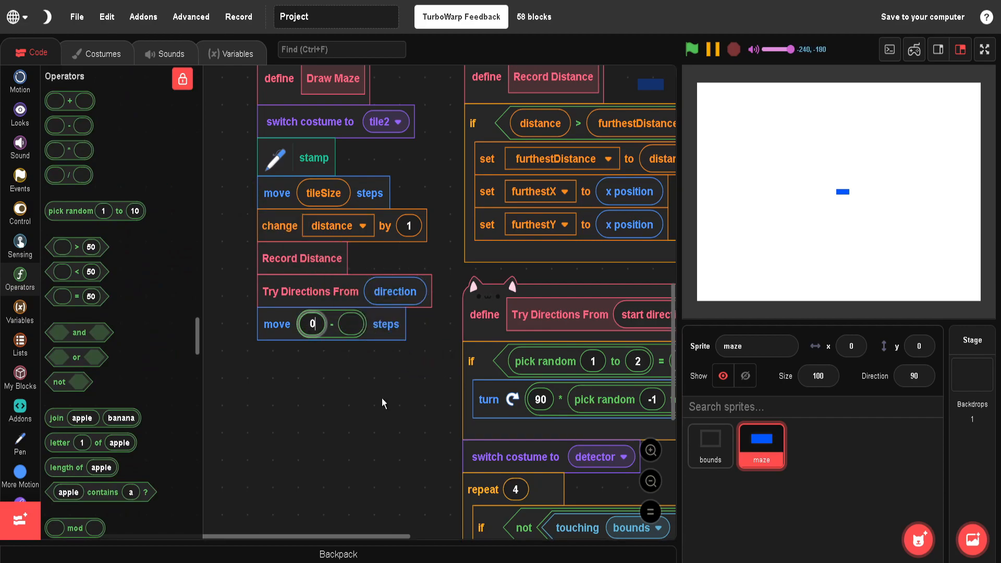
{"action": "left_click", "coordinate": [20, 308]}
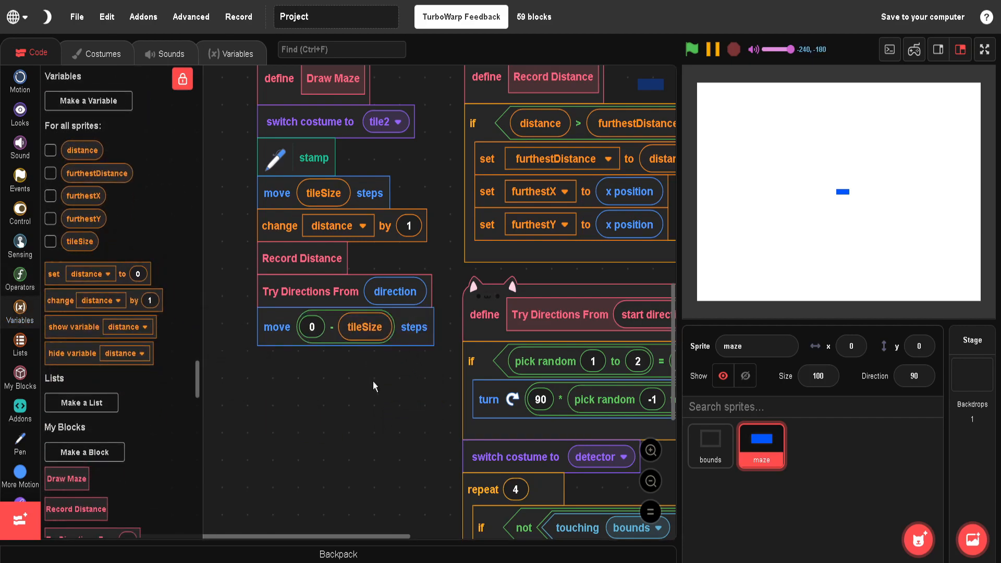
{"action": "scroll", "scroll_direction": "up", "scroll_amount": 3}
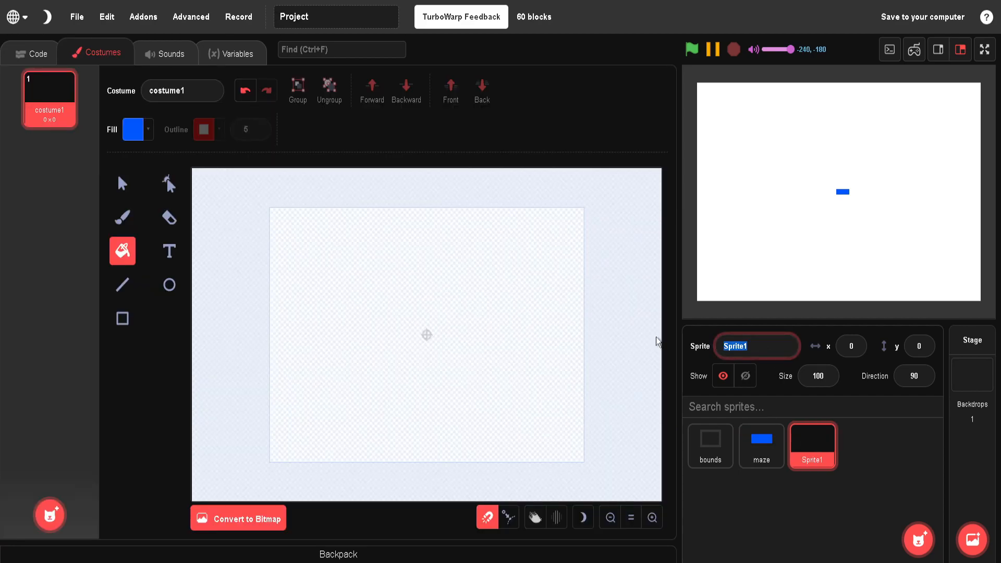
Name the new sprite 'player' and bring up its empty costume canvas
{"action": "type", "text": "player"}
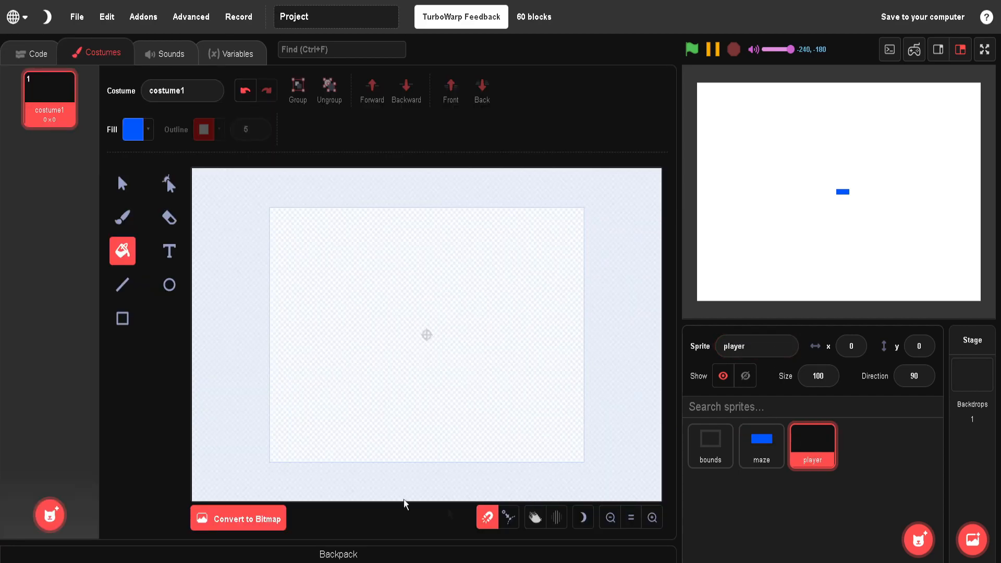
{"action": "left_click", "coordinate": [651, 517]}
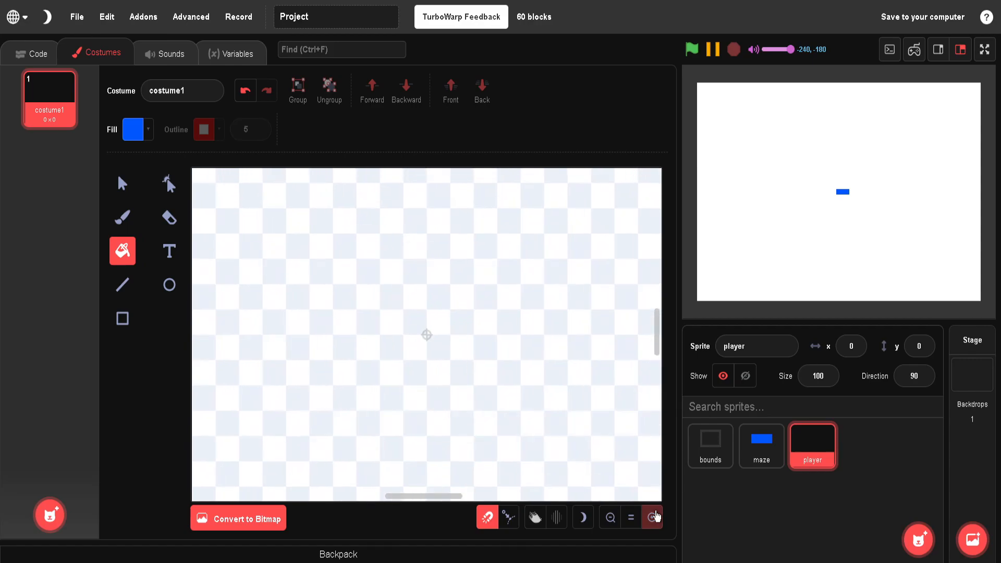
{"action": "left_click", "coordinate": [760, 444]}
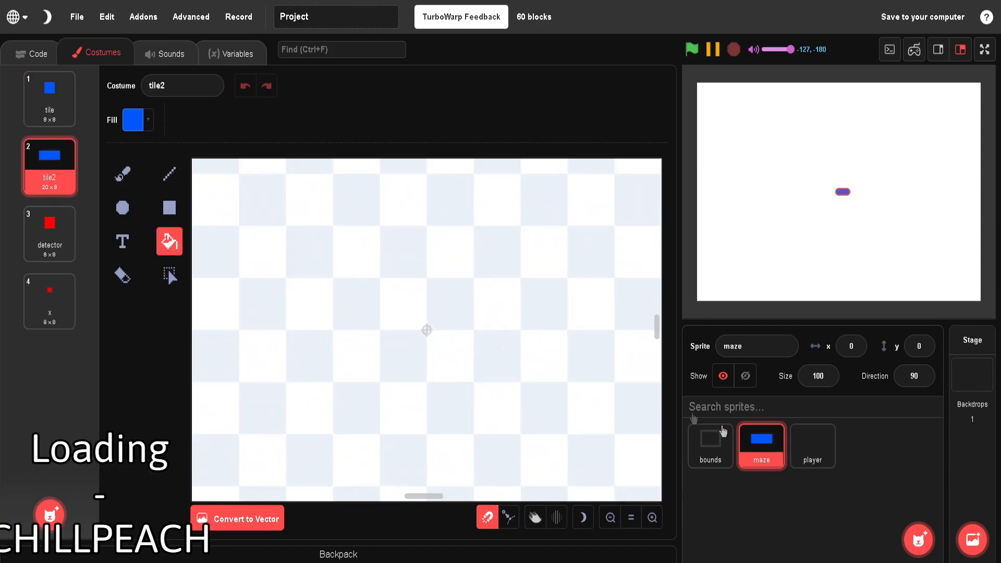
{"action": "left_click", "coordinate": [812, 445]}
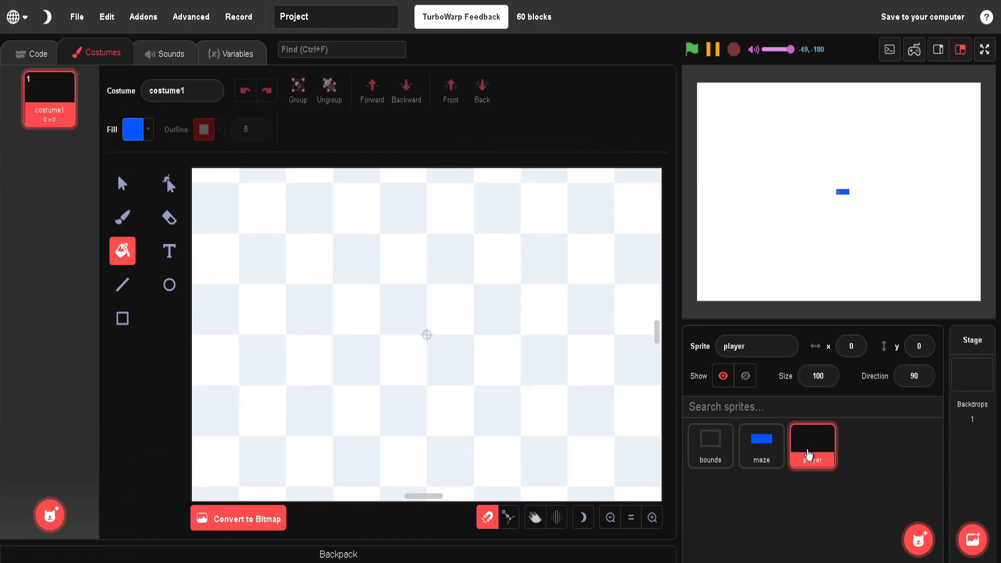
Draw a solid green, outline-free circle and name the costume 'circle'
{"action": "left_click", "coordinate": [133, 129]}
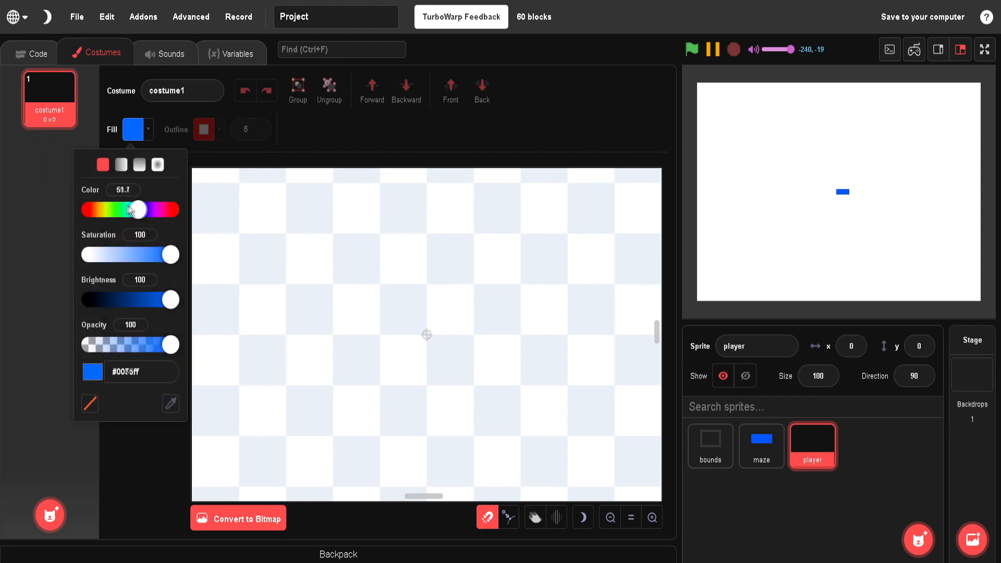
{"action": "left_click_drag", "start_coordinate": [136, 209], "coordinate": [104, 209]}
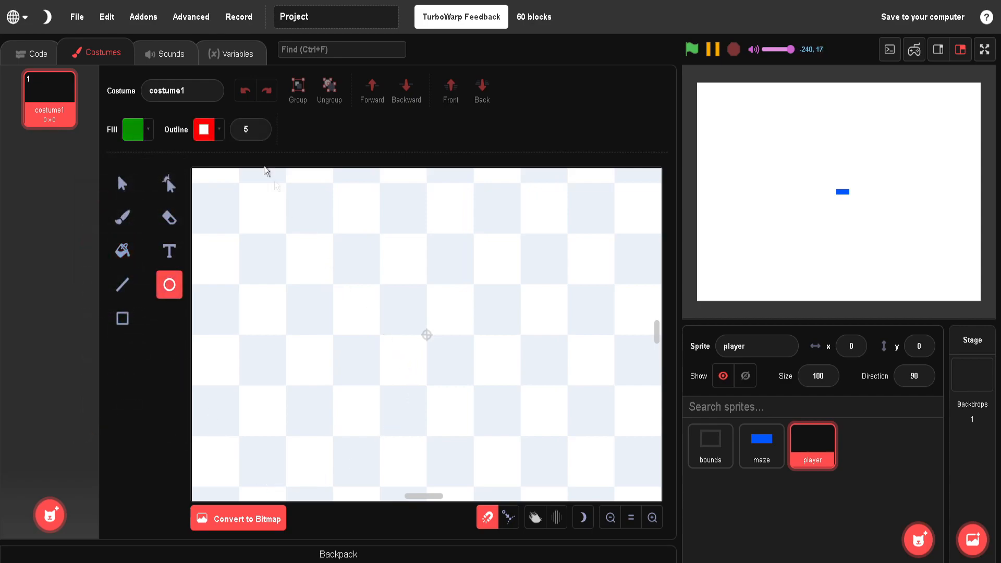
{"action": "left_click", "coordinate": [205, 129]}
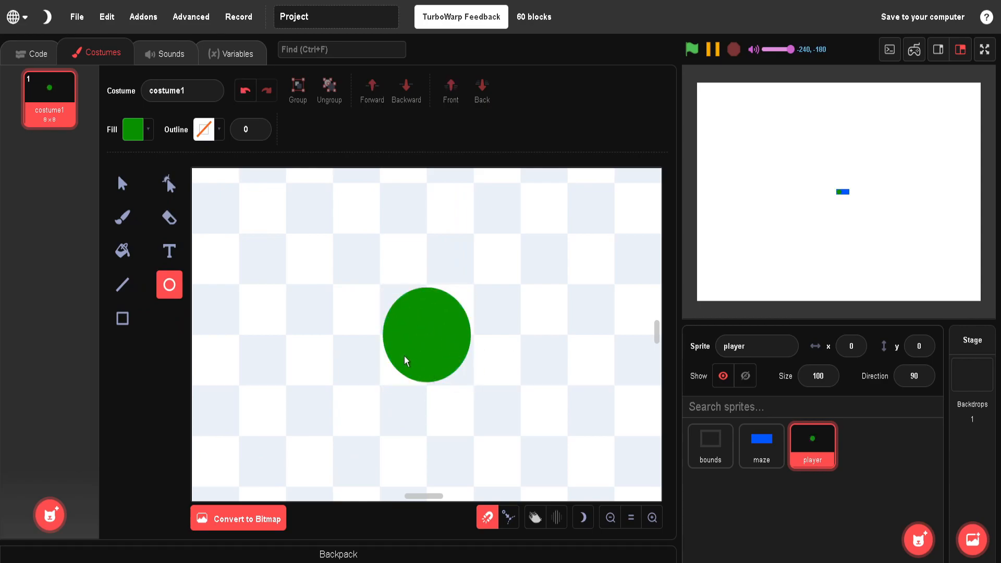
{"action": "mouse_move", "coordinate": [612, 438]}
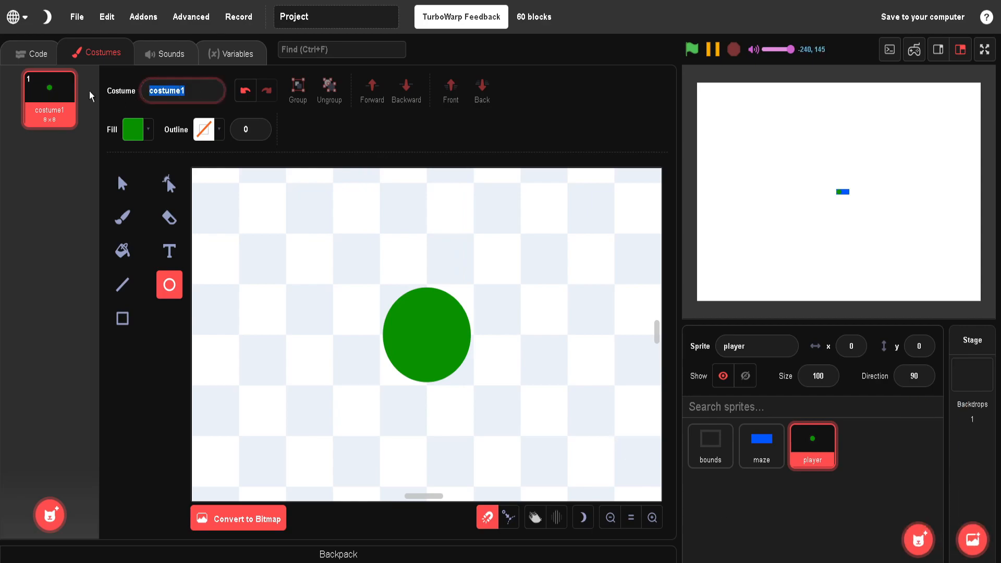
{"action": "type", "text": "circle"}
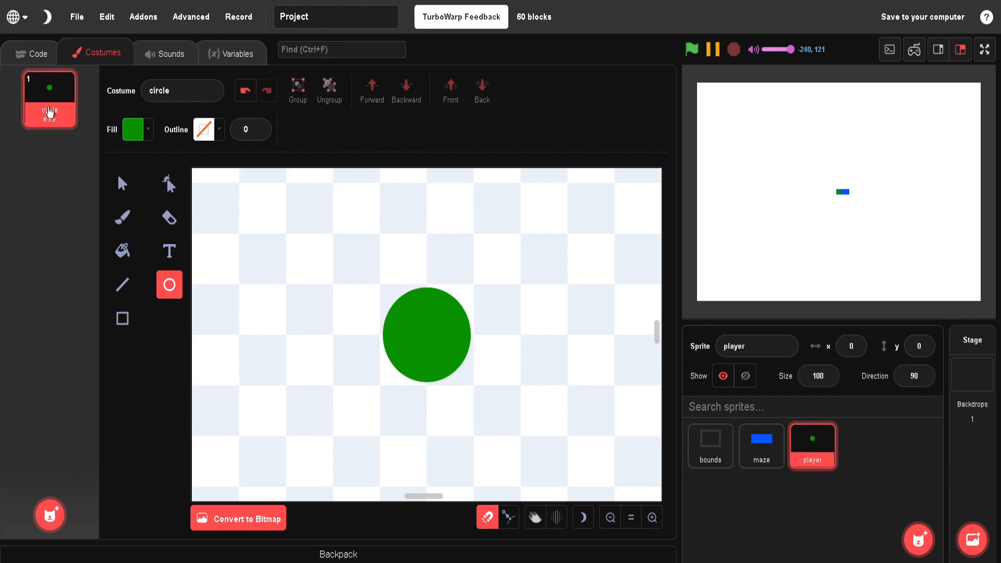
{"action": "mouse_move", "coordinate": [396, 377]}
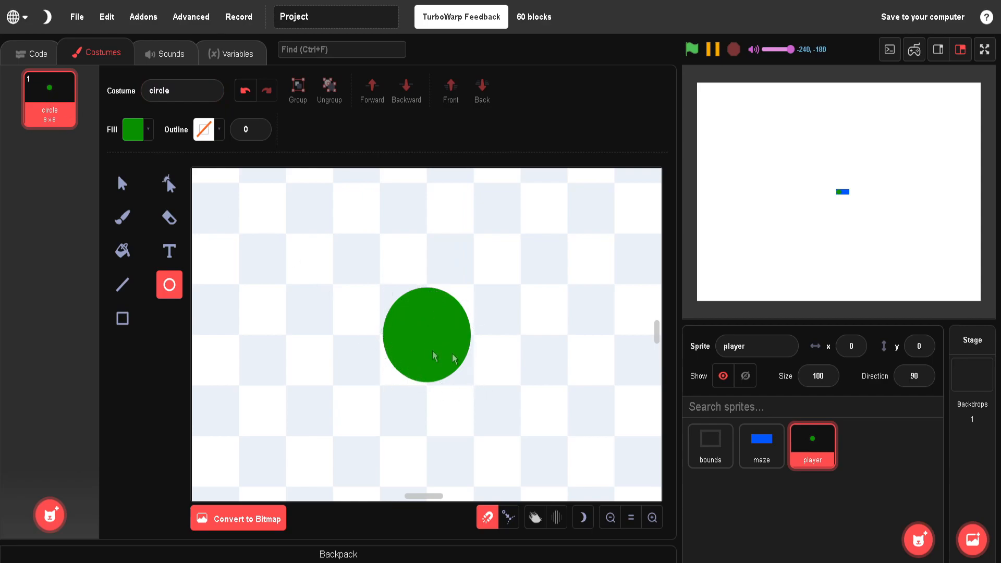
{"action": "mouse_move", "coordinate": [85, 472]}
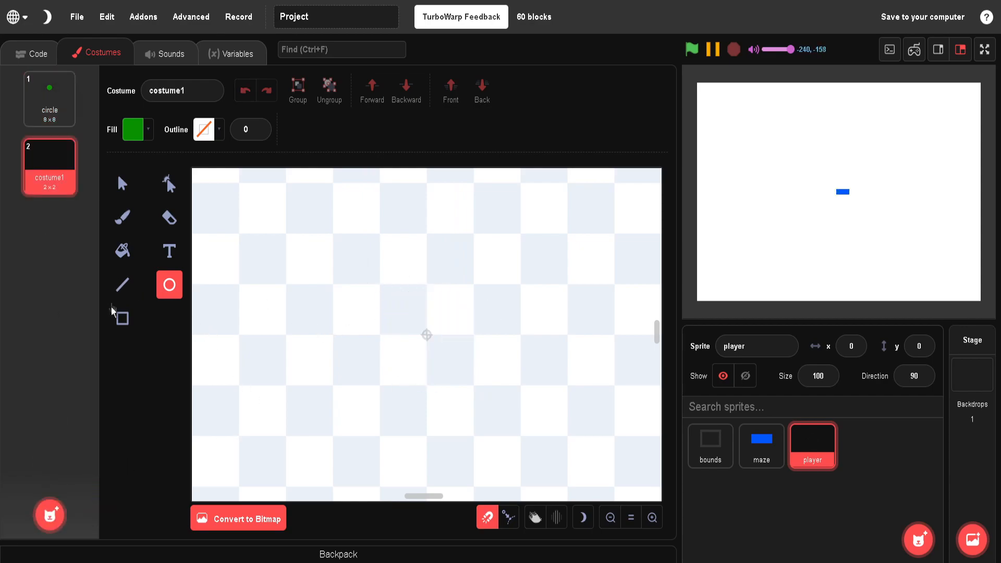
Add a centred green square costume named 'square', then go to player's code
{"action": "left_click", "coordinate": [122, 318]}
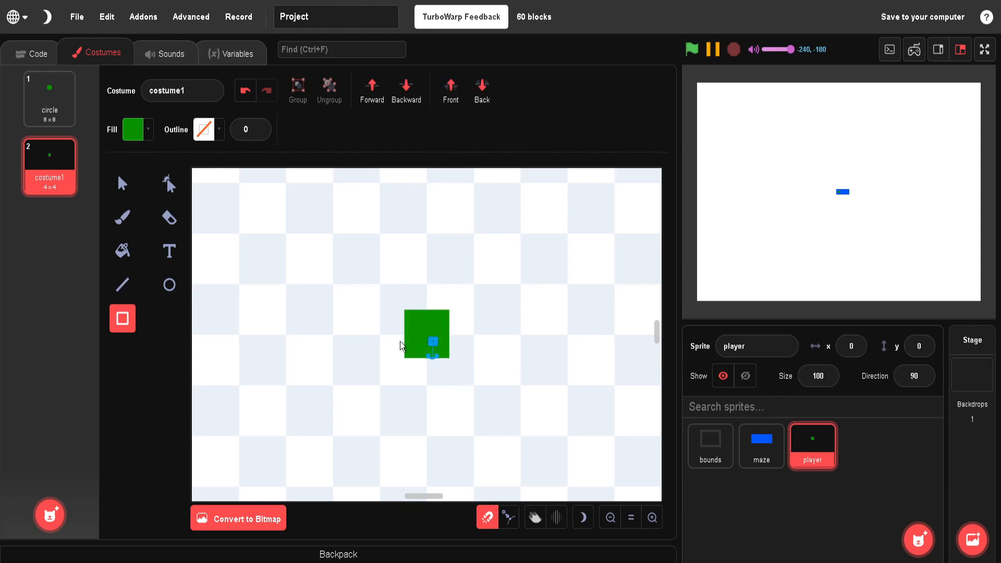
{"action": "left_click", "coordinate": [122, 183]}
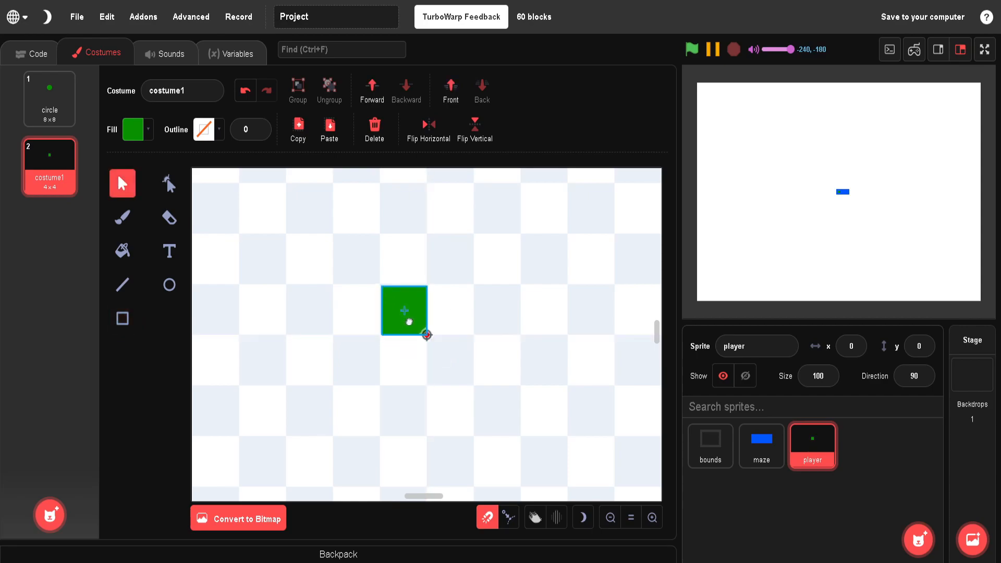
{"action": "left_click", "coordinate": [450, 333]}
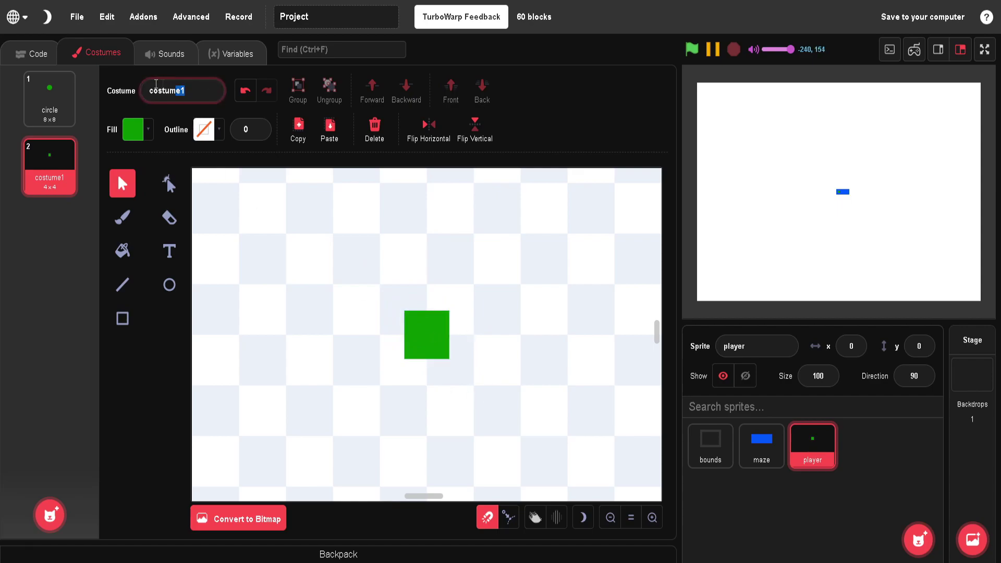
{"action": "type", "text": "square"}
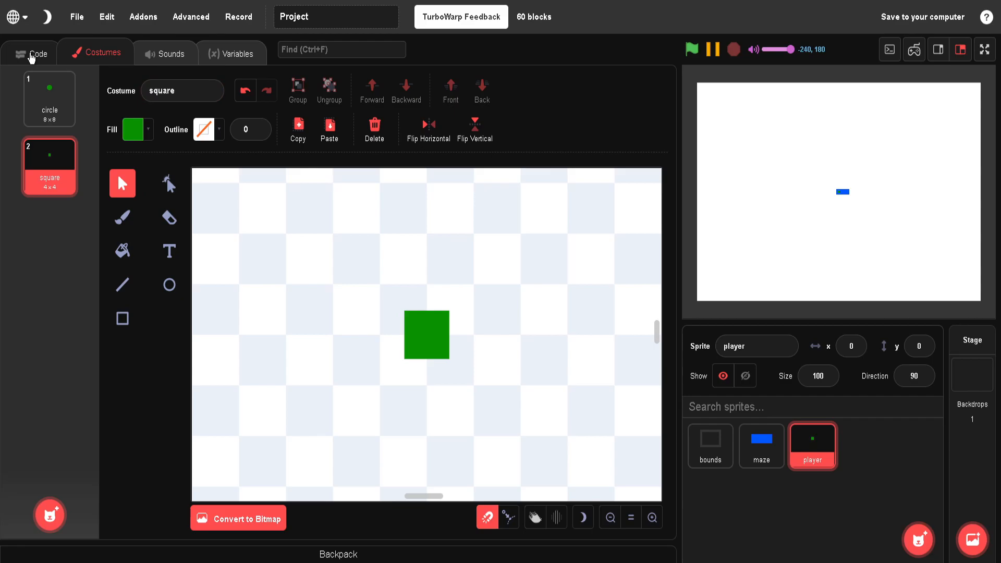
{"action": "left_click", "coordinate": [38, 53]}
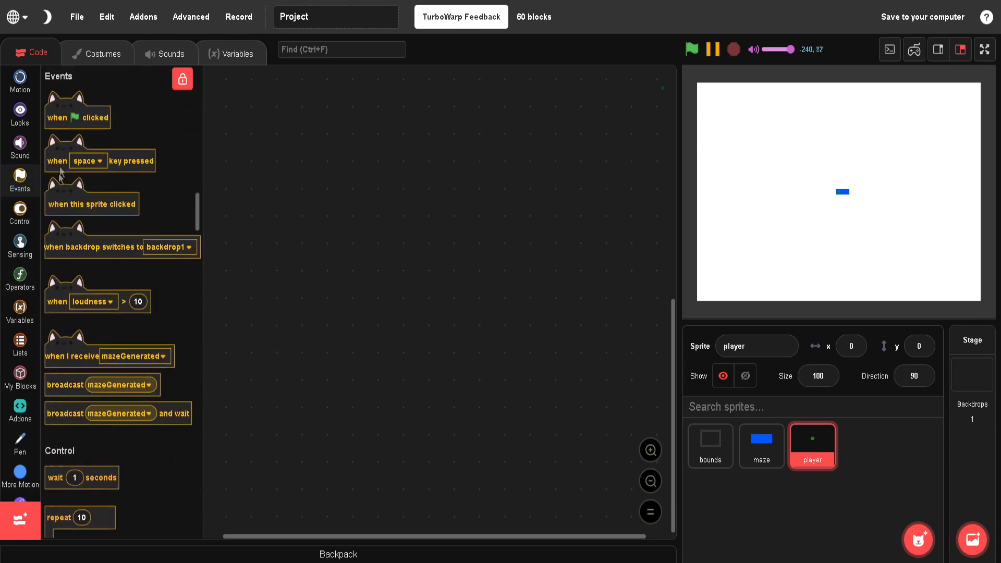
Hide player on green flag; on mazeGenerated, set its size to maze's size
{"action": "left_click", "coordinate": [20, 109]}
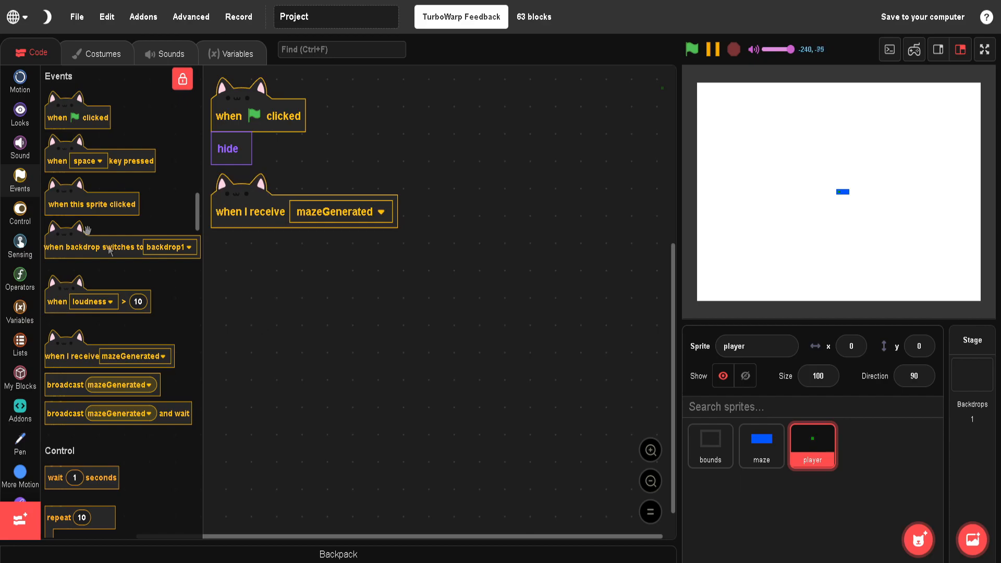
{"action": "left_click", "coordinate": [20, 109]}
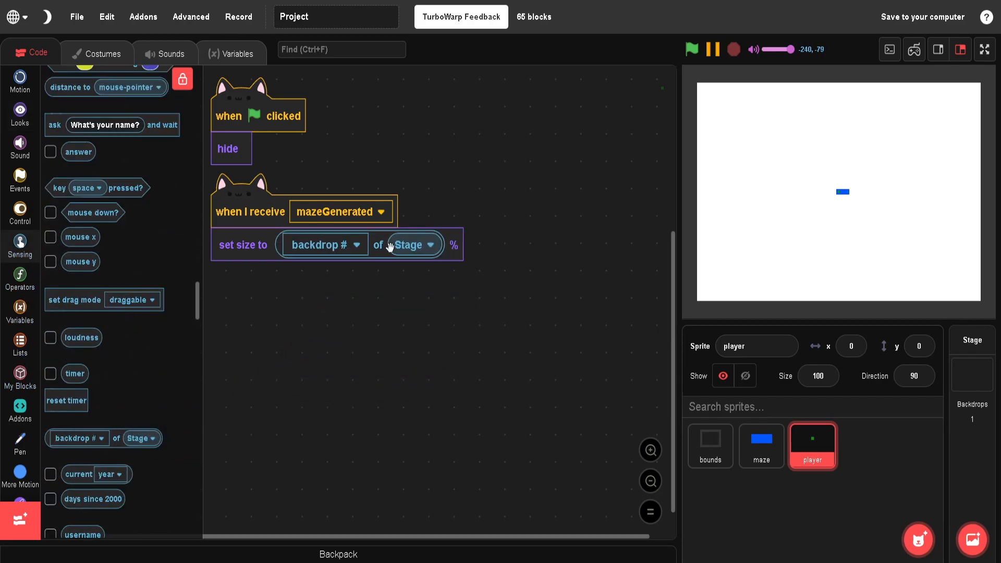
{"action": "left_click", "coordinate": [412, 244]}
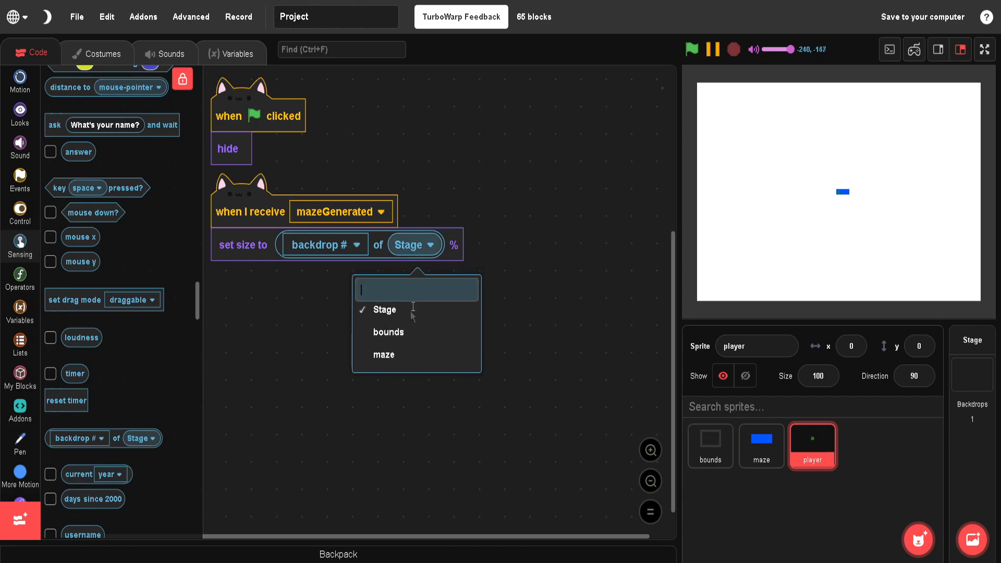
{"action": "left_click", "coordinate": [383, 355]}
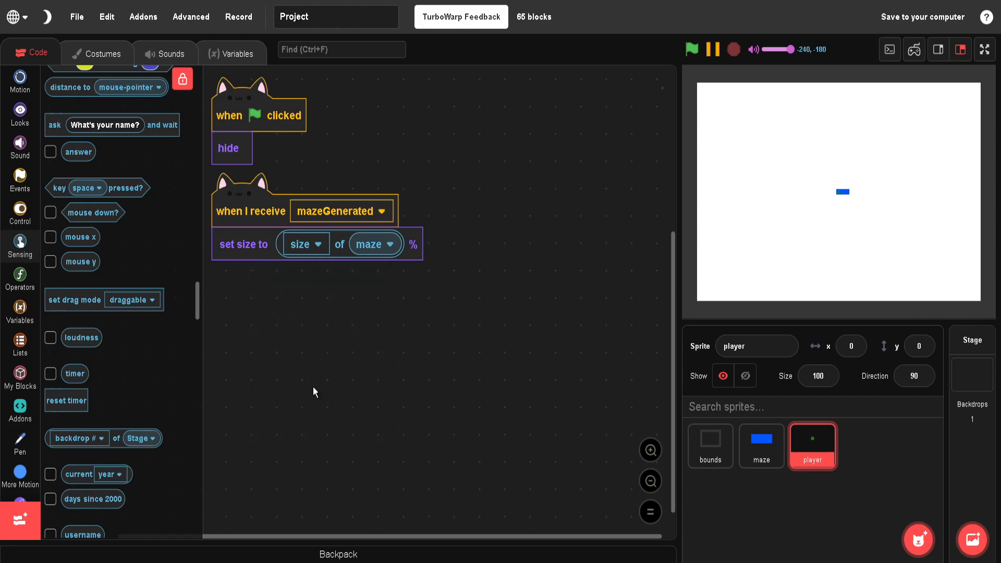
Send the player to x: furthestX, y: furthestY after matching the maze size
{"action": "left_click", "coordinate": [19, 81]}
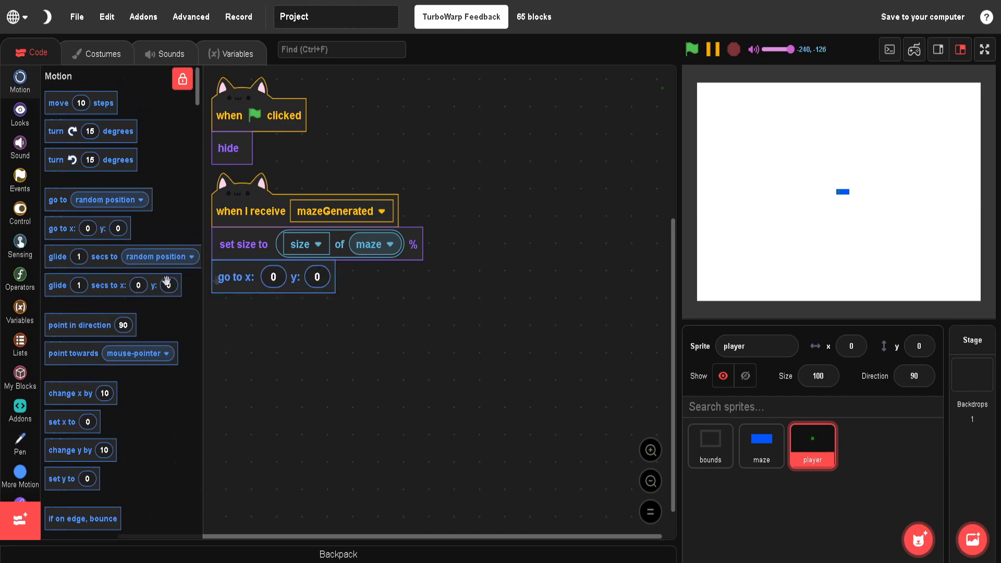
{"action": "left_click", "coordinate": [20, 310]}
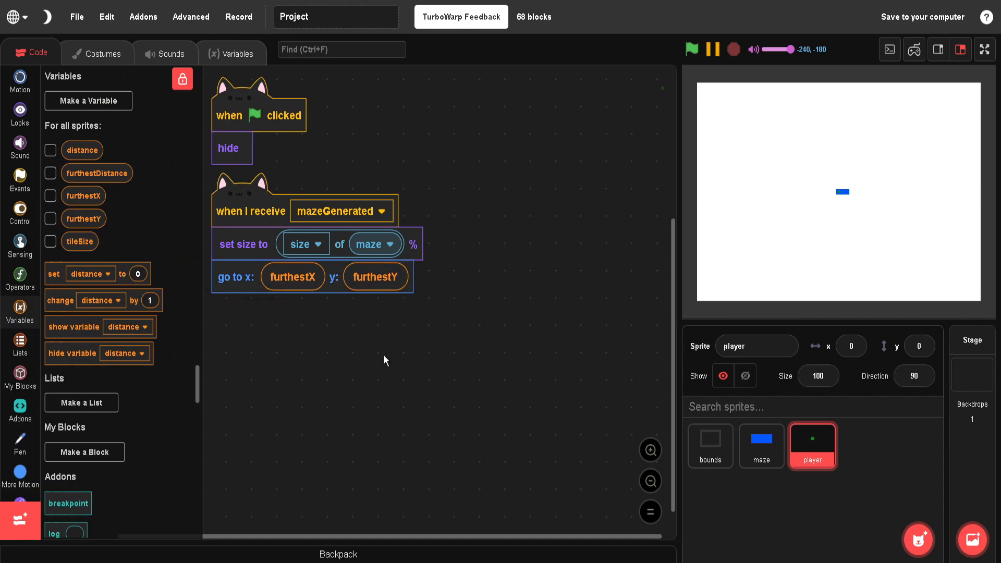
{"action": "mouse_move", "coordinate": [28, 224]}
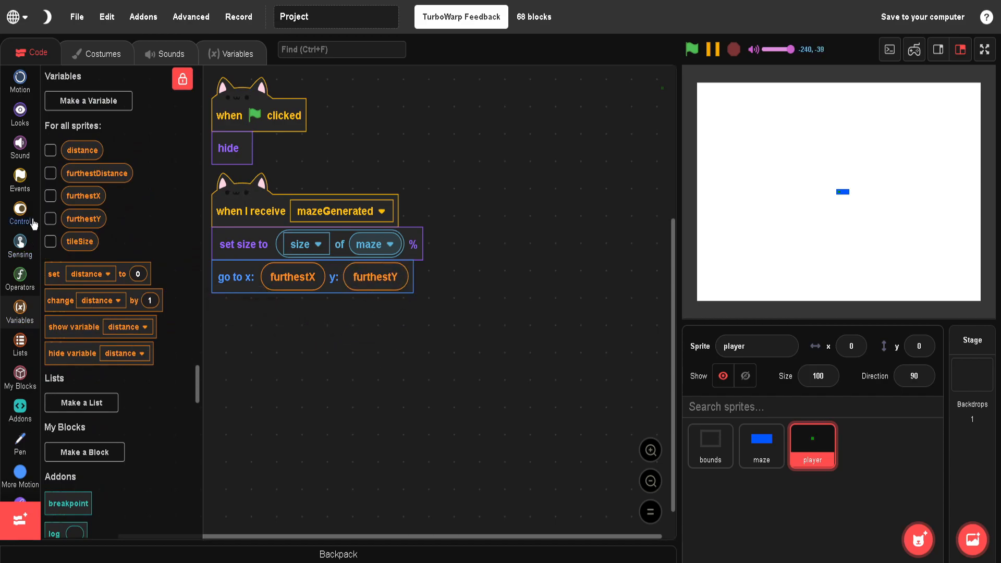
{"action": "left_click", "coordinate": [20, 213]}
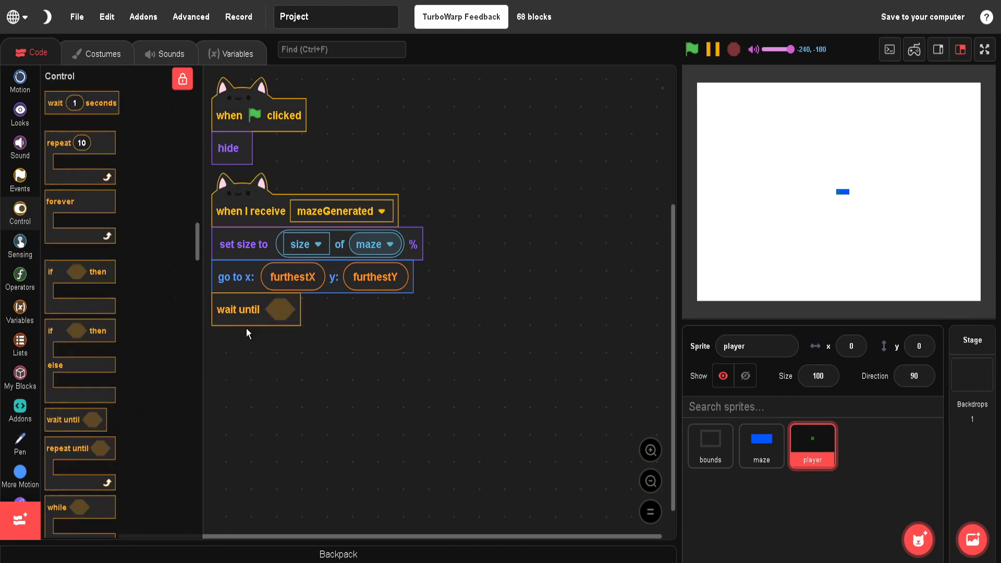
Make the player wait until not key 'any' pressed
{"action": "left_click", "coordinate": [20, 279]}
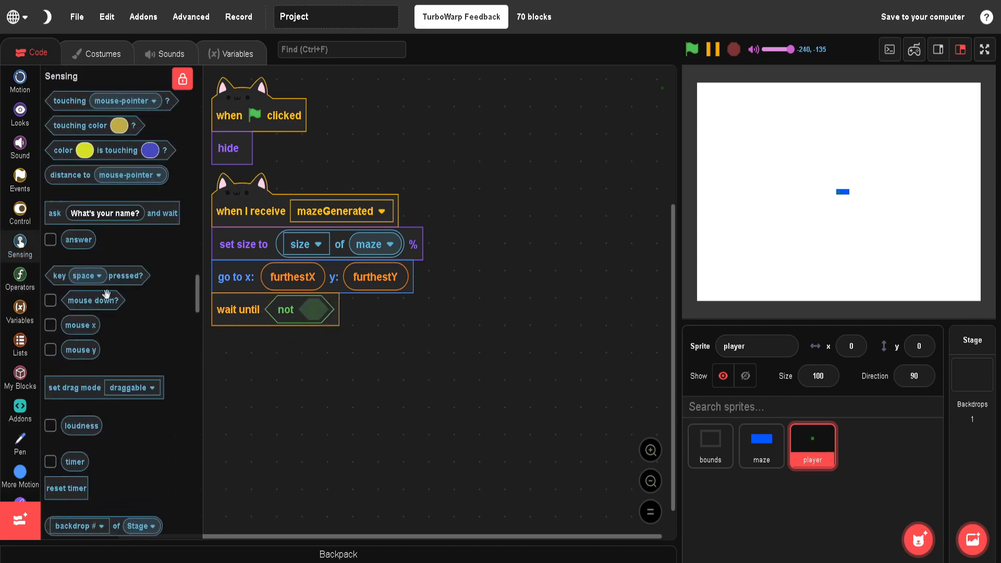
{"action": "left_click", "coordinate": [359, 312]}
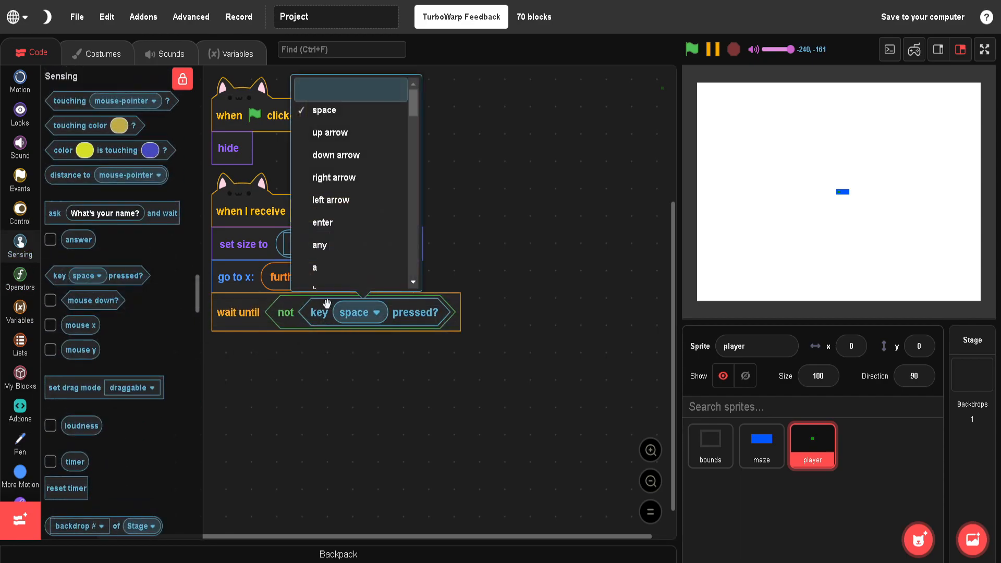
{"action": "left_click", "coordinate": [319, 245]}
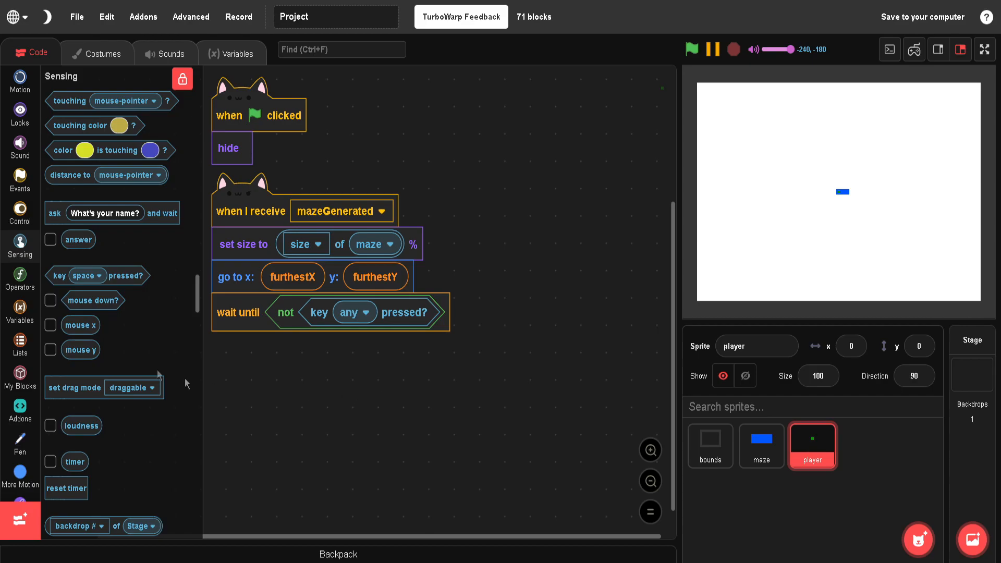
Add show and a repeat until touching maze loop to the player script
{"action": "left_click", "coordinate": [20, 114]}
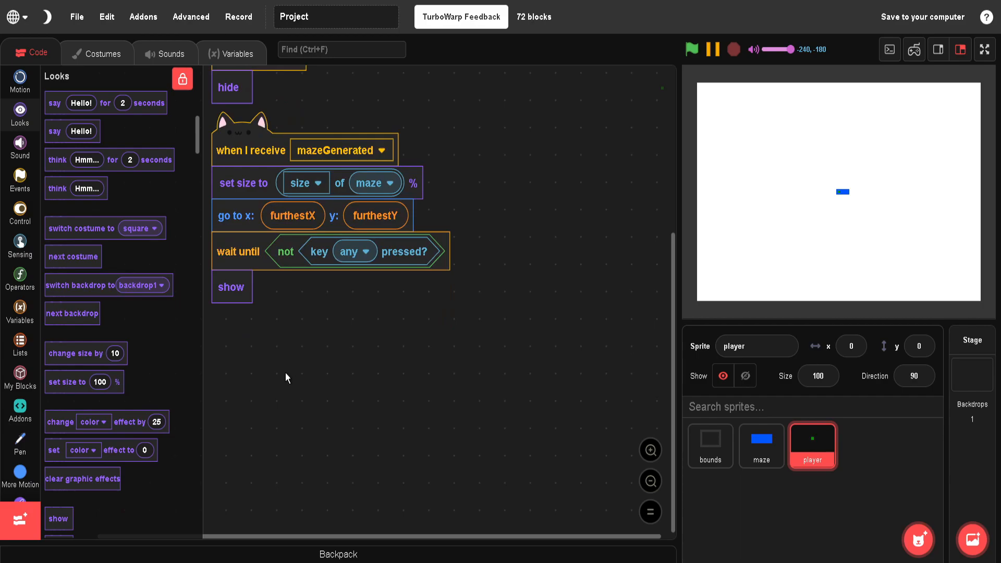
{"action": "left_click", "coordinate": [20, 212]}
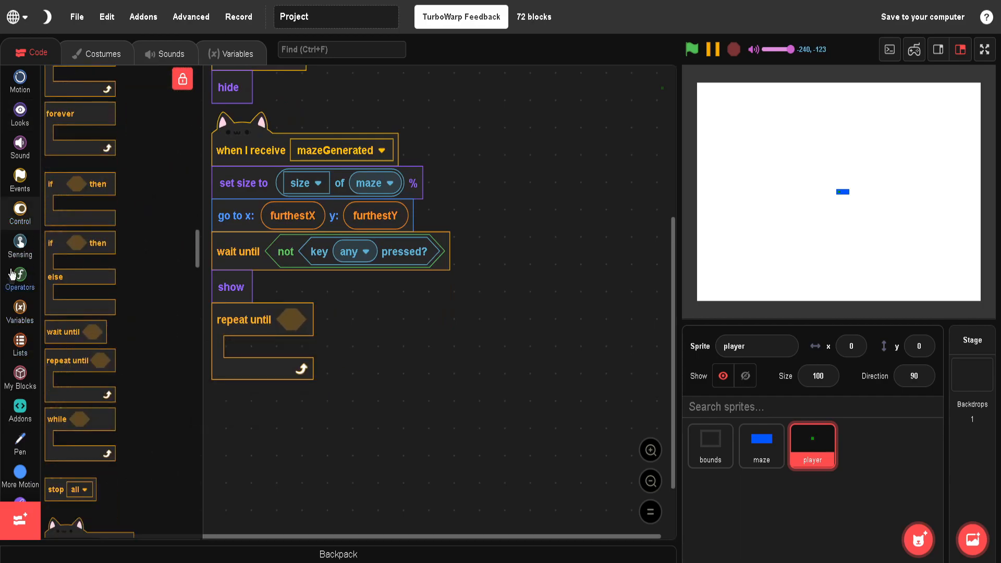
{"action": "left_click", "coordinate": [20, 245]}
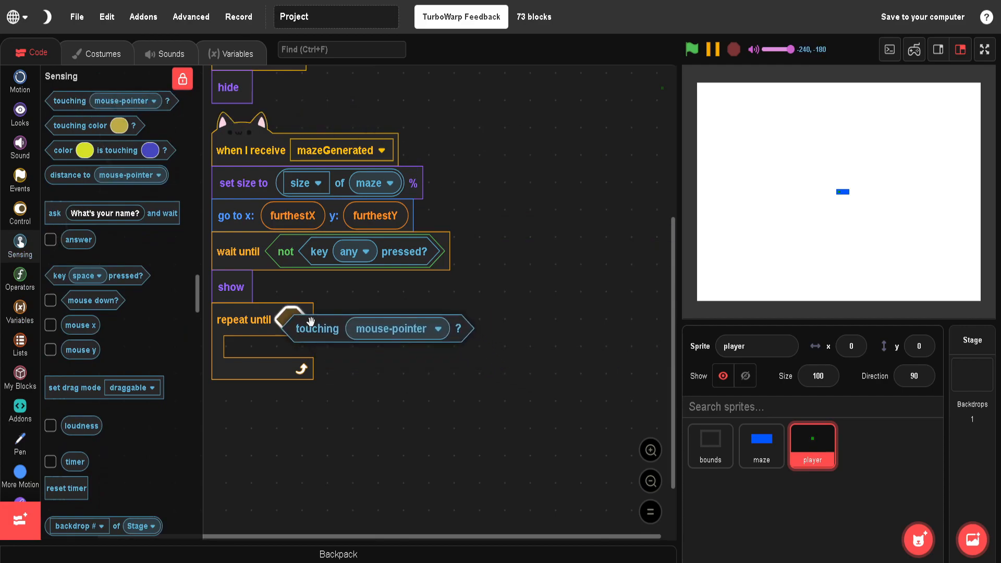
{"action": "left_click", "coordinate": [435, 319]}
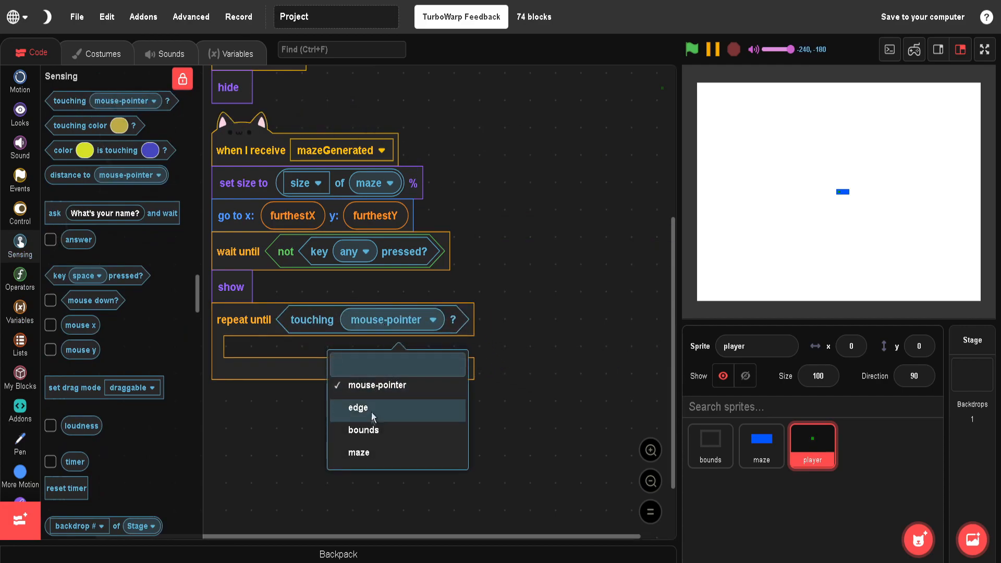
{"action": "left_click", "coordinate": [359, 452]}
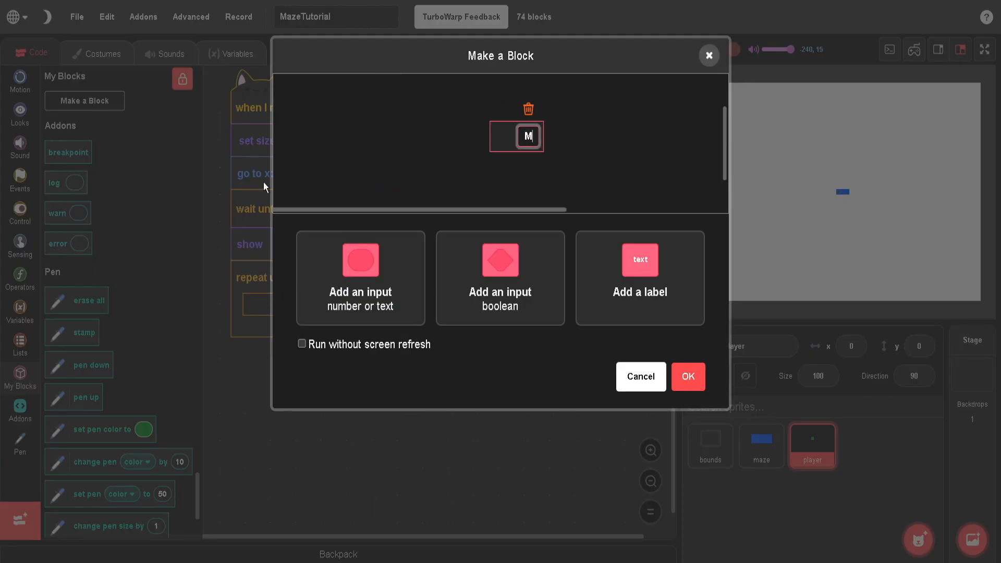
Define a 'Move With Speed' block with one speed number input
{"action": "type", "text": "Move With Spee"}
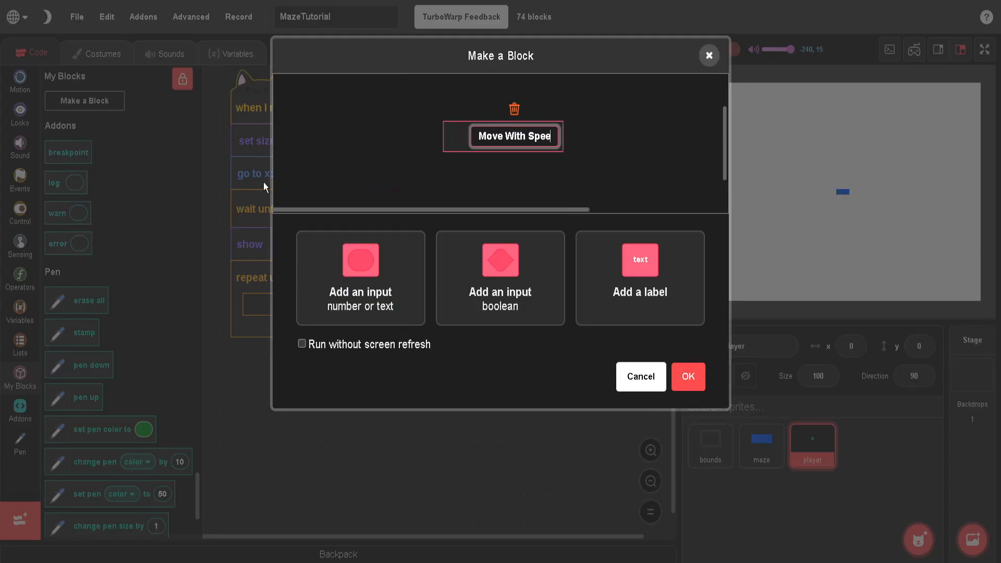
{"action": "left_click", "coordinate": [360, 278]}
{"action": "type", "text": "speed"}
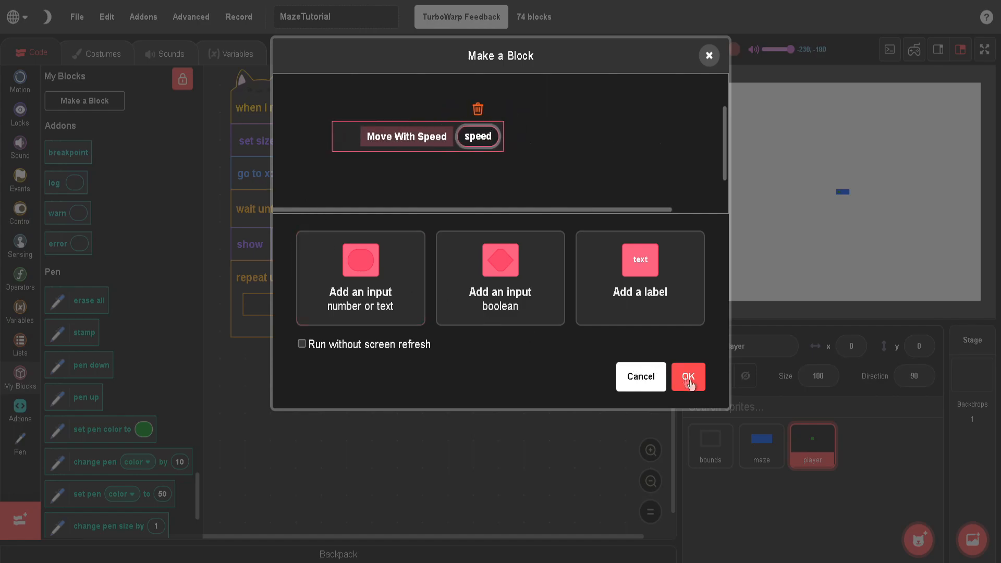
{"action": "left_click", "coordinate": [688, 376]}
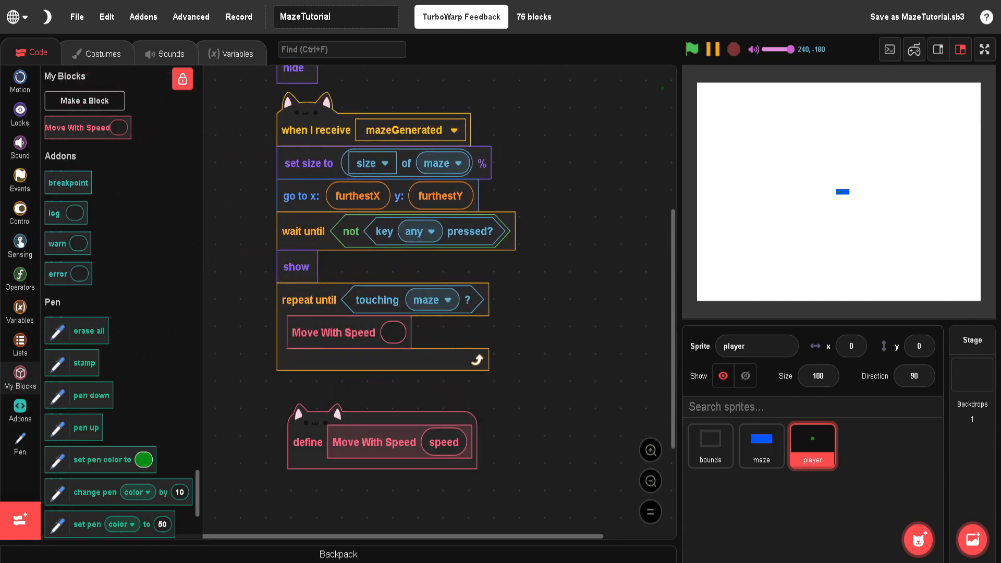
Pass tileSize / 8 as the Move With Speed block's speed
{"action": "left_click", "coordinate": [20, 278]}
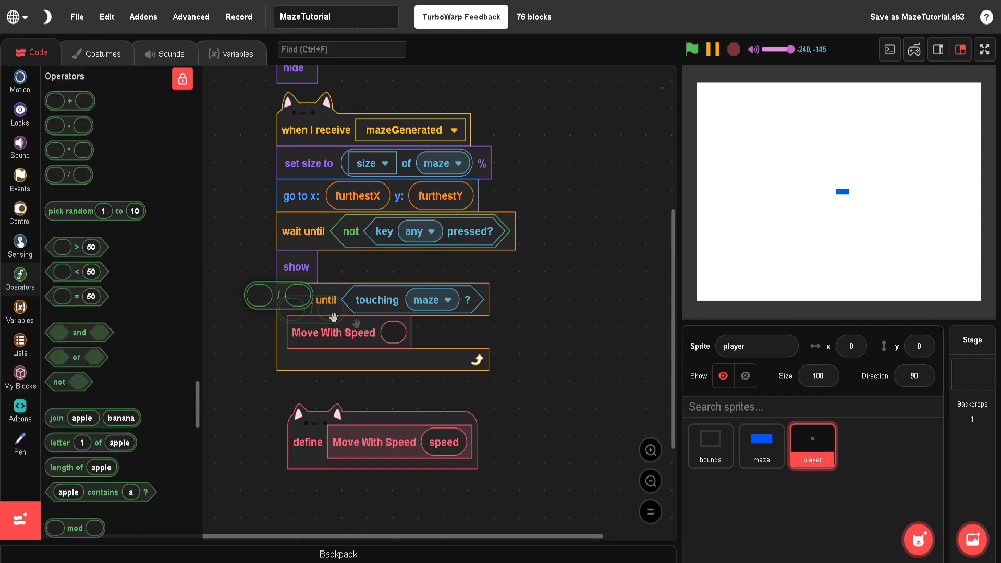
{"action": "left_click", "coordinate": [19, 311]}
{"action": "type", "text": "8"}
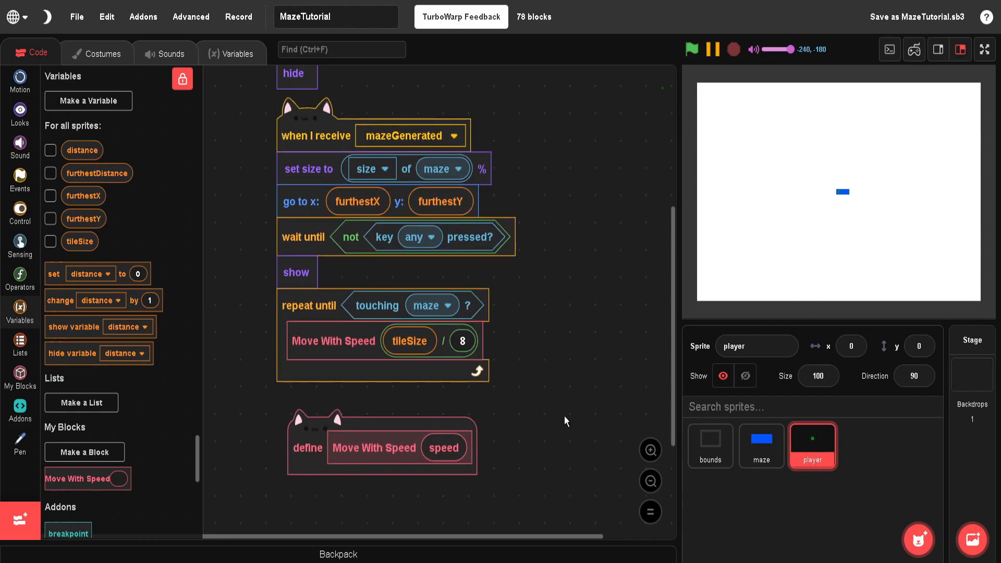
{"action": "scroll", "scroll_direction": "down", "scroll_amount": 3}
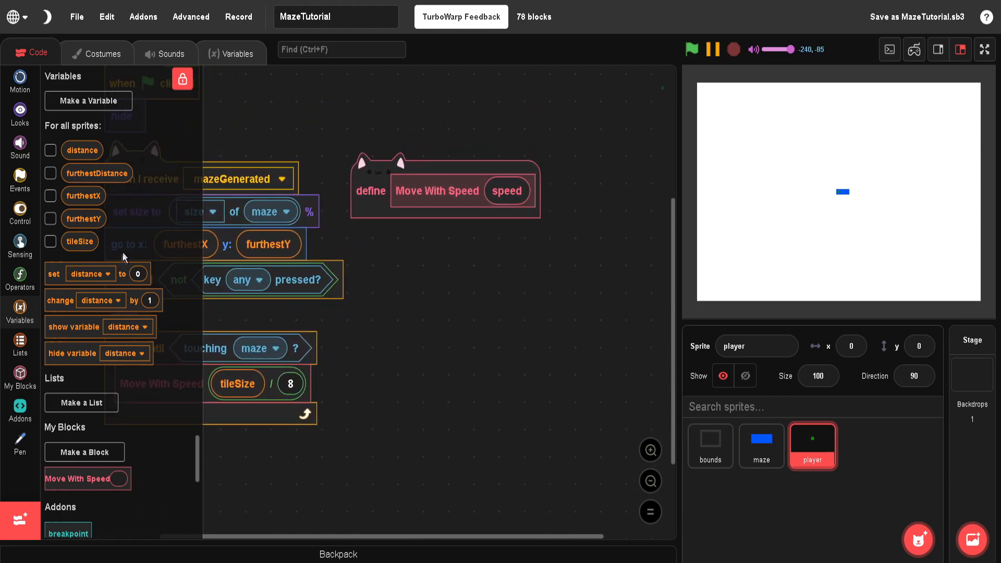
Add a repeat of (ceiling of speed) under define Move With Speed
{"action": "left_click", "coordinate": [20, 212]}
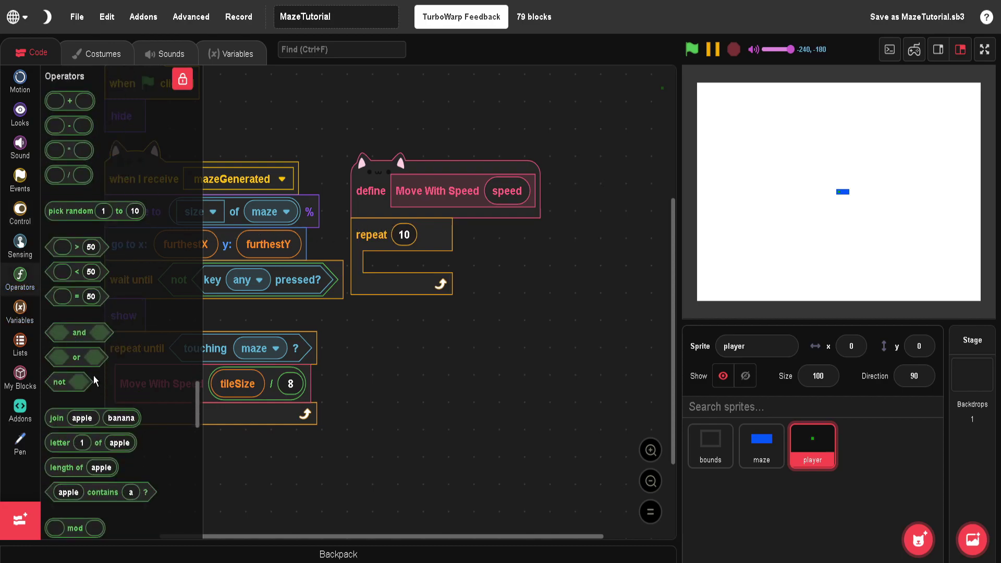
{"action": "scroll", "scroll_direction": "down", "scroll_amount": 3}
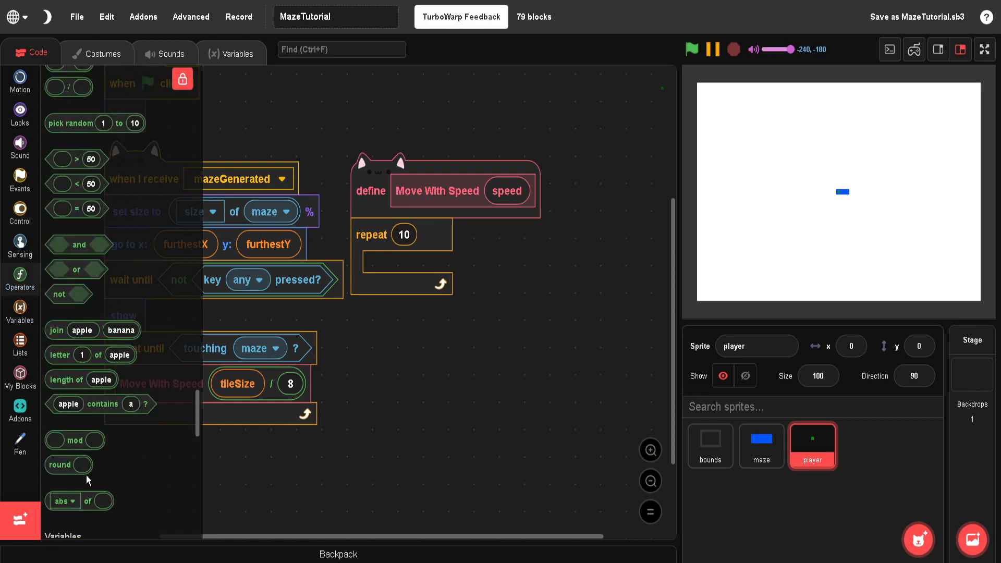
{"action": "left_click", "coordinate": [431, 234]}
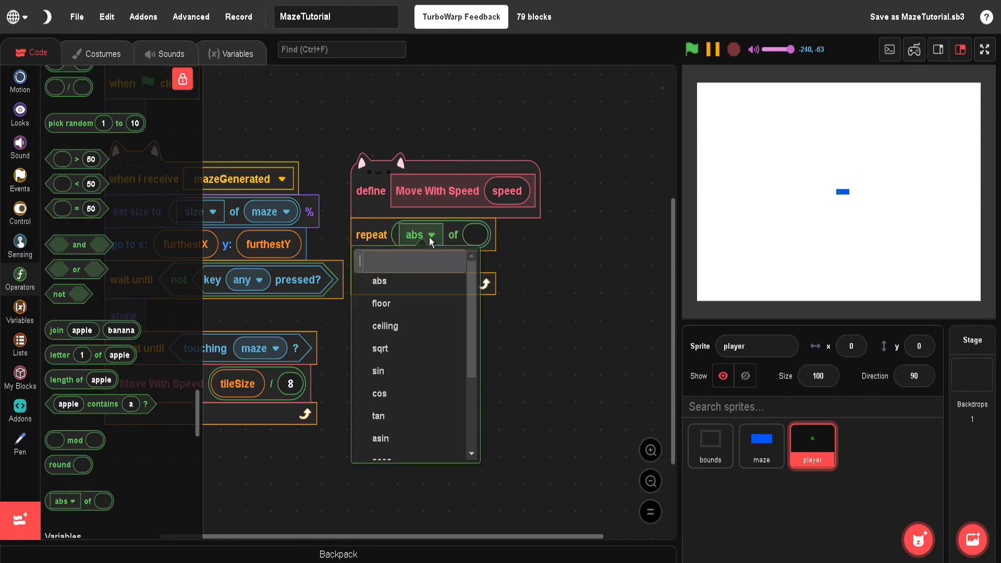
{"action": "left_click", "coordinate": [385, 327]}
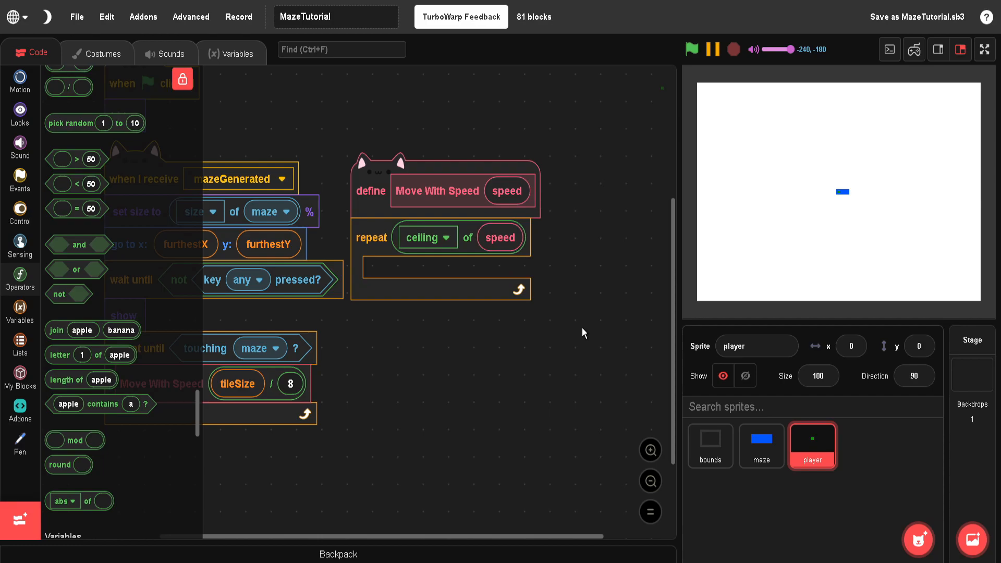
Define a 'Move' block with dx and dy inputs, run without screen refresh
{"action": "left_click", "coordinate": [19, 373]}
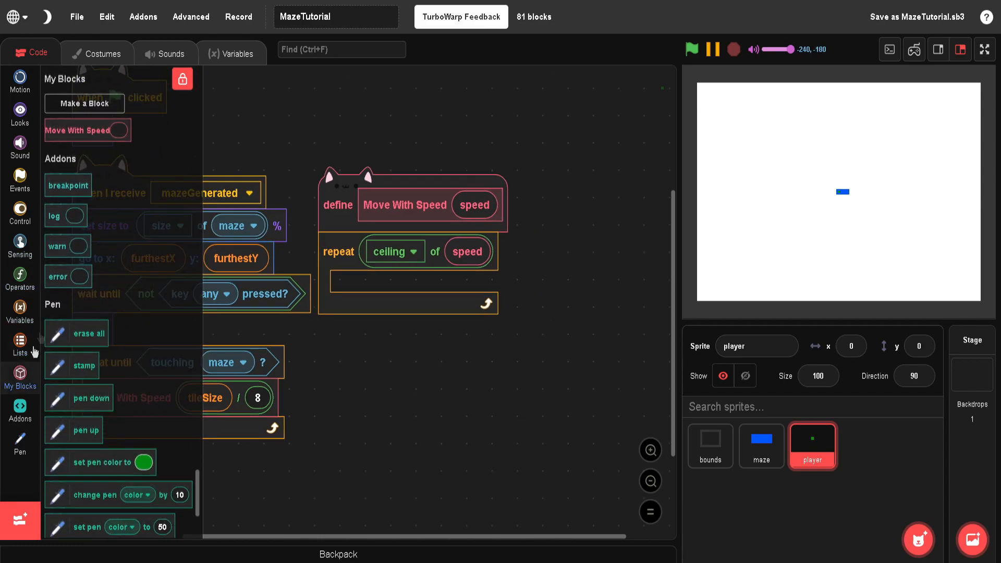
{"action": "left_click", "coordinate": [84, 101]}
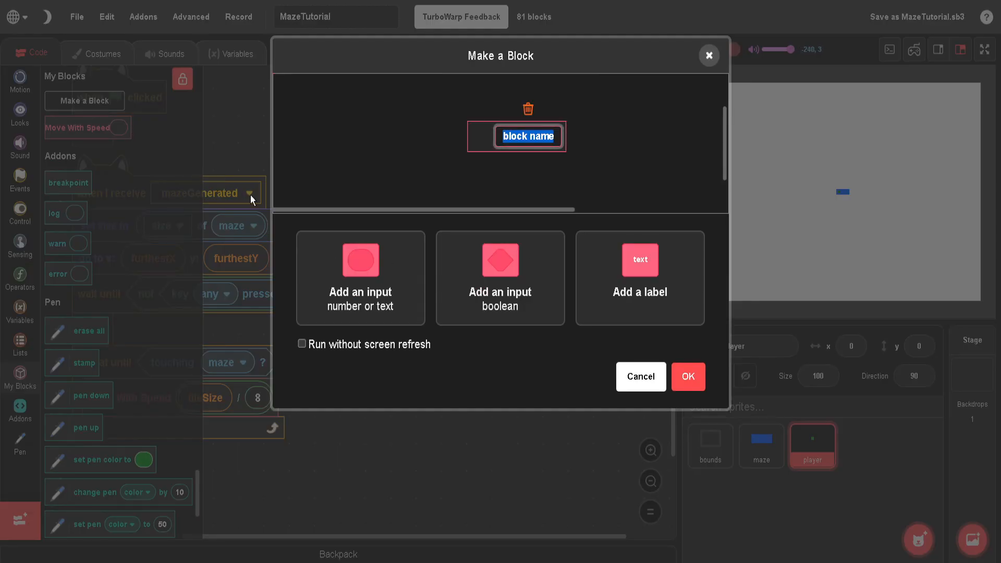
{"action": "type", "text": "Move"}
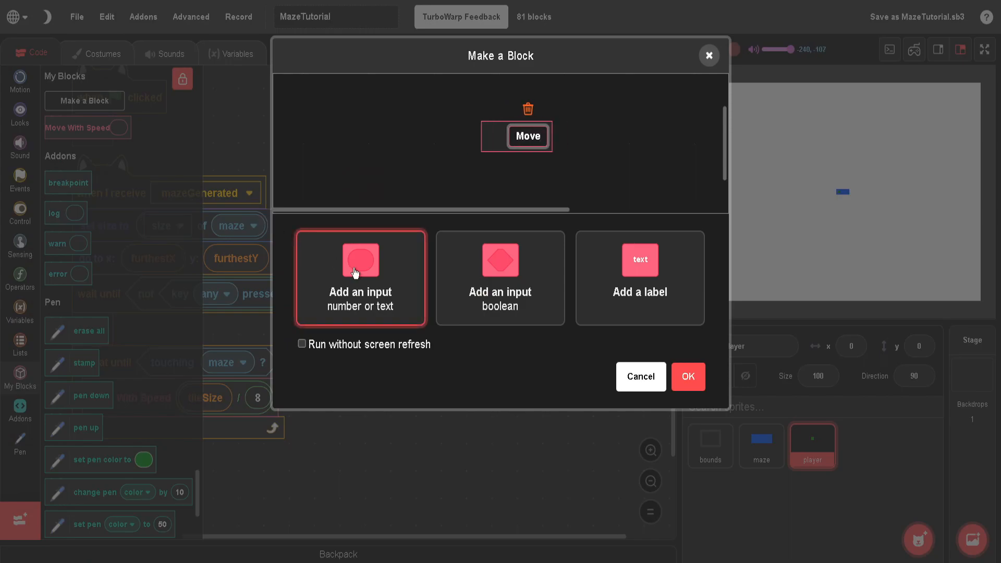
{"action": "left_click", "coordinate": [360, 278]}
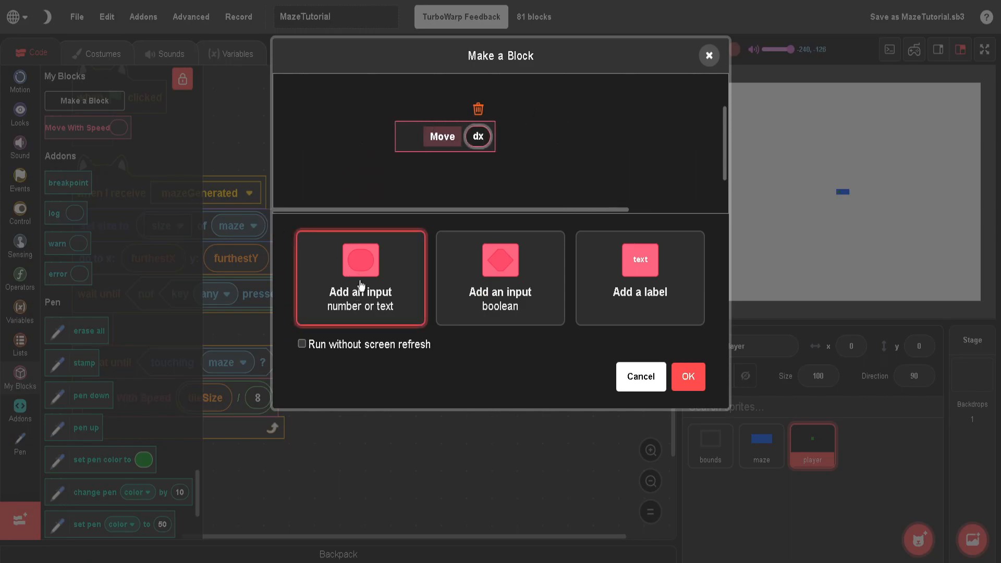
{"action": "left_click", "coordinate": [360, 278]}
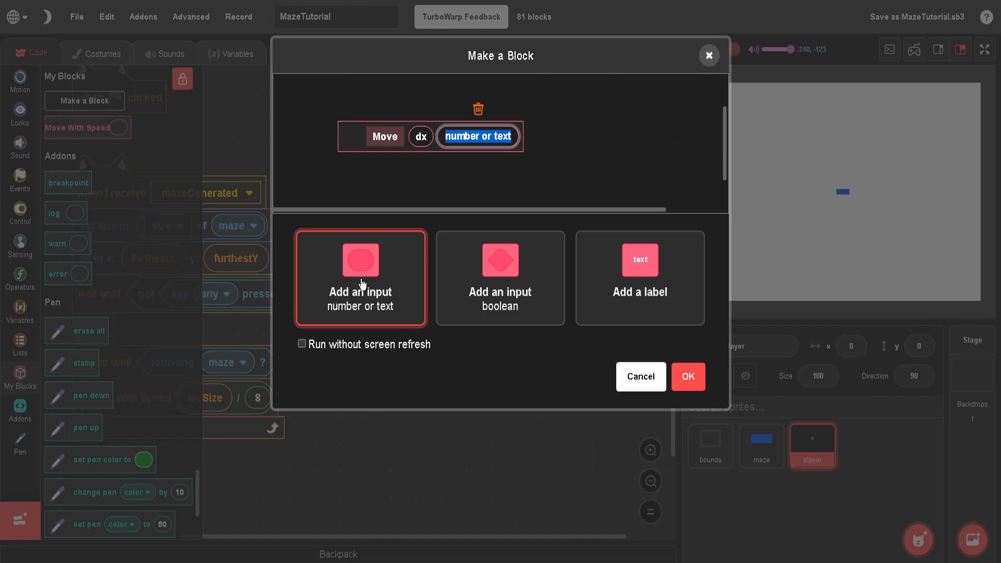
{"action": "type", "text": "dy"}
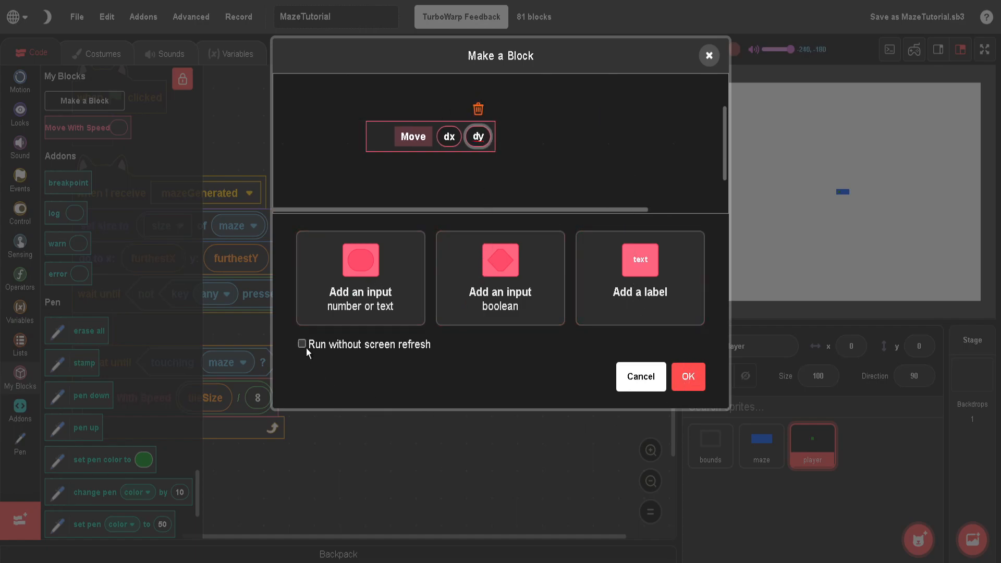
{"action": "left_click", "coordinate": [301, 344]}
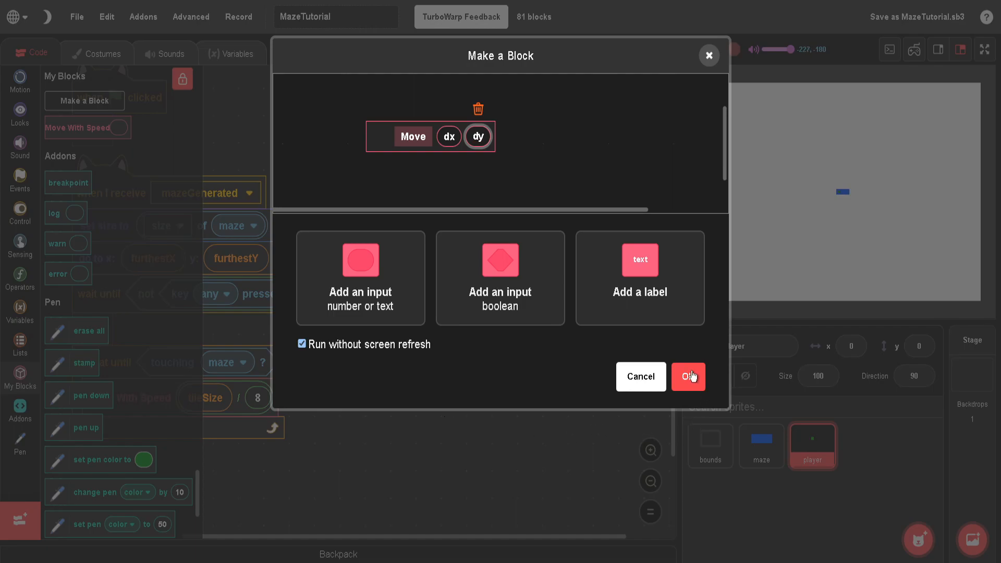
{"action": "left_click", "coordinate": [688, 376]}
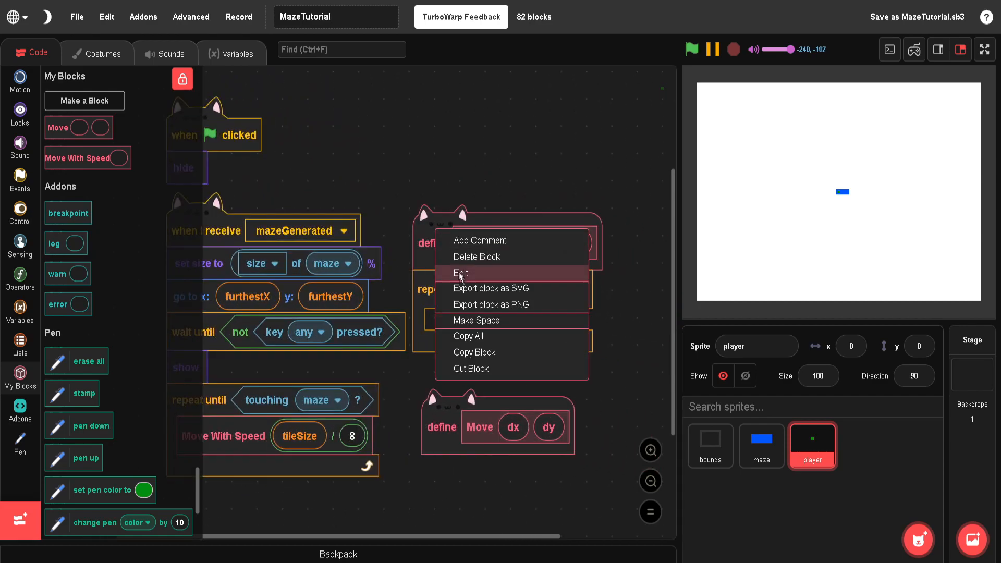
Place a Move block inside the Move With Speed repeat loop
{"action": "left_click", "coordinate": [460, 273]}
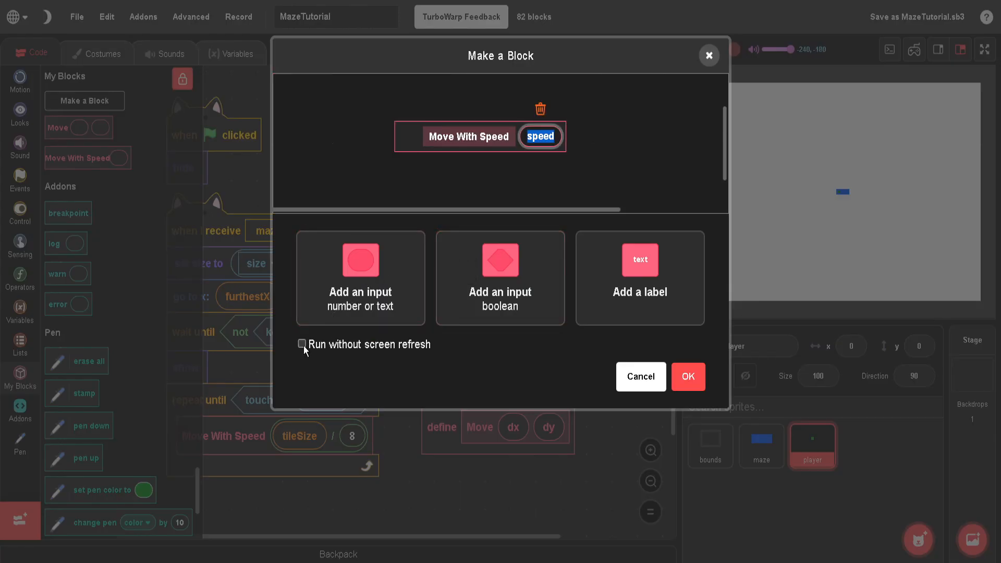
{"action": "left_click", "coordinate": [687, 376]}
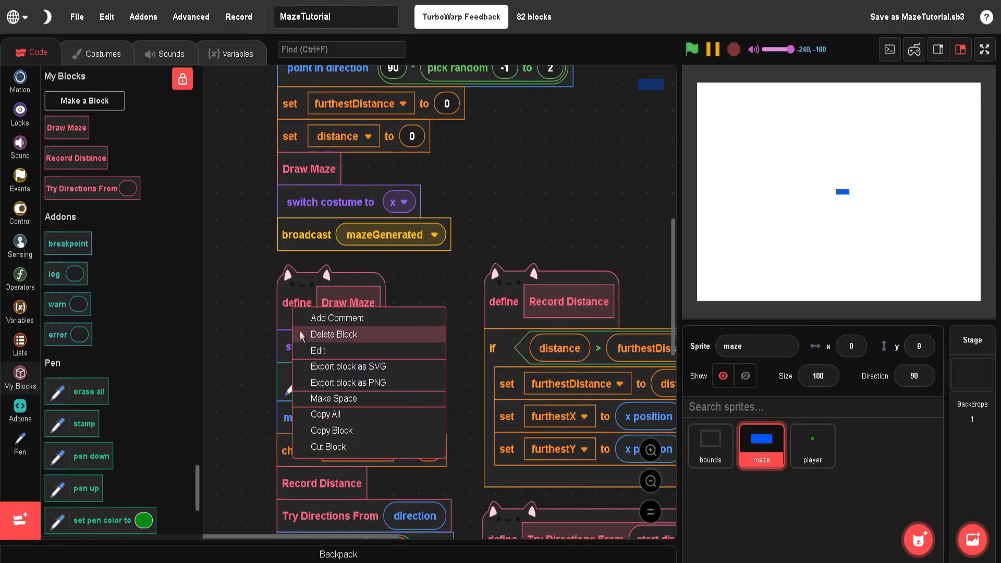
{"action": "left_click", "coordinate": [317, 351]}
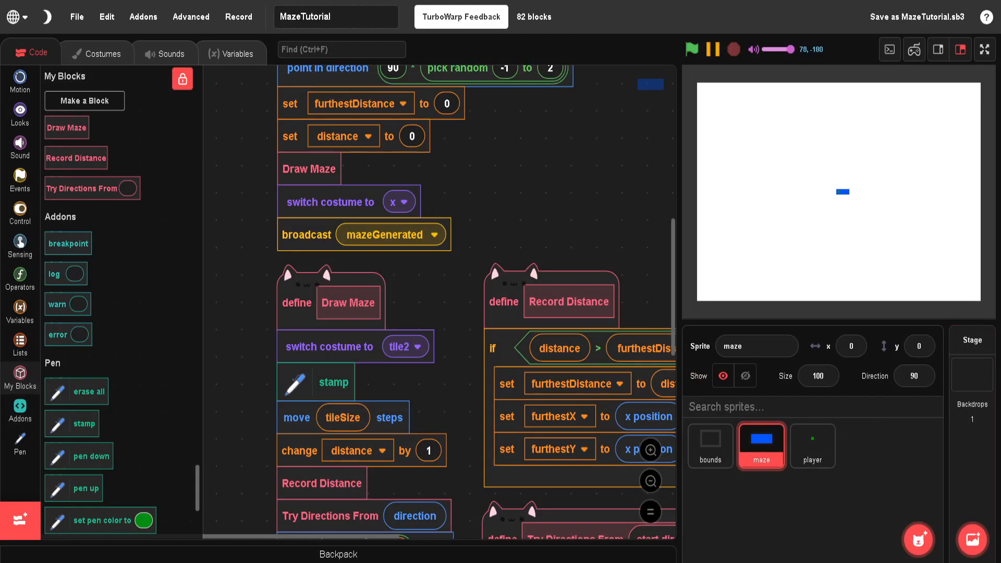
{"action": "left_click", "coordinate": [812, 446]}
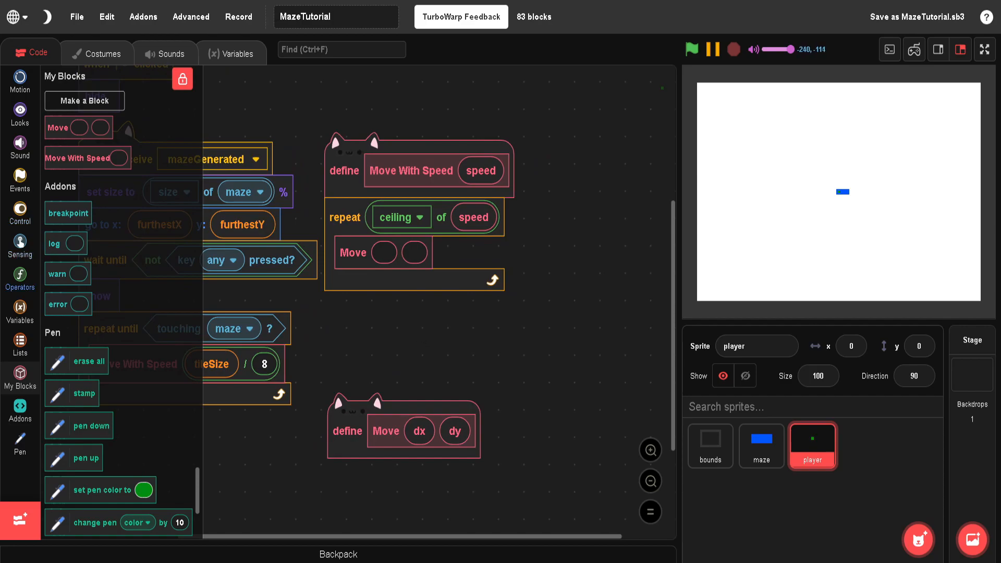
Give both Move calls subtraction inputs built from arrow-key checks, with up arrow in the vertical Move
{"action": "left_click", "coordinate": [20, 279]}
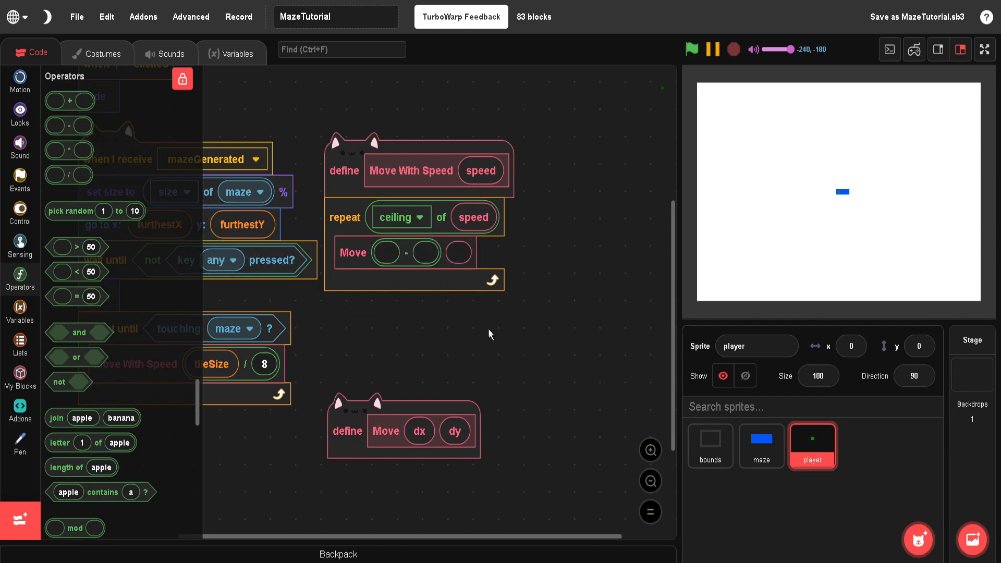
{"action": "left_click", "coordinate": [20, 242]}
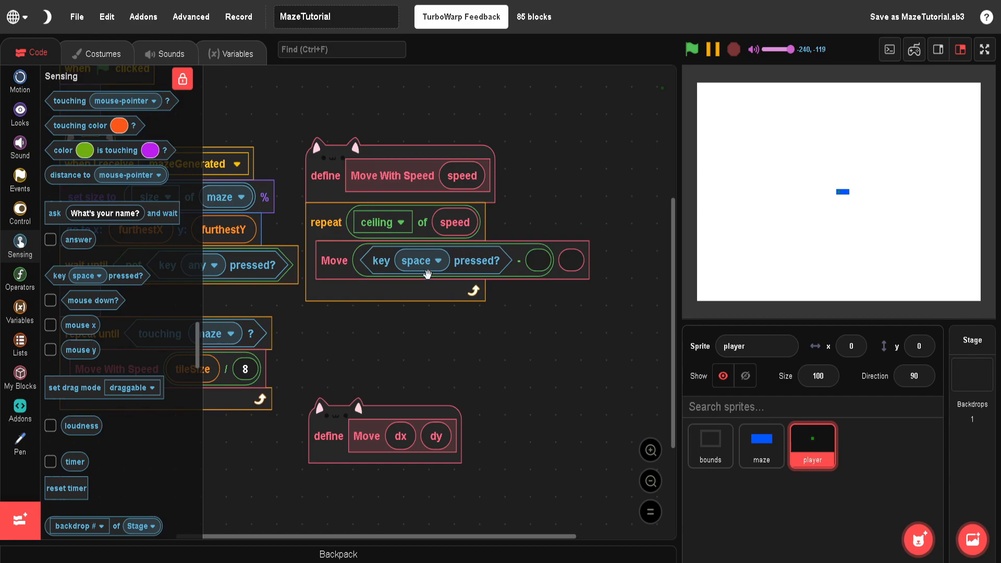
{"action": "mouse_move", "coordinate": [428, 270]}
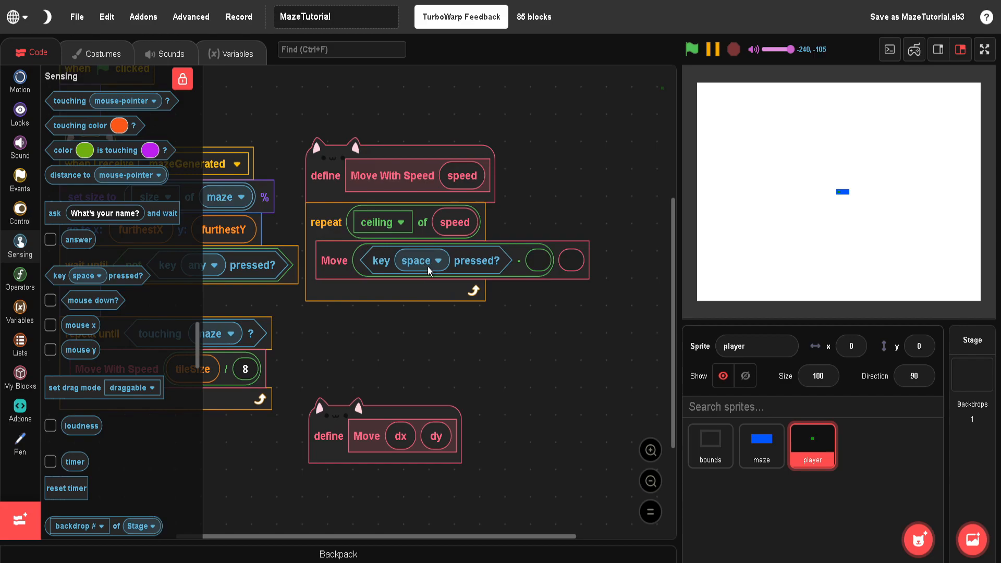
{"action": "mouse_move", "coordinate": [429, 271]}
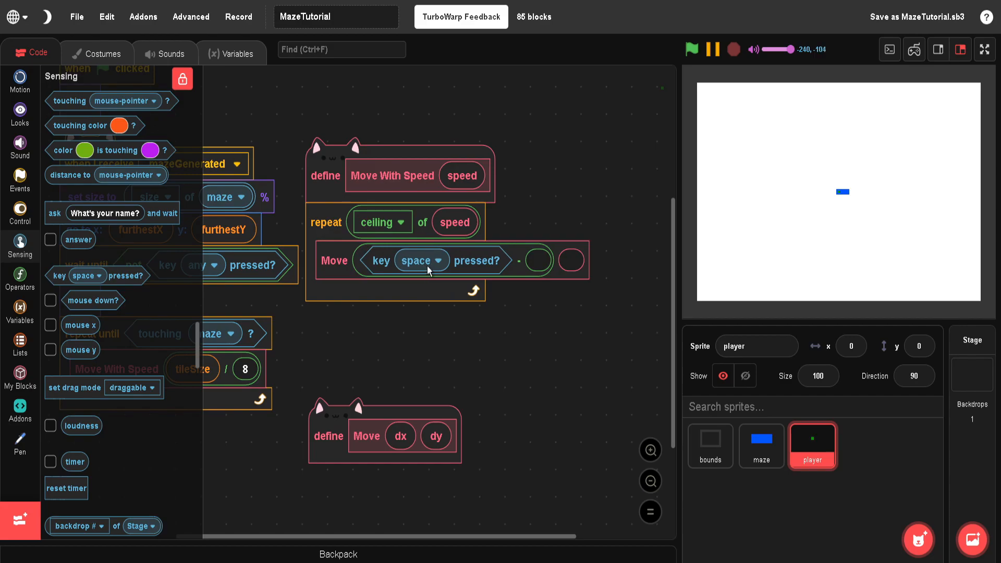
{"action": "left_click", "coordinate": [438, 261]}
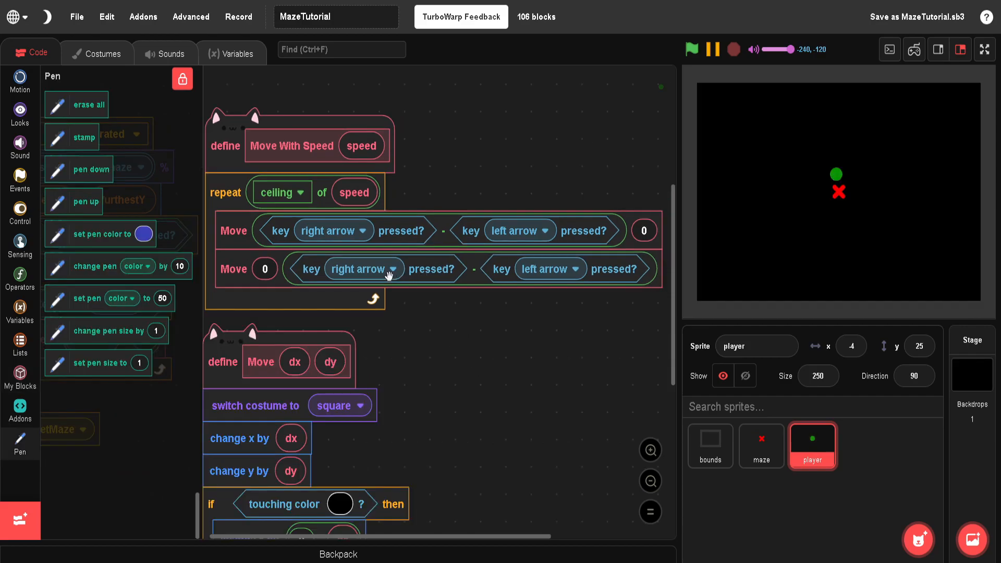
{"action": "left_click", "coordinate": [363, 268]}
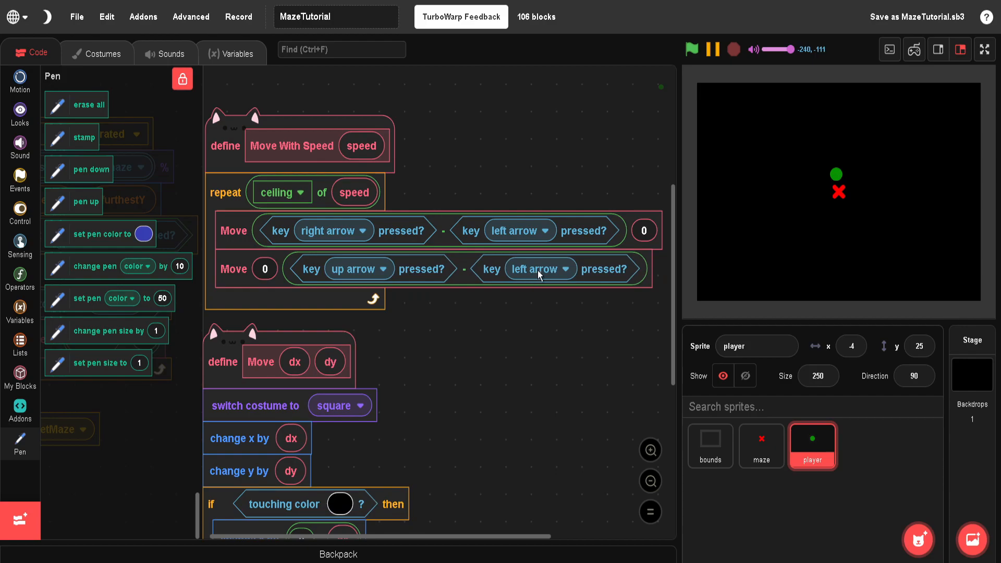
{"action": "left_click", "coordinate": [539, 268]}
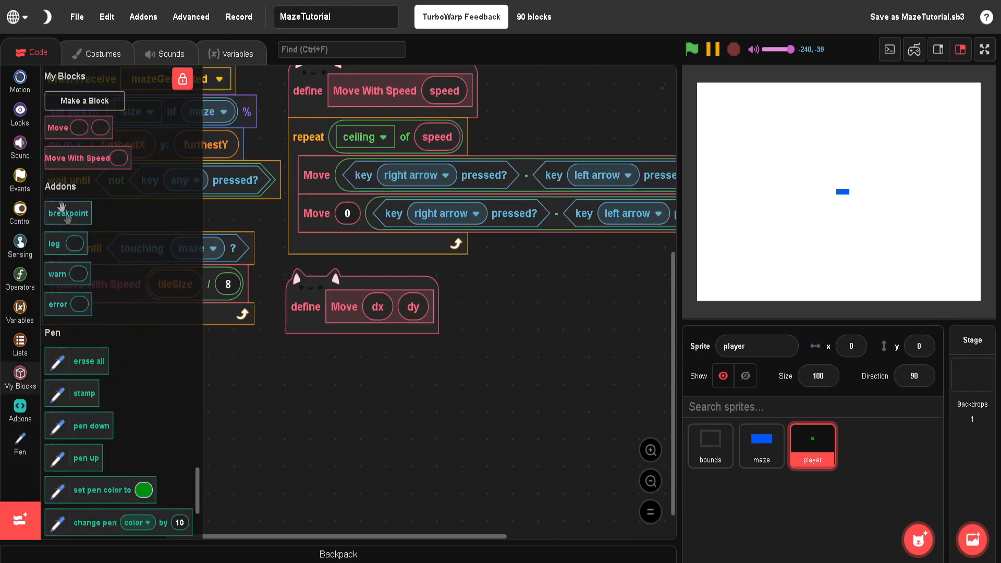
Add 'switch costume to square', 'change x by dx' and 'change y by dy' under define Move
{"action": "left_click", "coordinate": [20, 113]}
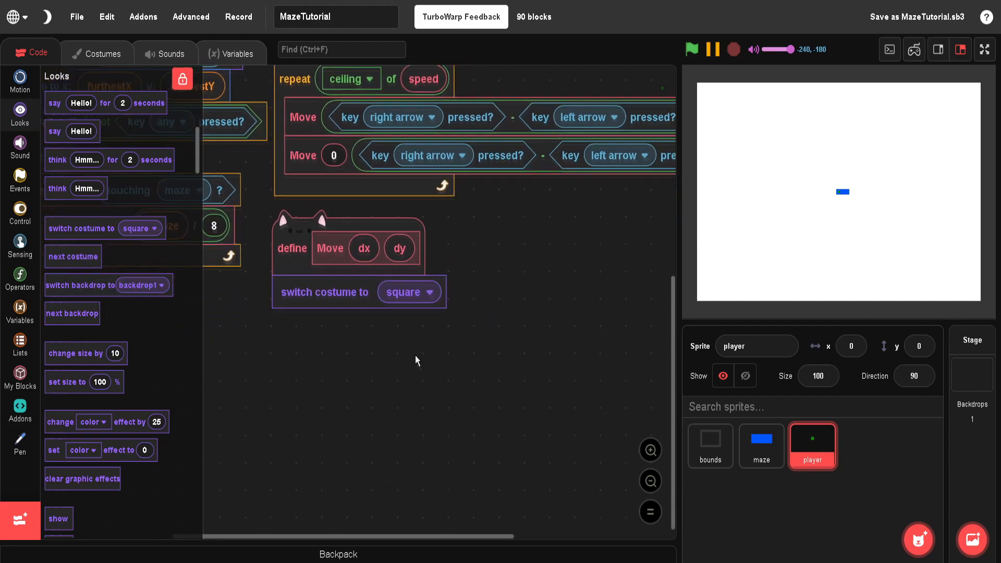
{"action": "left_click", "coordinate": [19, 81]}
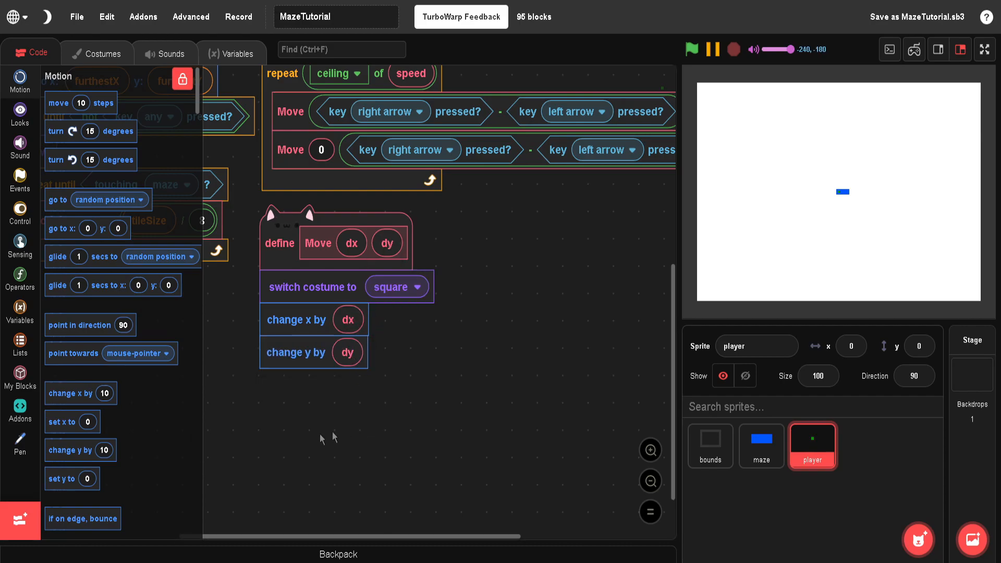
{"action": "mouse_move", "coordinate": [30, 210]}
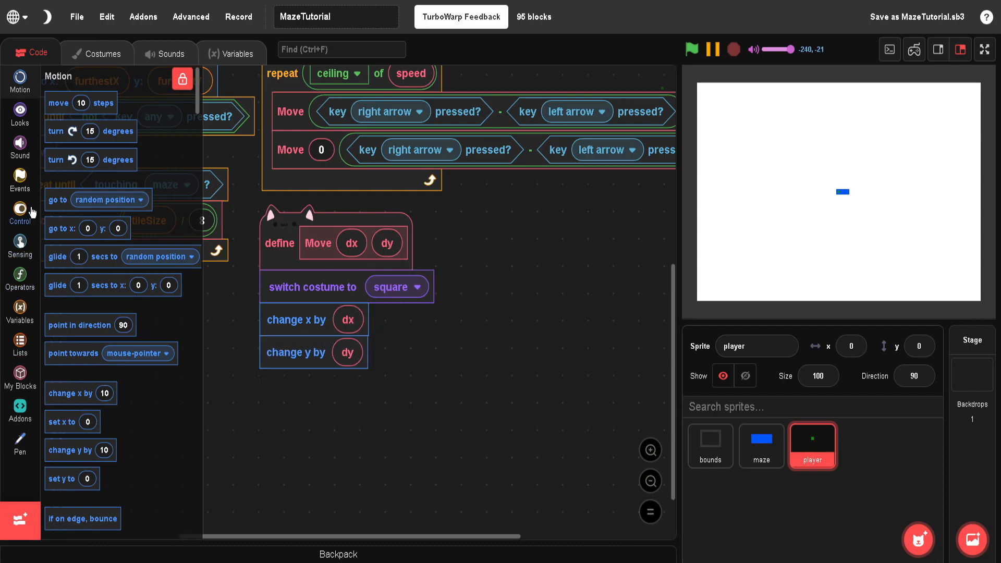
{"action": "mouse_move", "coordinate": [948, 365]}
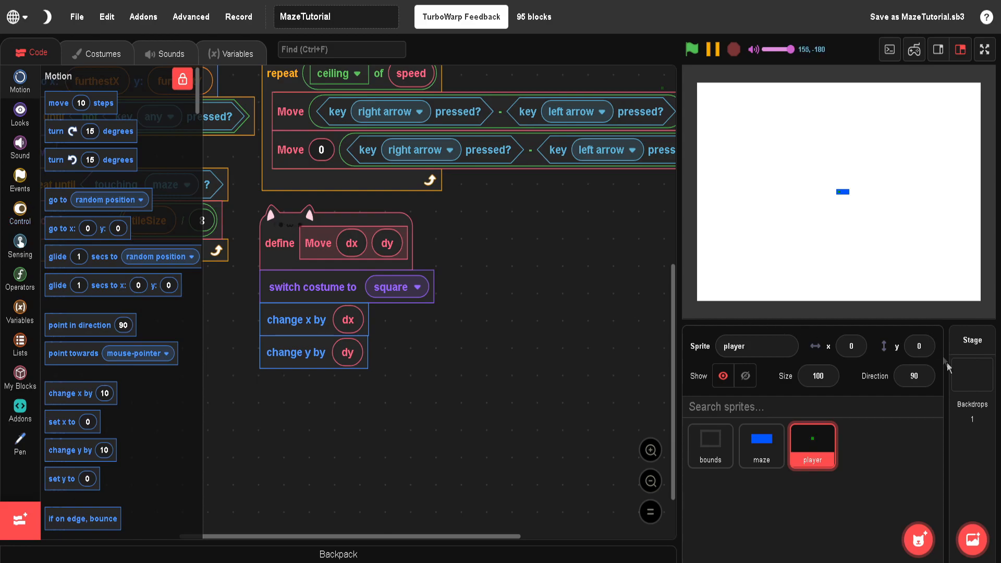
{"action": "left_click", "coordinate": [970, 347]}
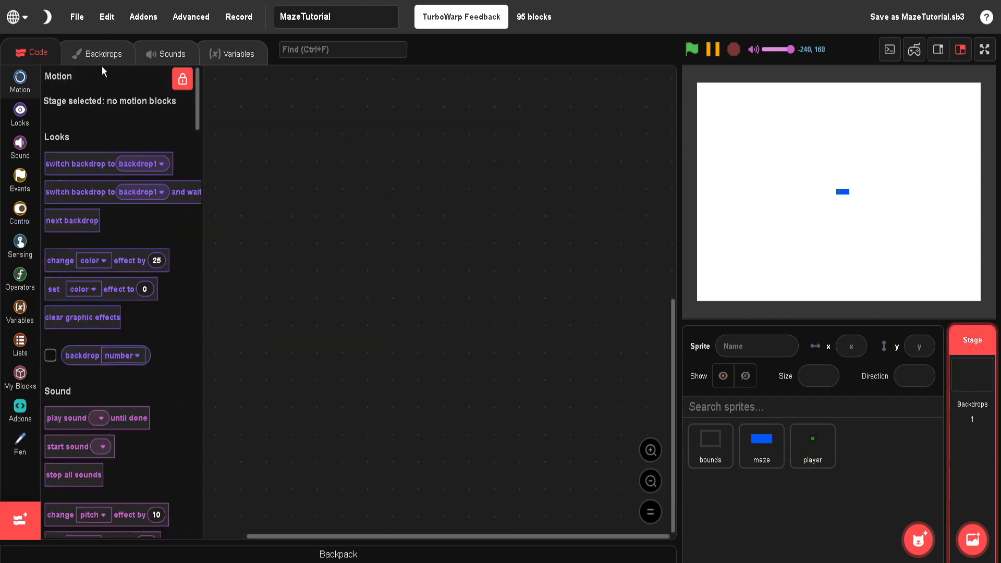
{"action": "left_click", "coordinate": [97, 54]}
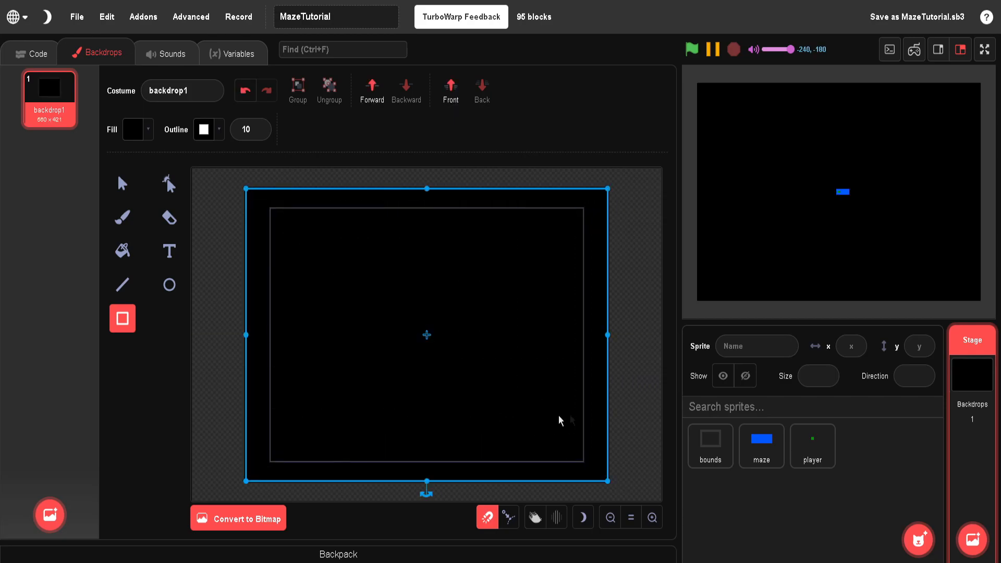
{"action": "left_click", "coordinate": [761, 446]}
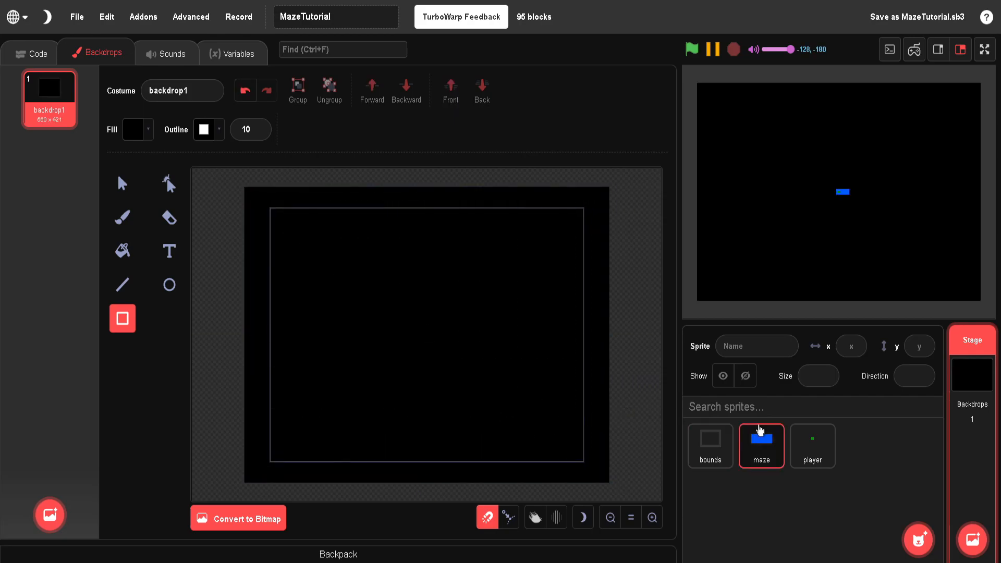
{"action": "left_click", "coordinate": [812, 446]}
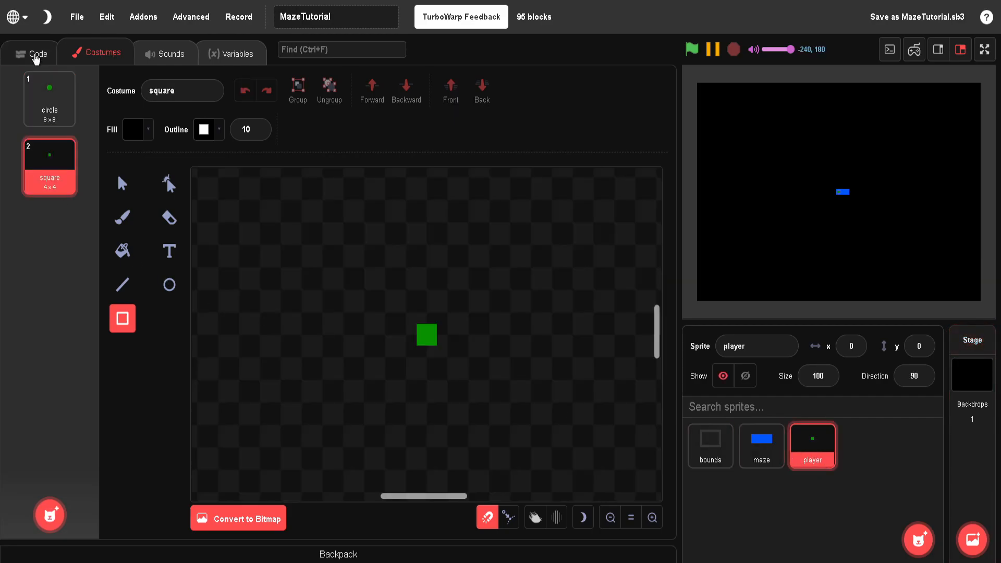
{"action": "left_click", "coordinate": [38, 54]}
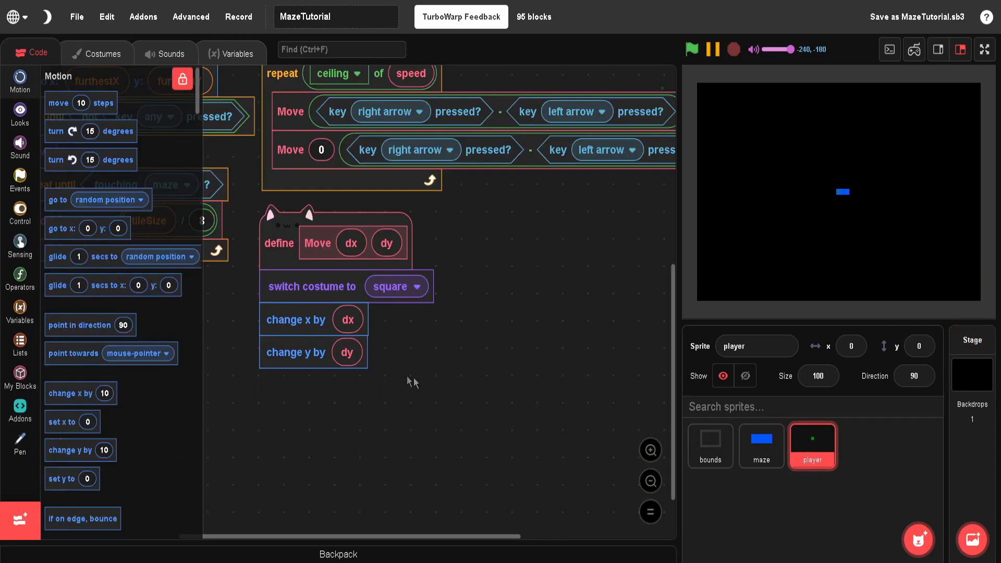
Add 'if touching black' with change x by 0 - dx and y by 0 - dy, then costume circle
{"action": "left_click", "coordinate": [20, 181]}
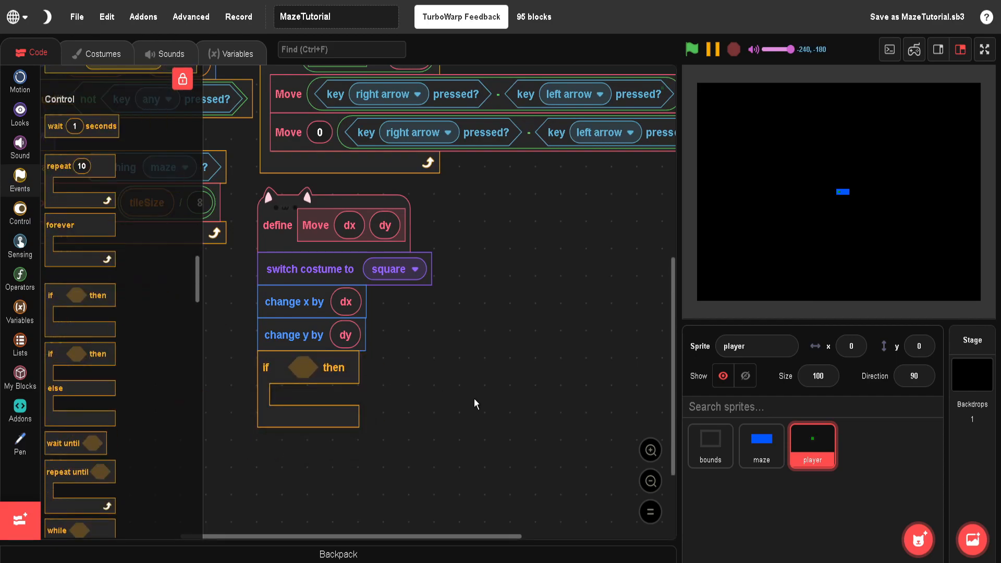
{"action": "left_click", "coordinate": [19, 248]}
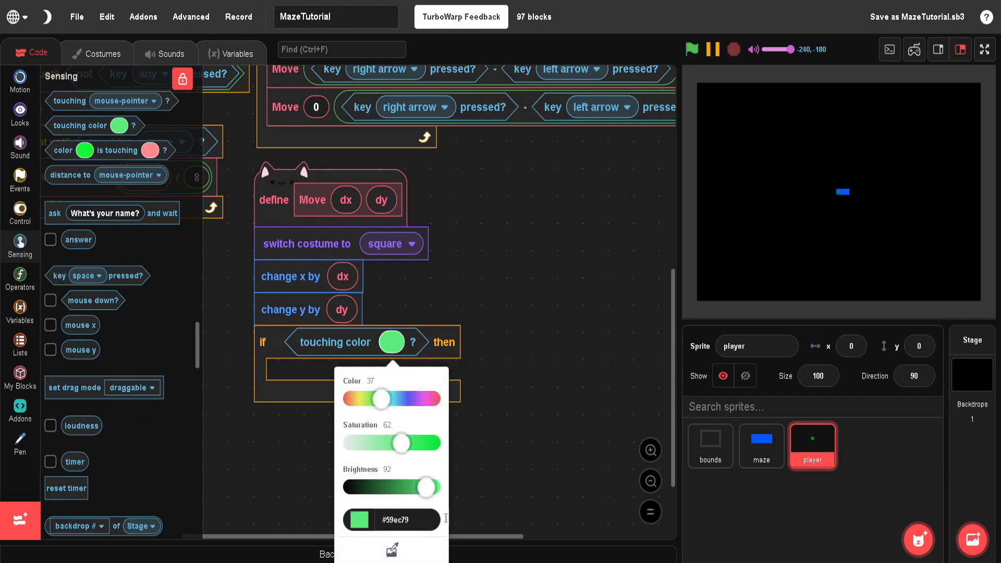
{"action": "mouse_move", "coordinate": [796, 222]}
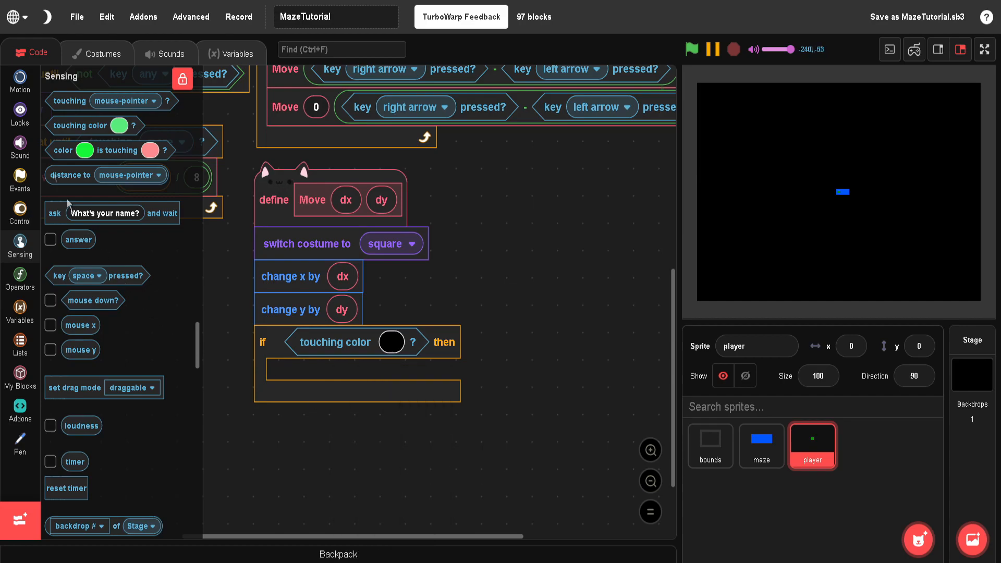
{"action": "left_click", "coordinate": [20, 82]}
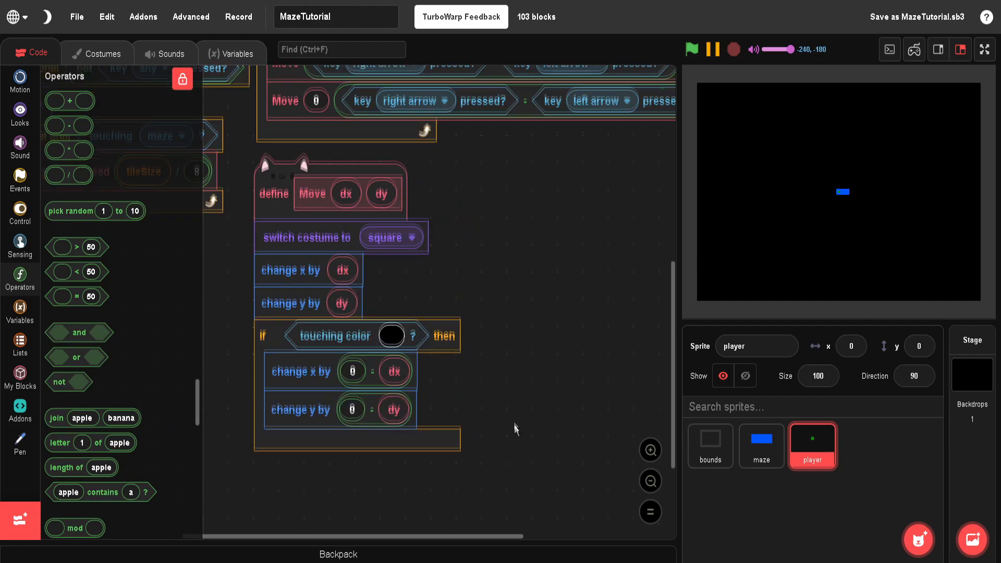
{"action": "left_click", "coordinate": [20, 114]}
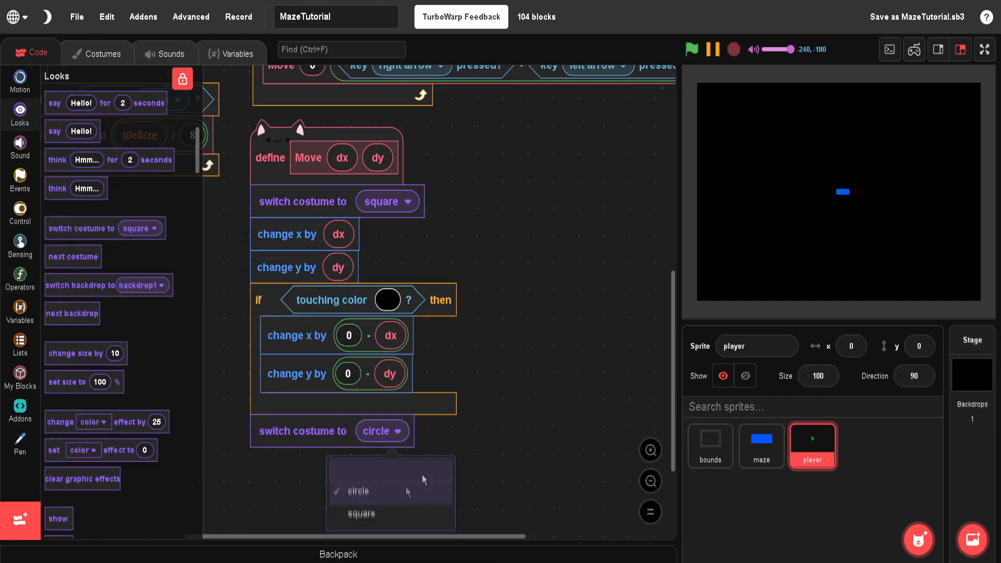
{"action": "left_click", "coordinate": [491, 208]}
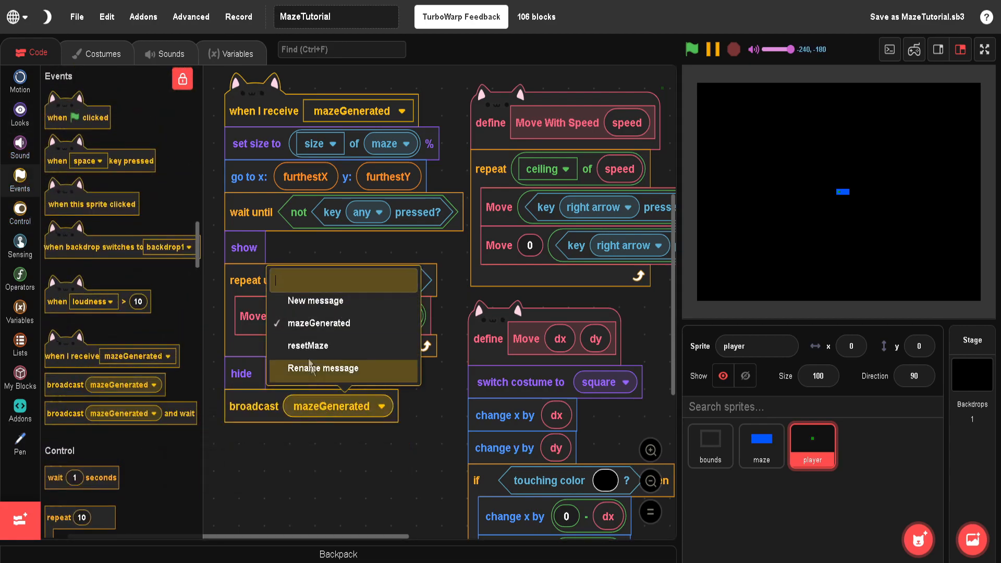
Set the receiver's final broadcast to resetMaze and view the stage full screen
{"action": "left_click", "coordinate": [307, 345]}
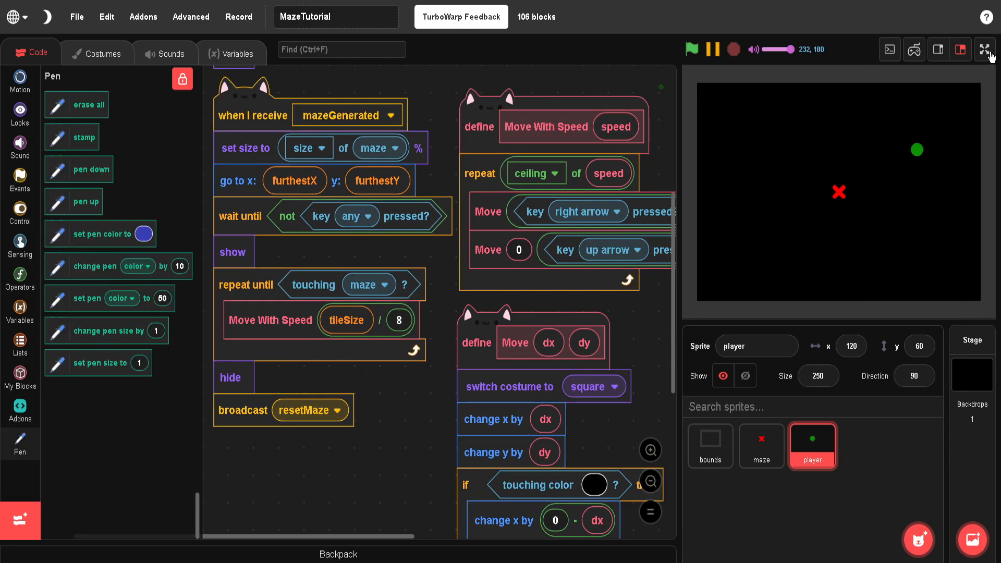
{"action": "left_click", "coordinate": [987, 49]}
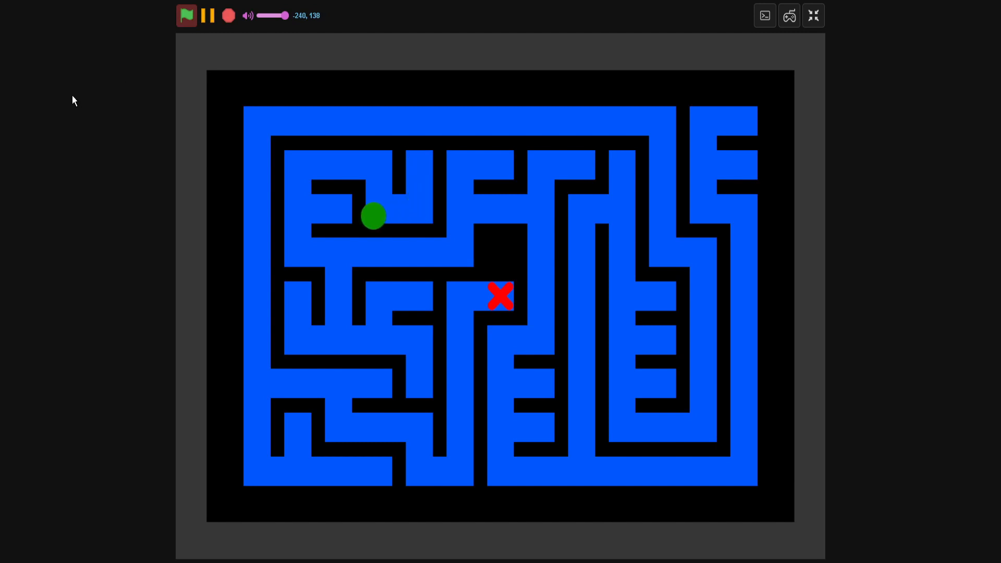
Steer the green ball down through the blue maze toward the red X
{"action": "key", "text": "Down"}
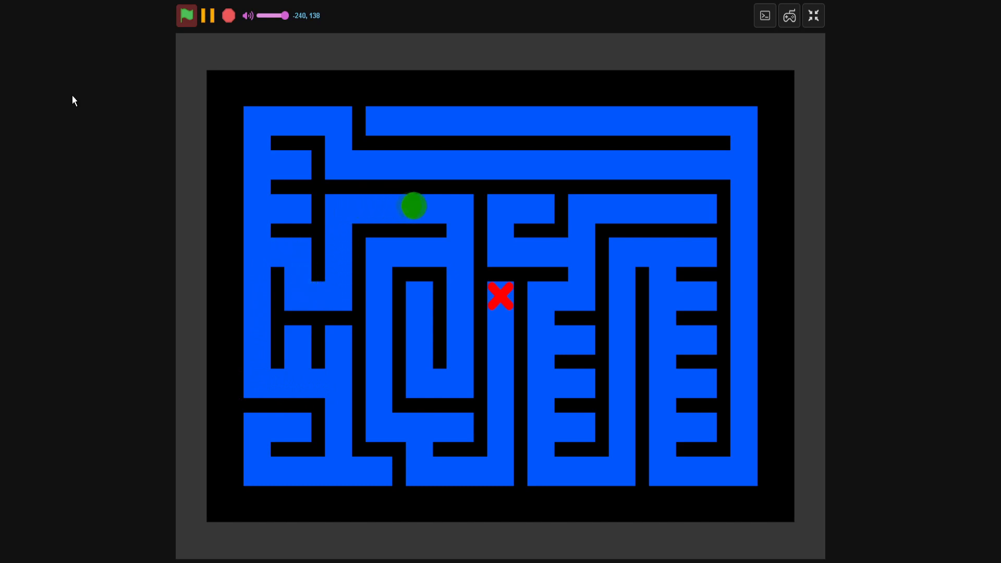
Move the green ball down through the newly generated maze
{"action": "key", "text": "Down"}
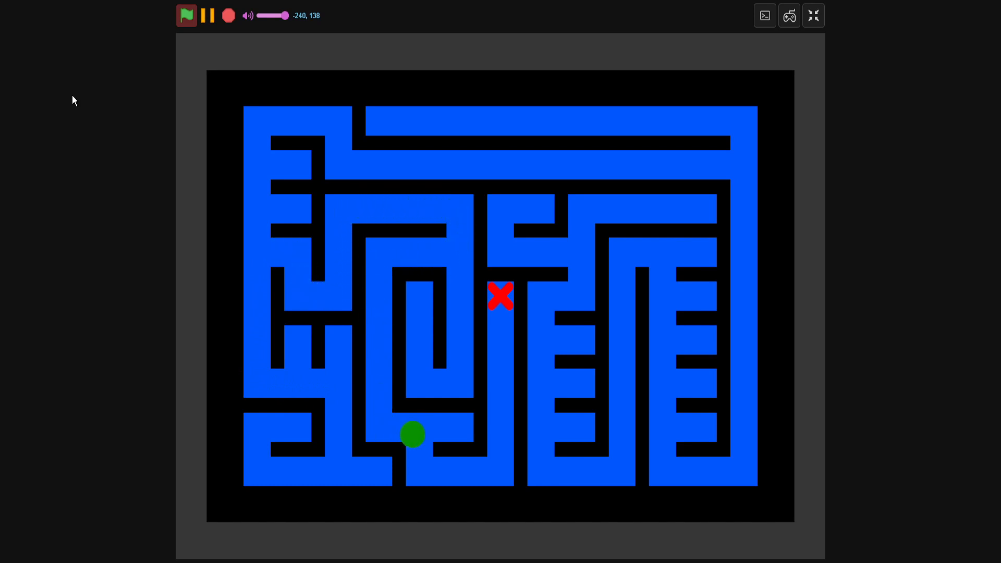